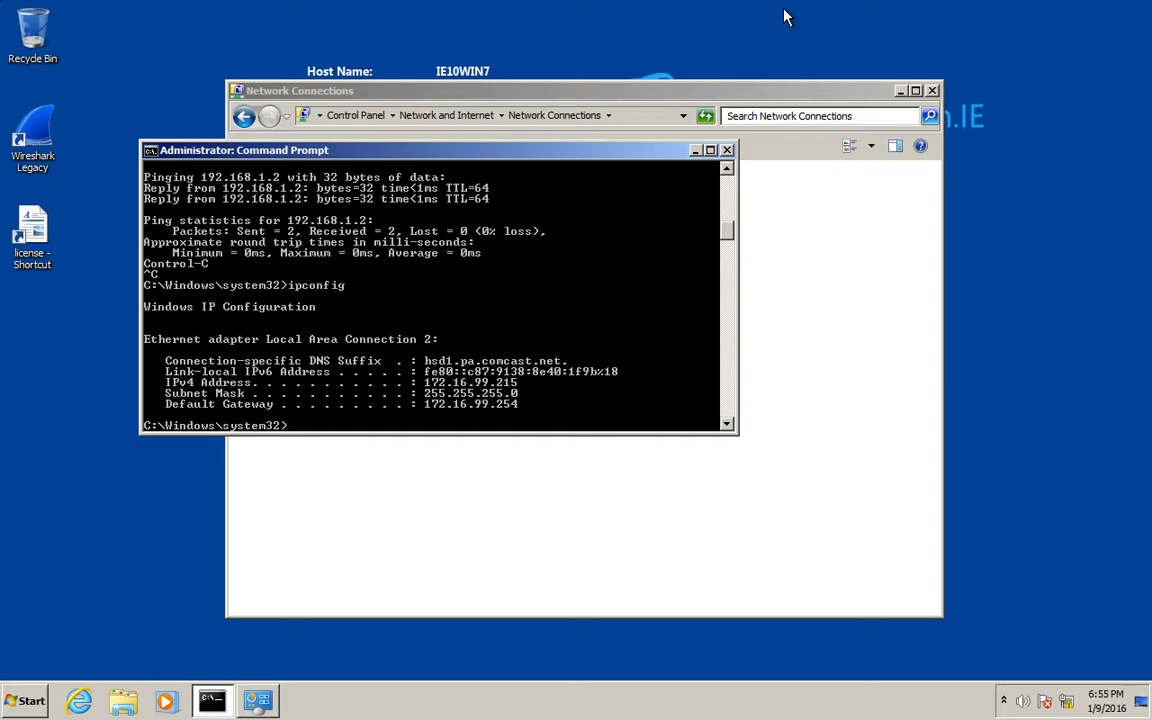
pyautogui.moveTo(687, 51)
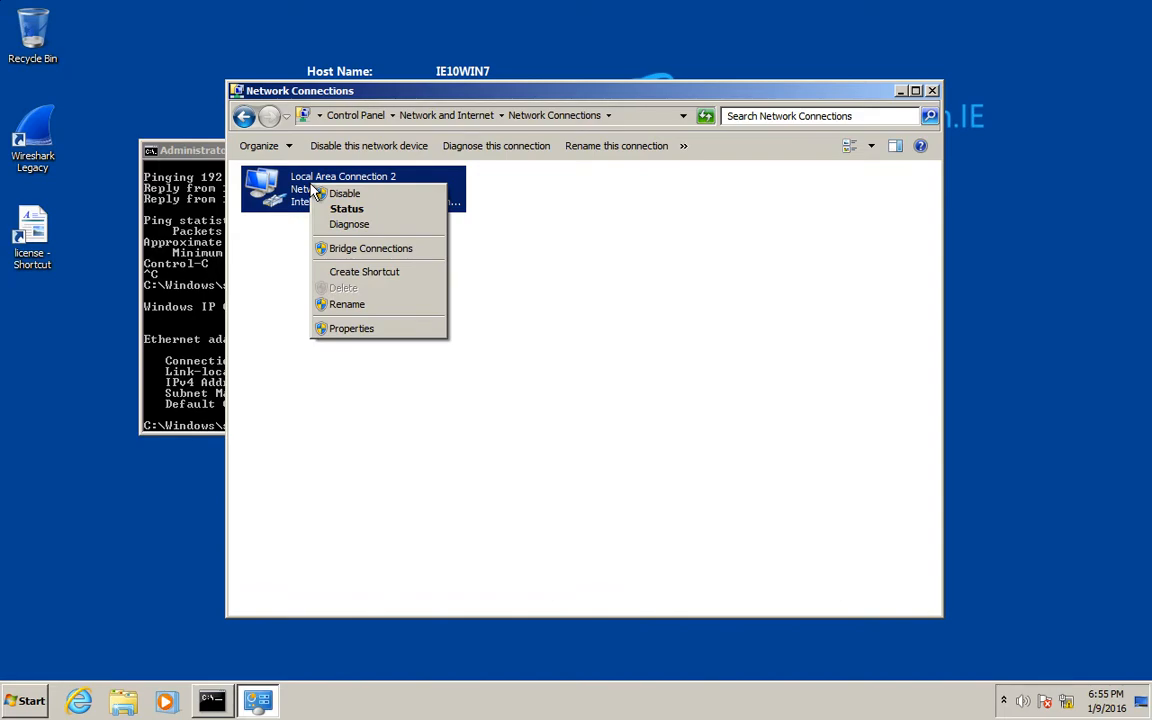
pyautogui.moveTo(349, 224)
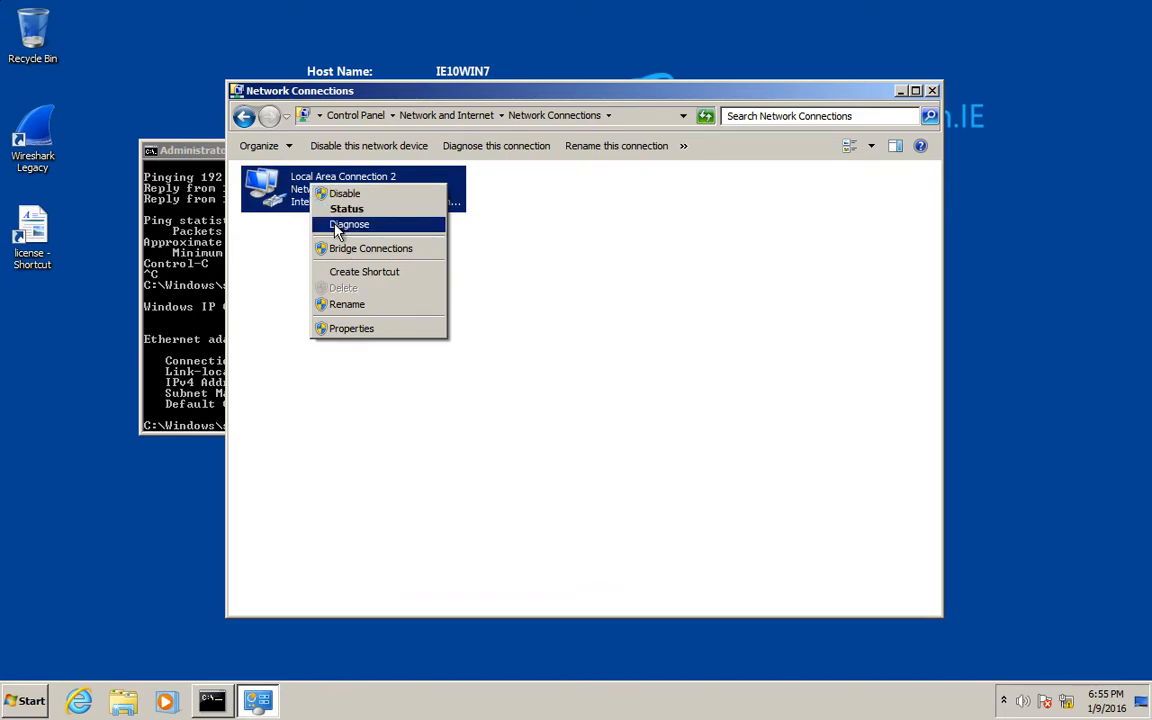
pyautogui.moveTo(351, 328)
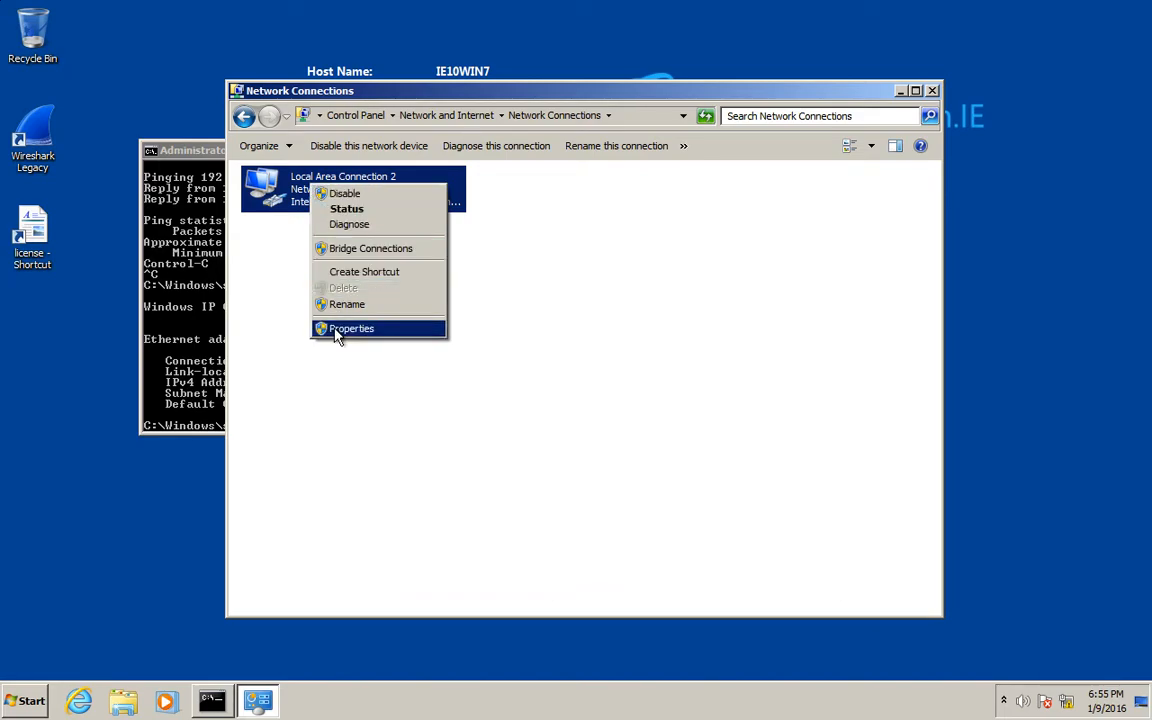
# Set Local Area Connection 2's IPv4 to static 192.168.1.1 with mask 255.255.255.0
pyautogui.click(351, 328)
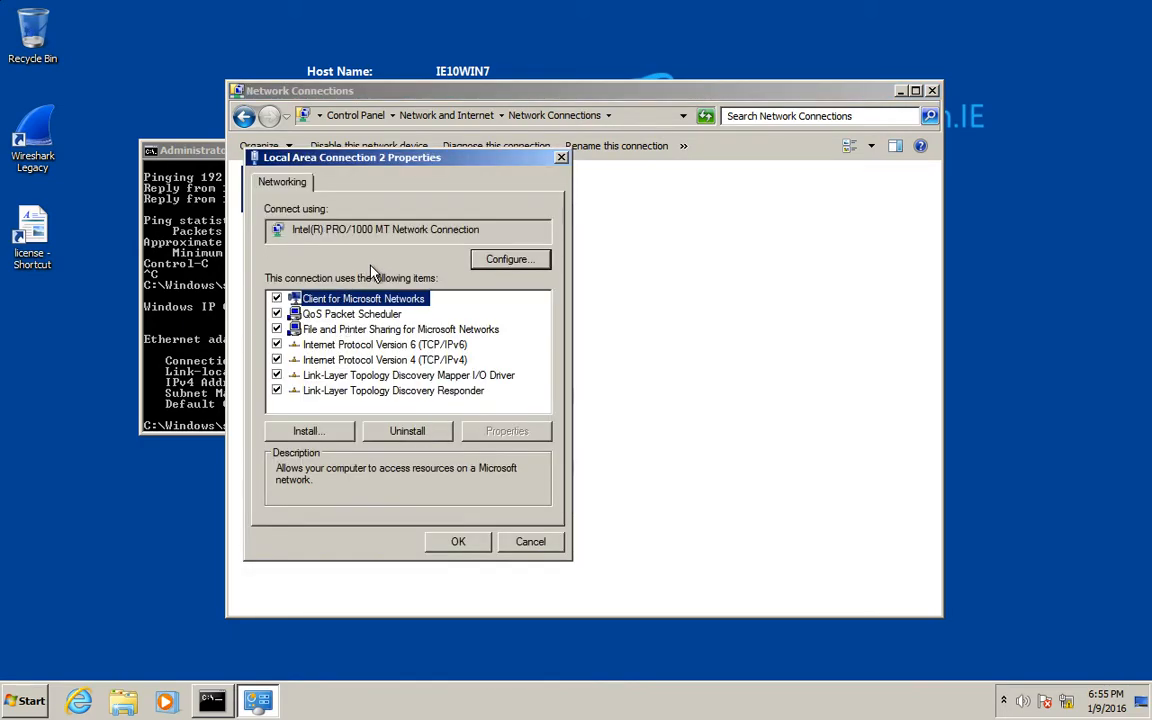
pyautogui.click(385, 359)
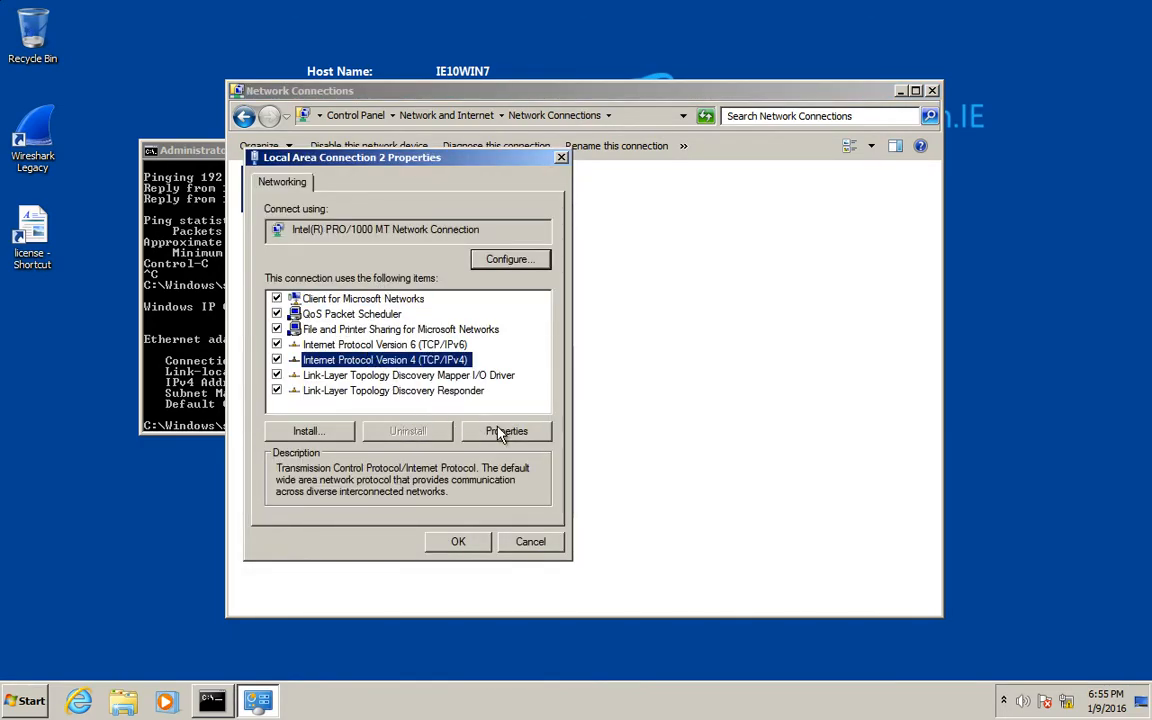
pyautogui.click(506, 431)
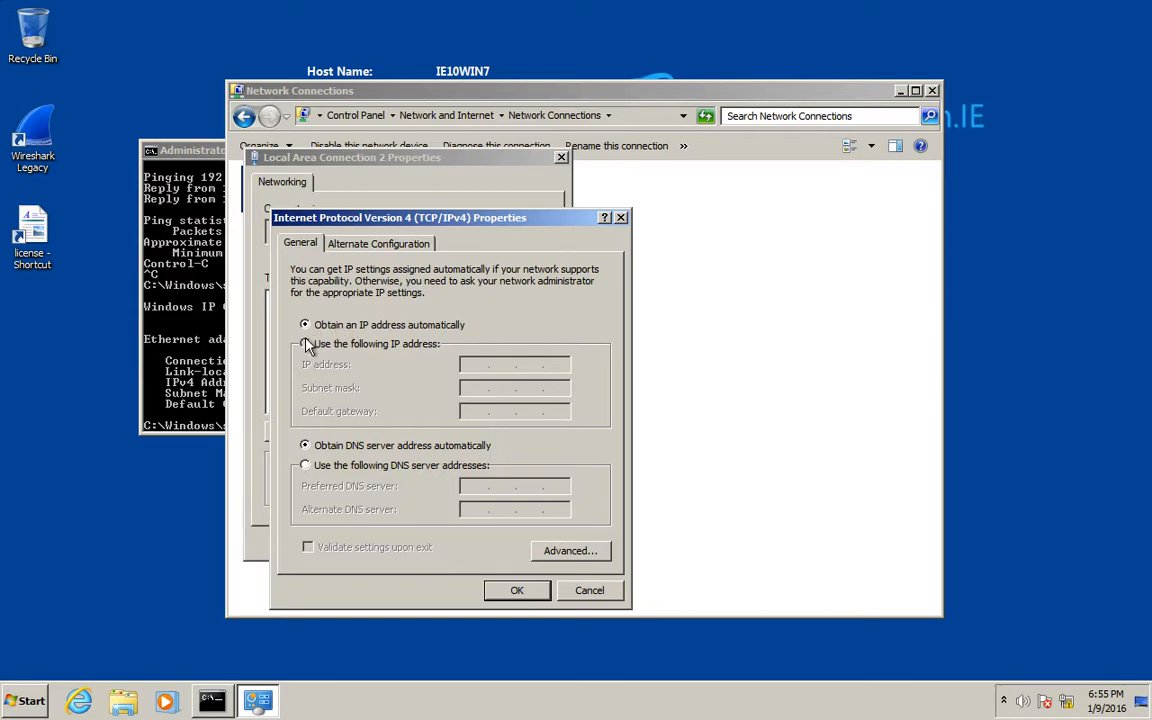
pyautogui.click(305, 343)
pyautogui.write('192.168.1.1')
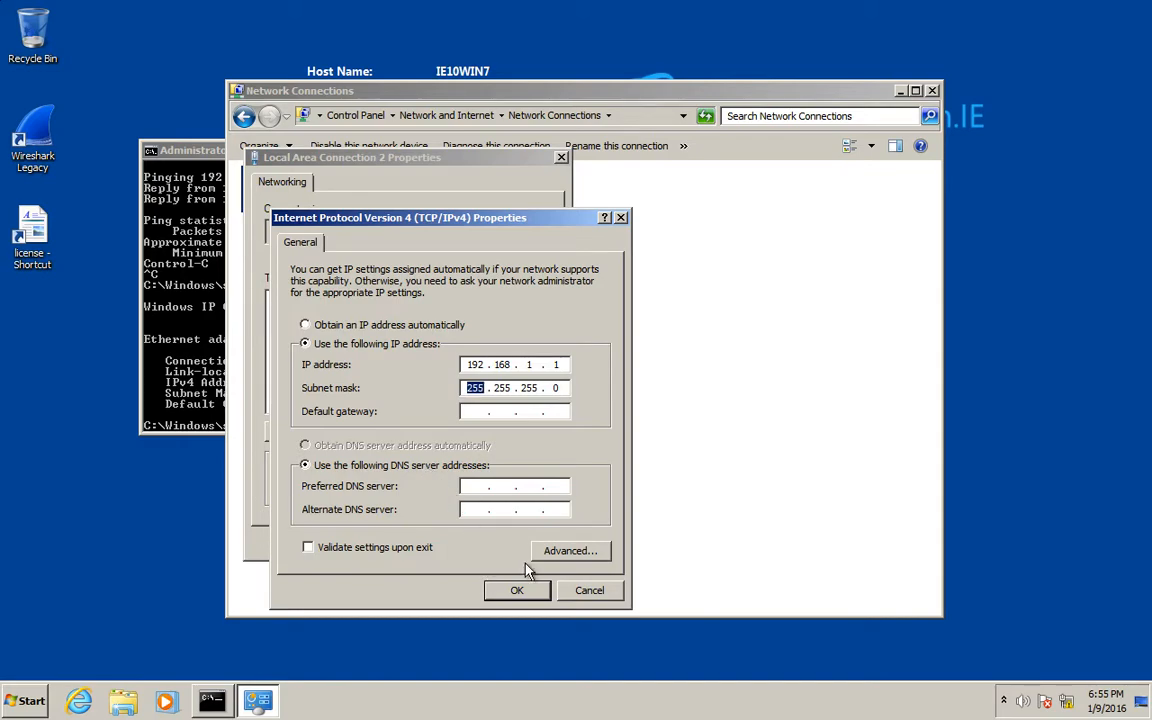
pyautogui.moveTo(518, 590)
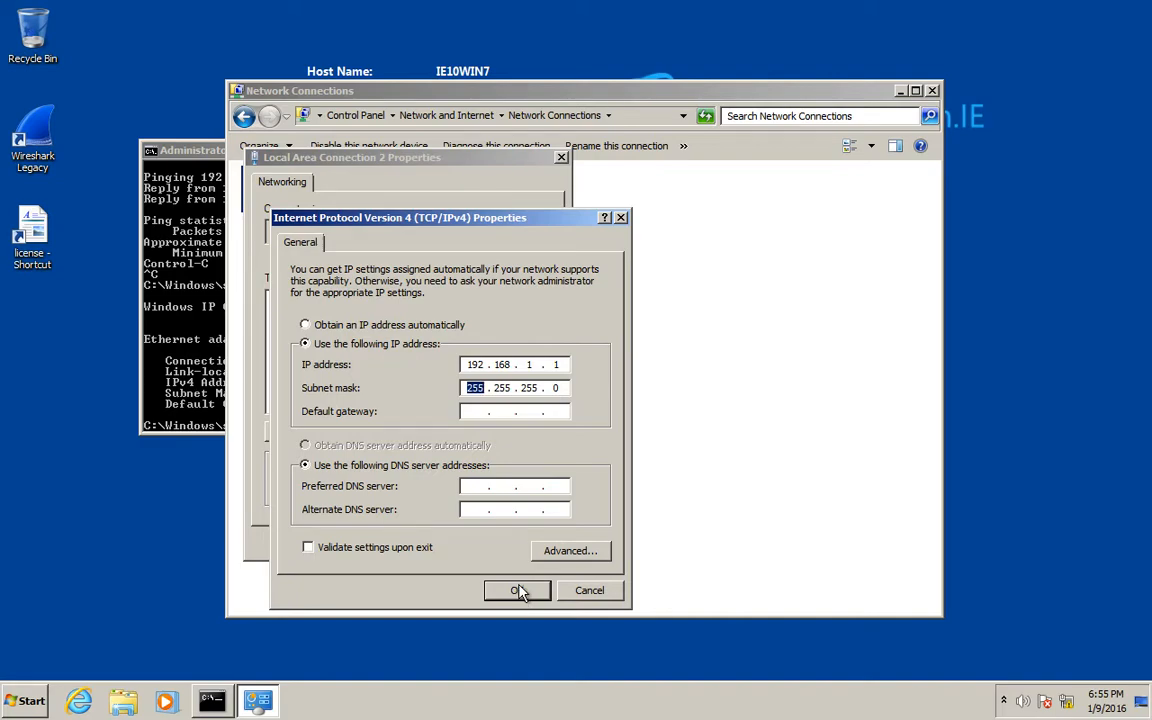
pyautogui.click(517, 590)
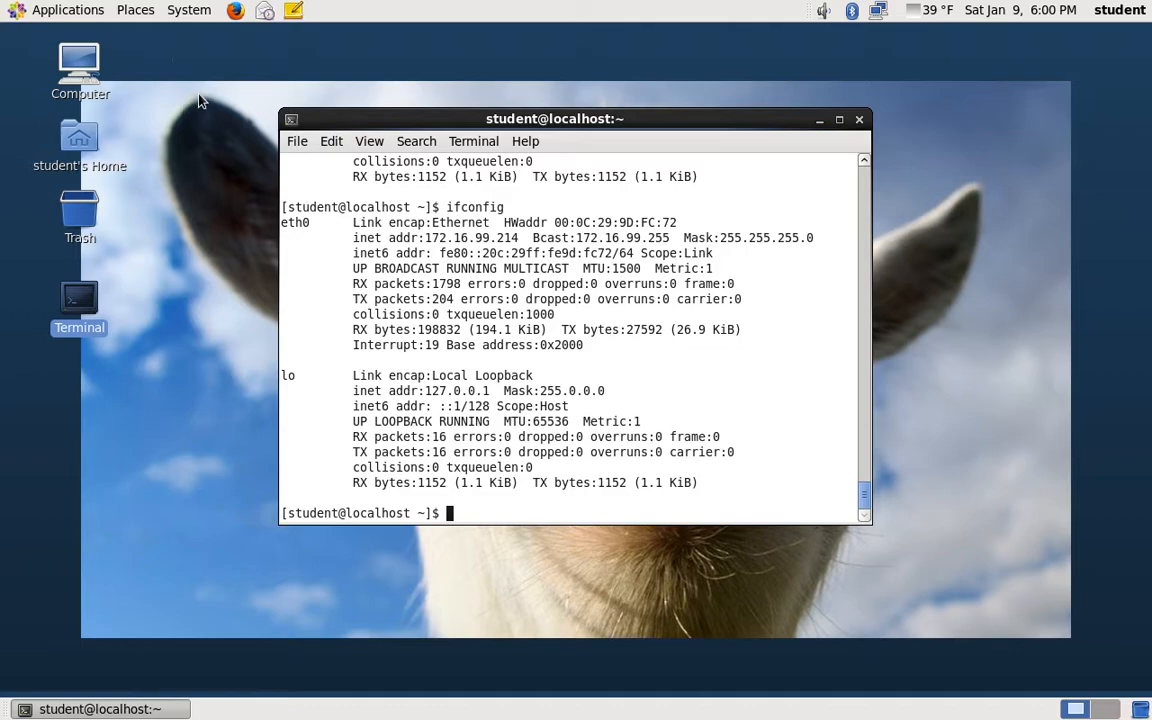
# Switch System eth0 to manual IPv4 192.168.1.2/24 and apply it with root authentication
pyautogui.click(189, 10)
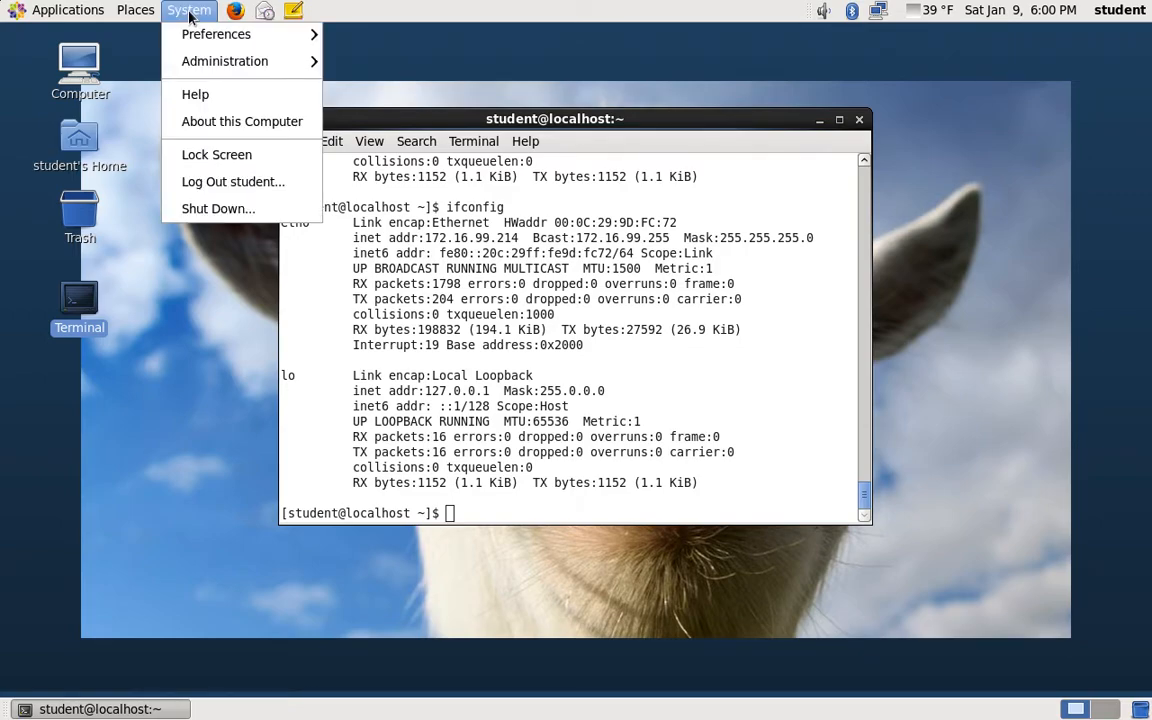
pyautogui.moveTo(216, 33)
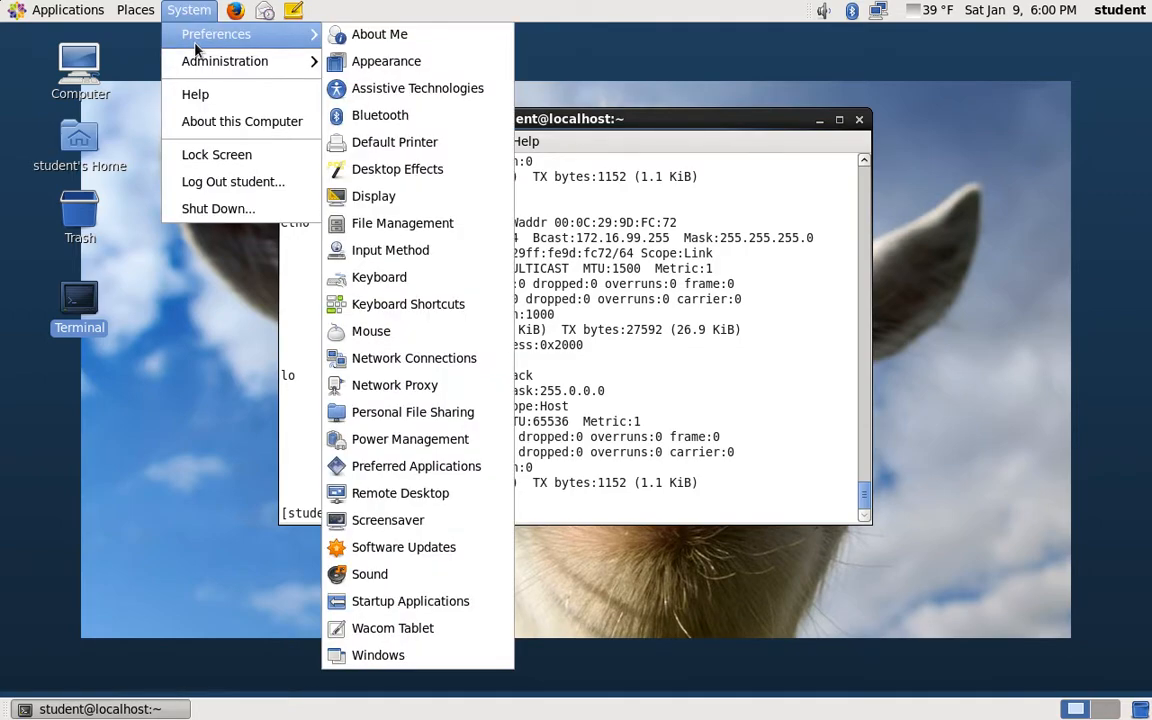
pyautogui.moveTo(371, 331)
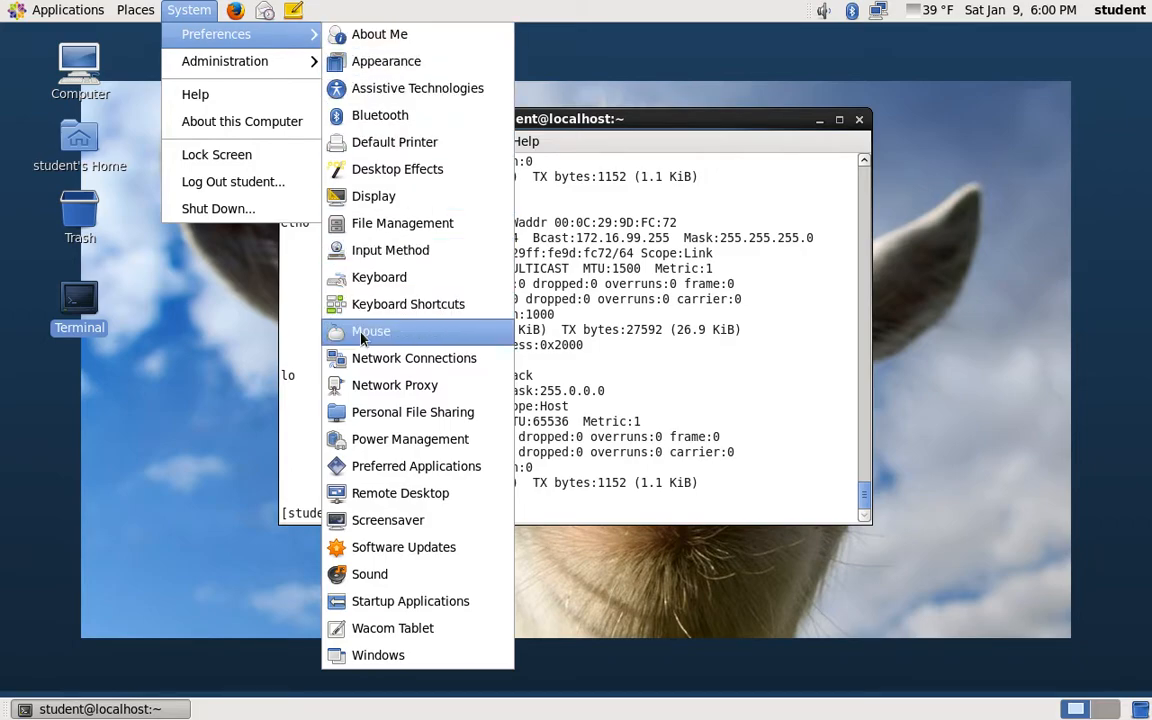
pyautogui.click(414, 357)
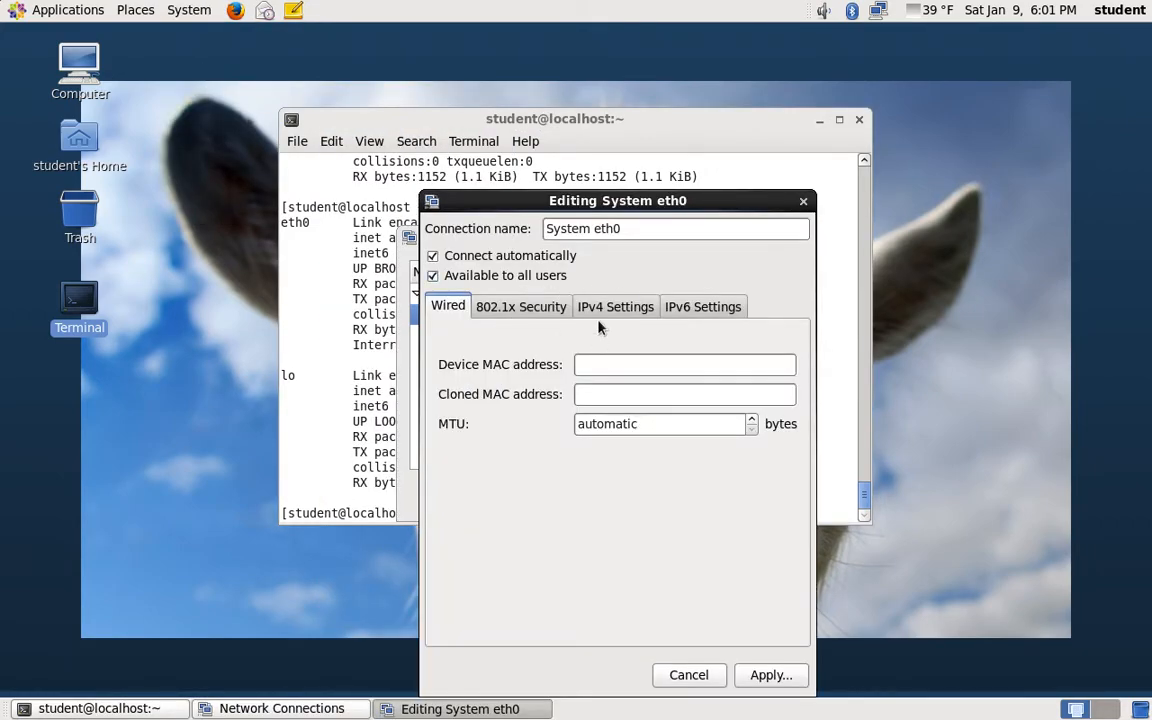
pyautogui.click(615, 306)
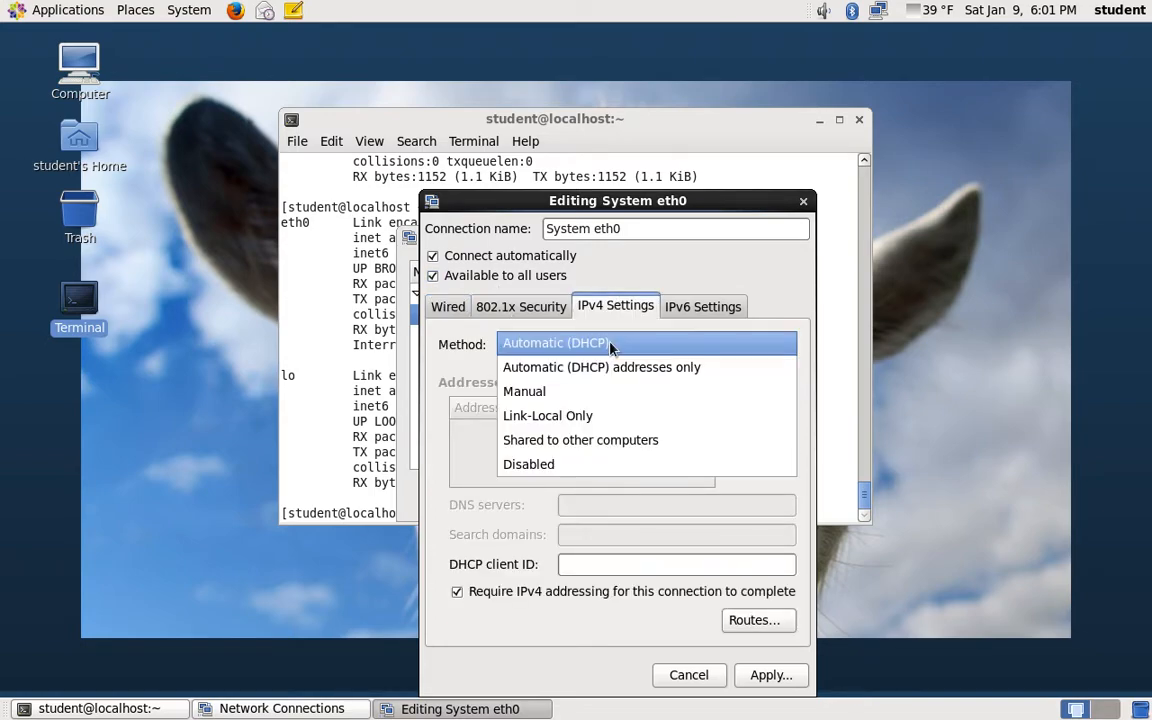
pyautogui.click(524, 391)
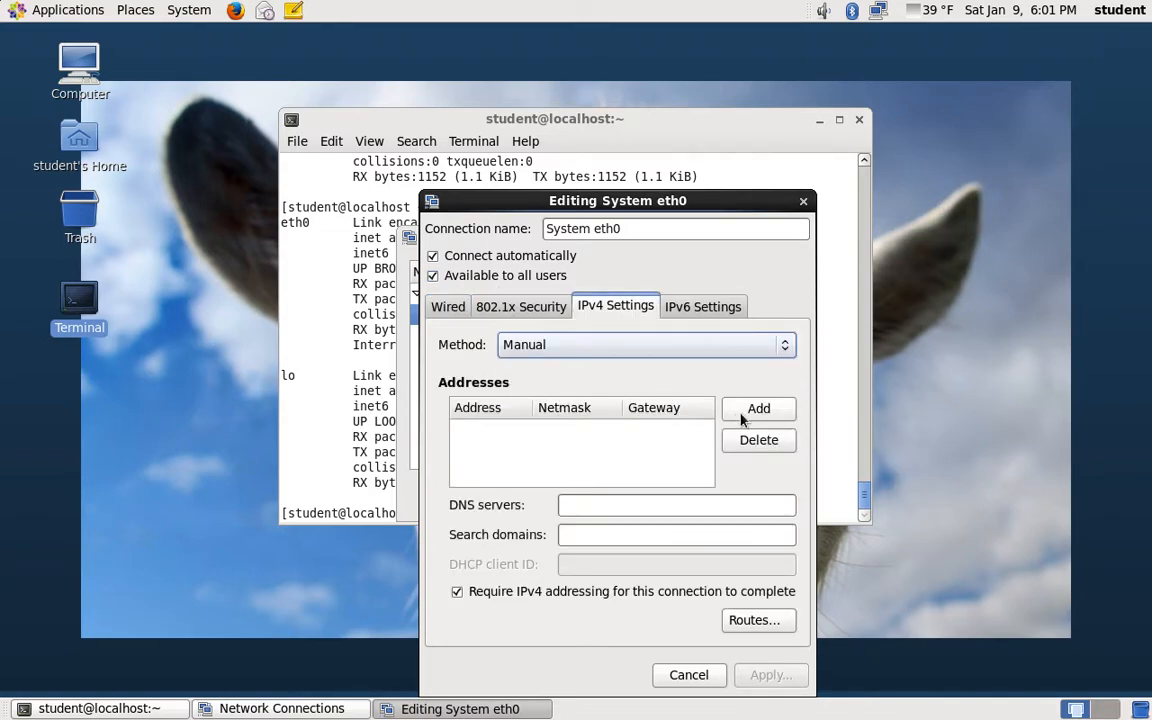
pyautogui.click(758, 408)
pyautogui.write('192.168.1.2')
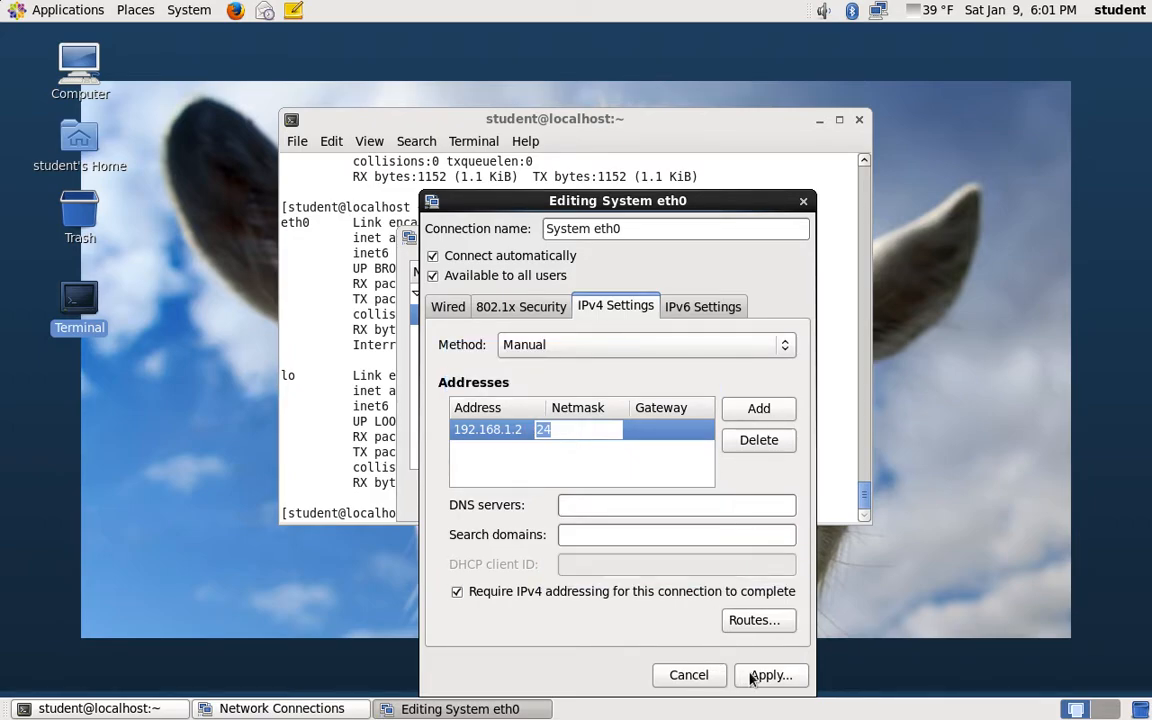
pyautogui.click(770, 674)
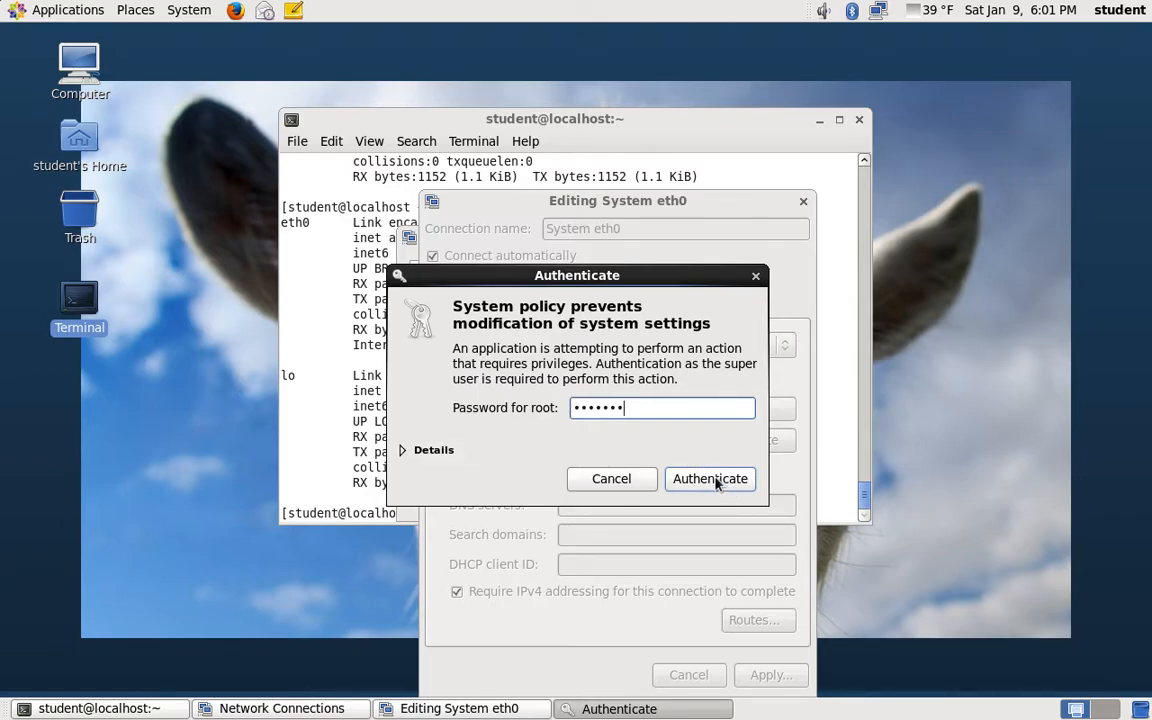
pyautogui.click(710, 478)
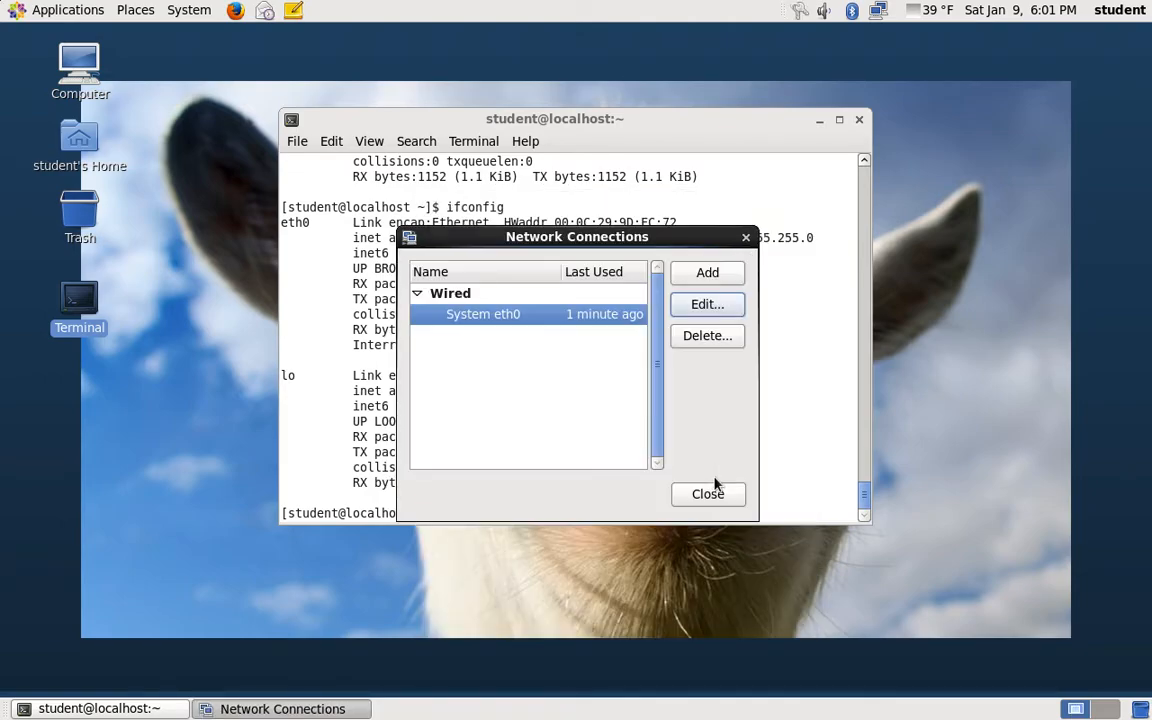
pyautogui.moveTo(318, 332)
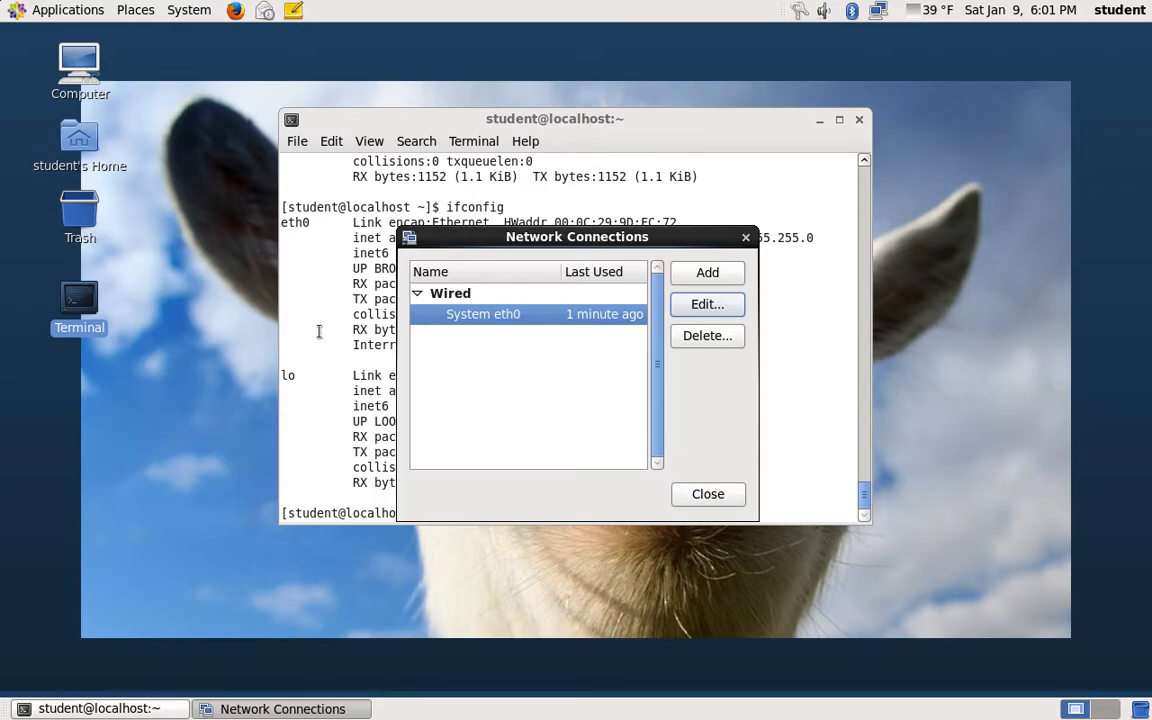
# Close Network Connections, run ifconfig, and reconnect System eth0 from the panel network applet
pyautogui.click(708, 493)
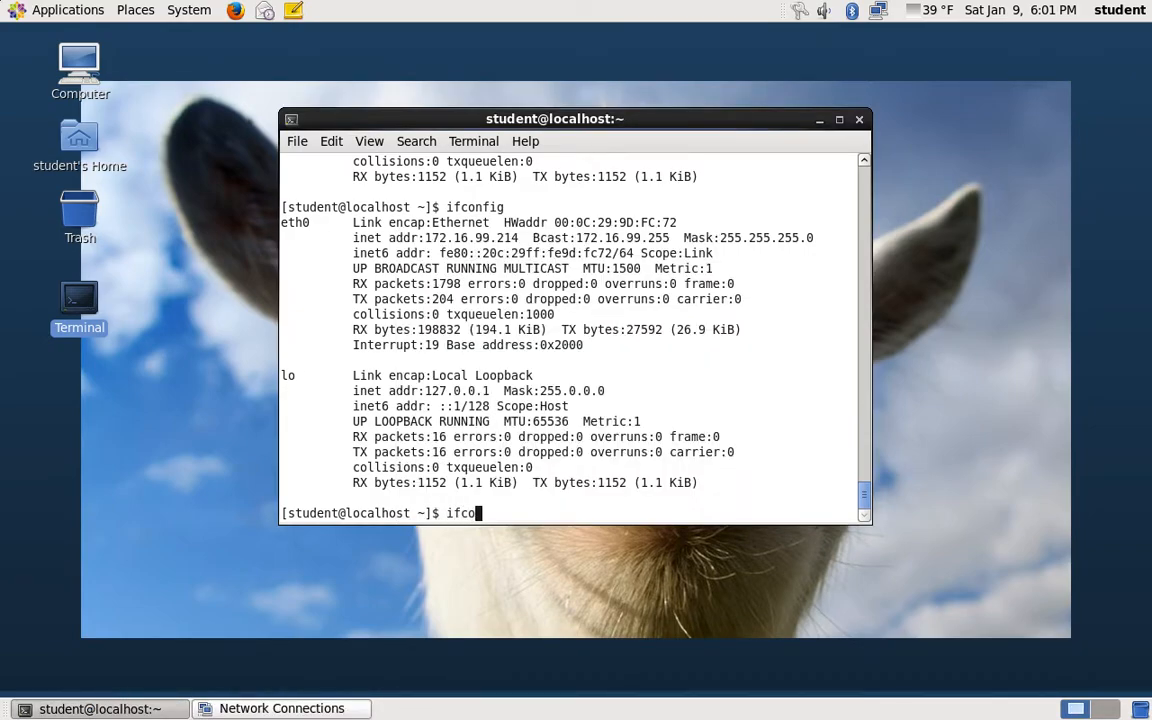
pyautogui.write('fig')
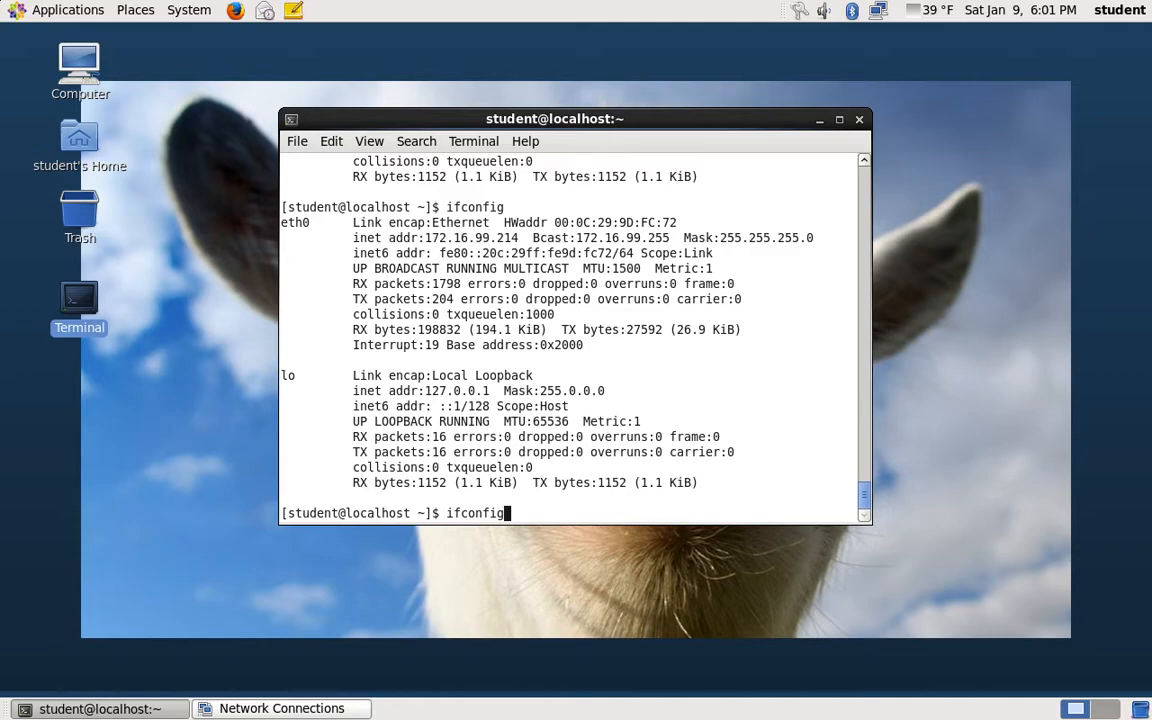
pyautogui.press('Return')
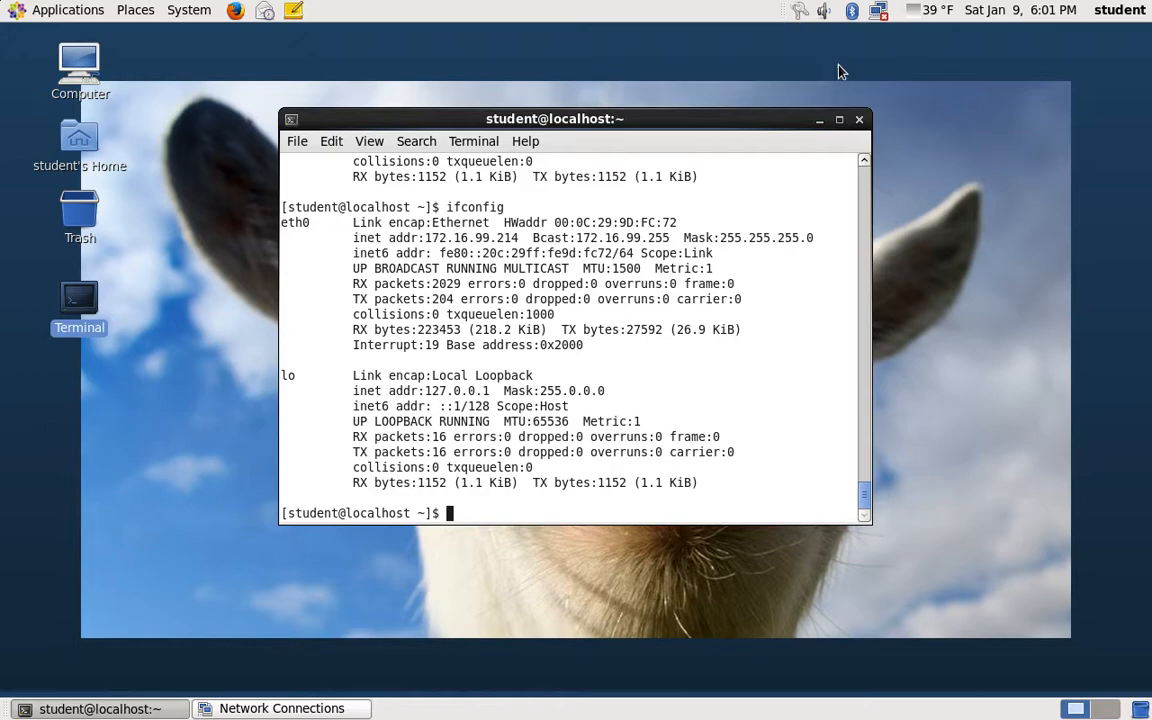
pyautogui.click(877, 10)
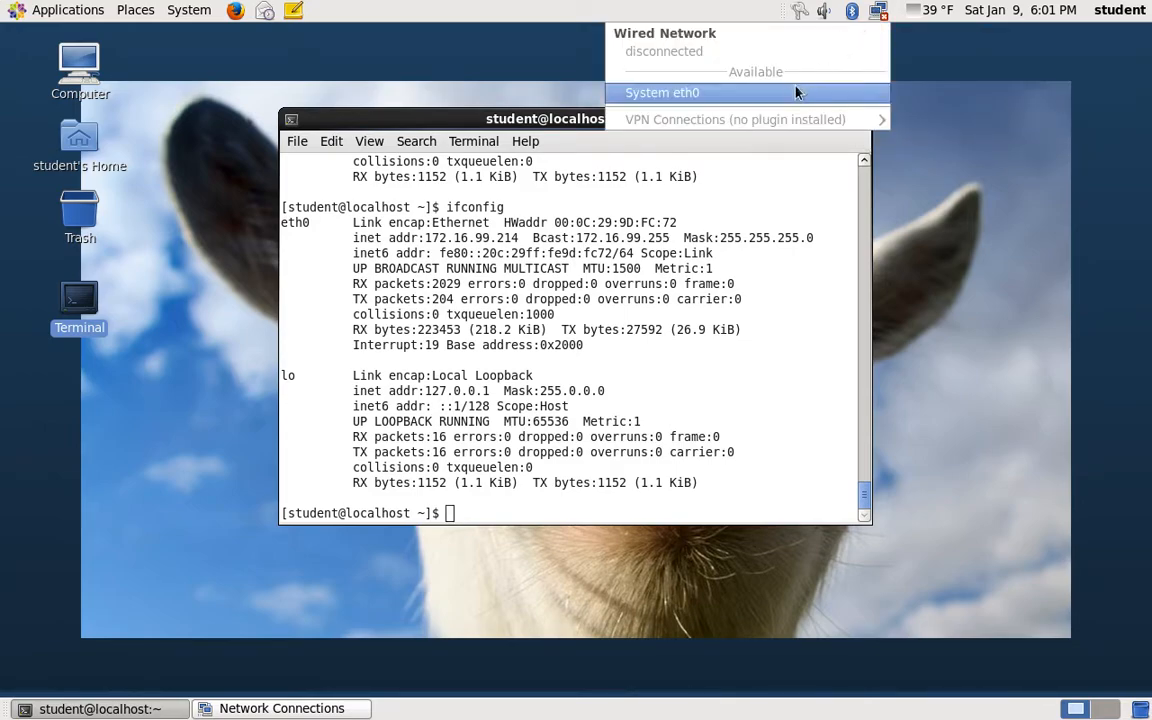
pyautogui.click(662, 92)
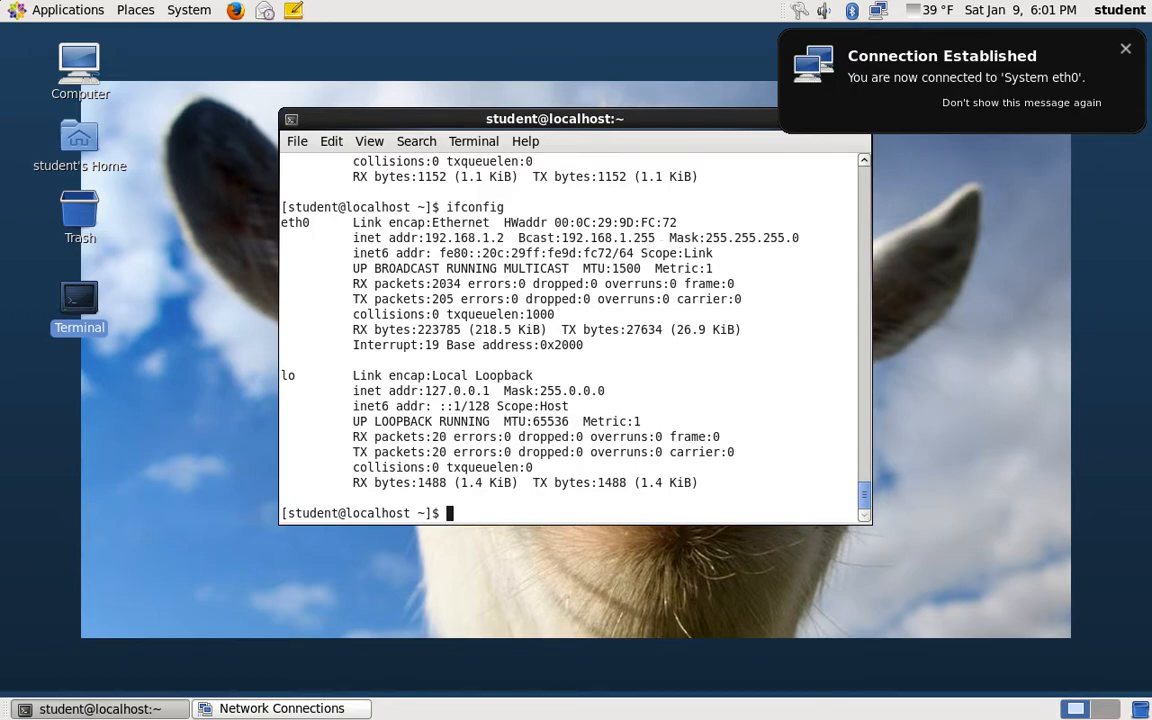
pyautogui.moveTo(592, 141)
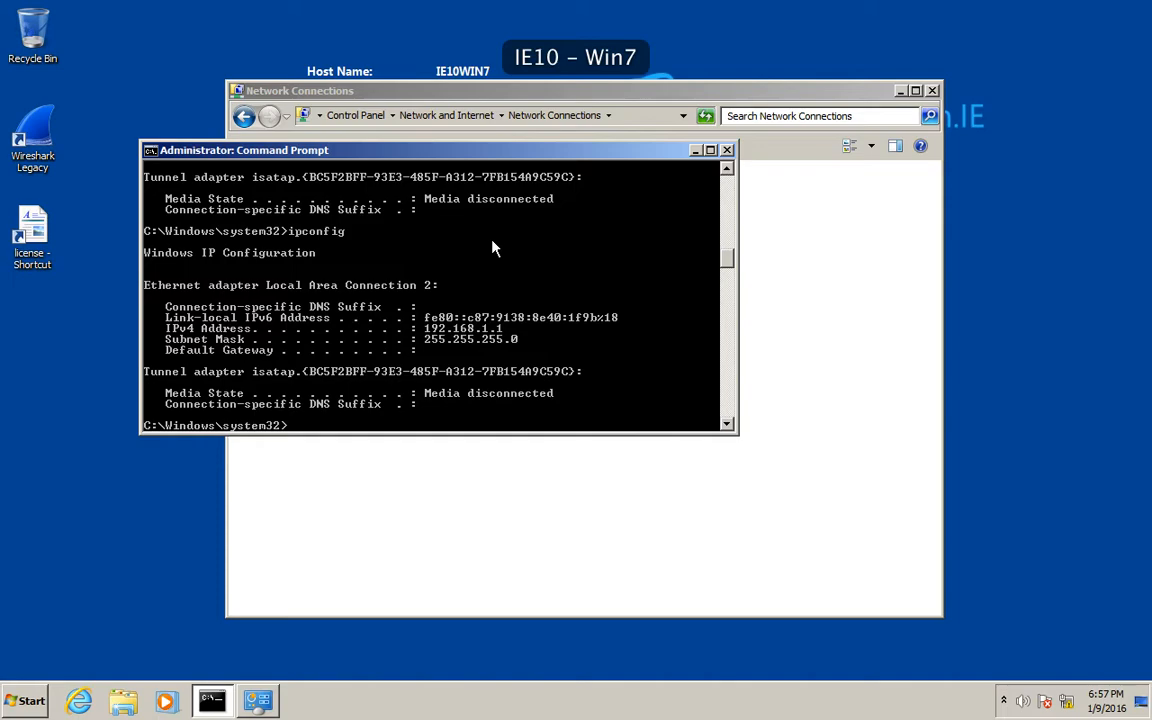
# Ping 192.168.1.1 from the Linux terminal and stop it after getting no replies
pyautogui.write('ping 192.16')
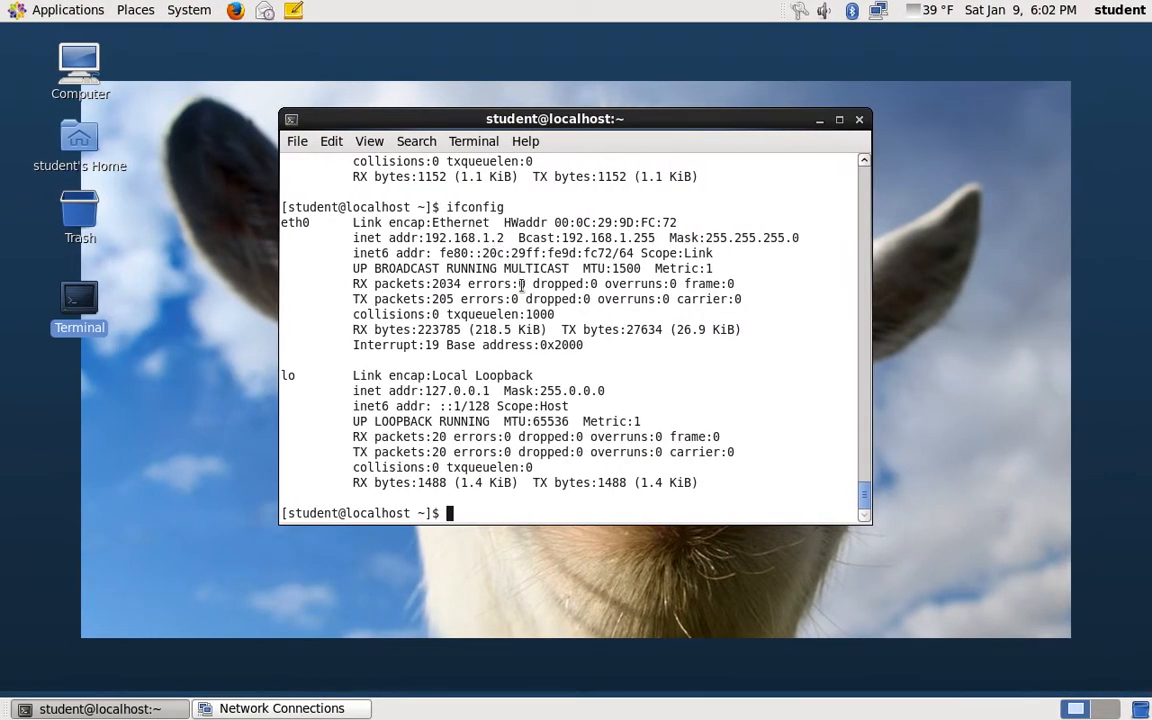
pyautogui.write('ping 192.1')
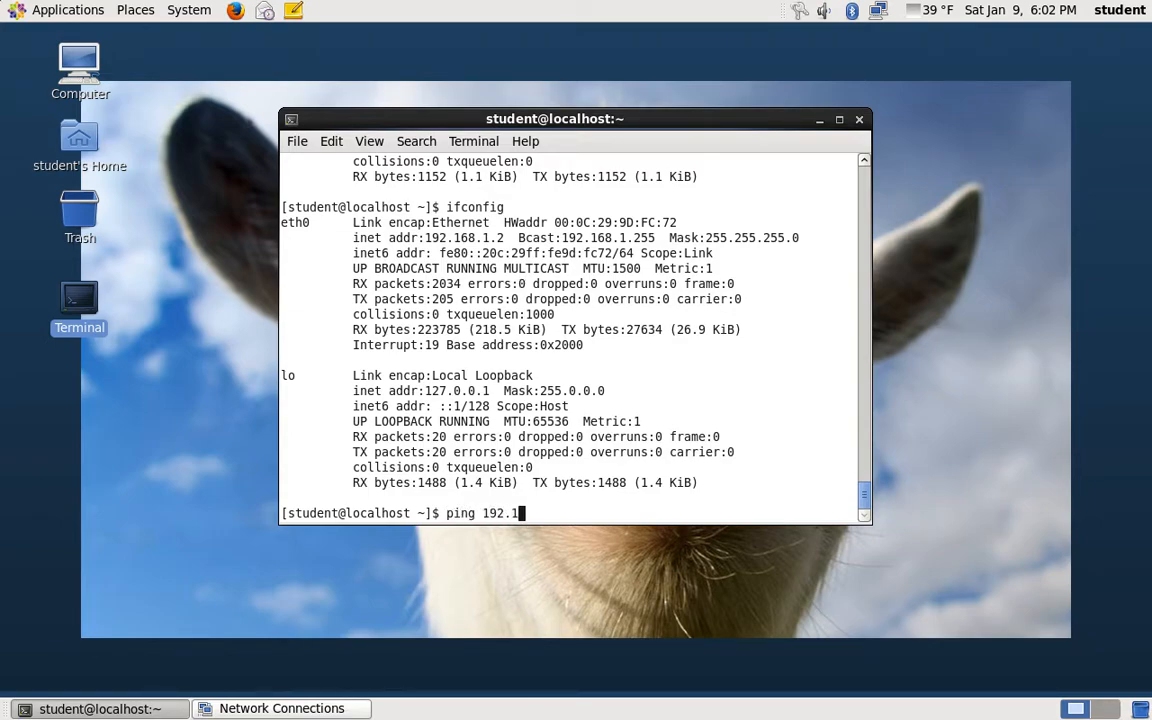
pyautogui.write('68.')
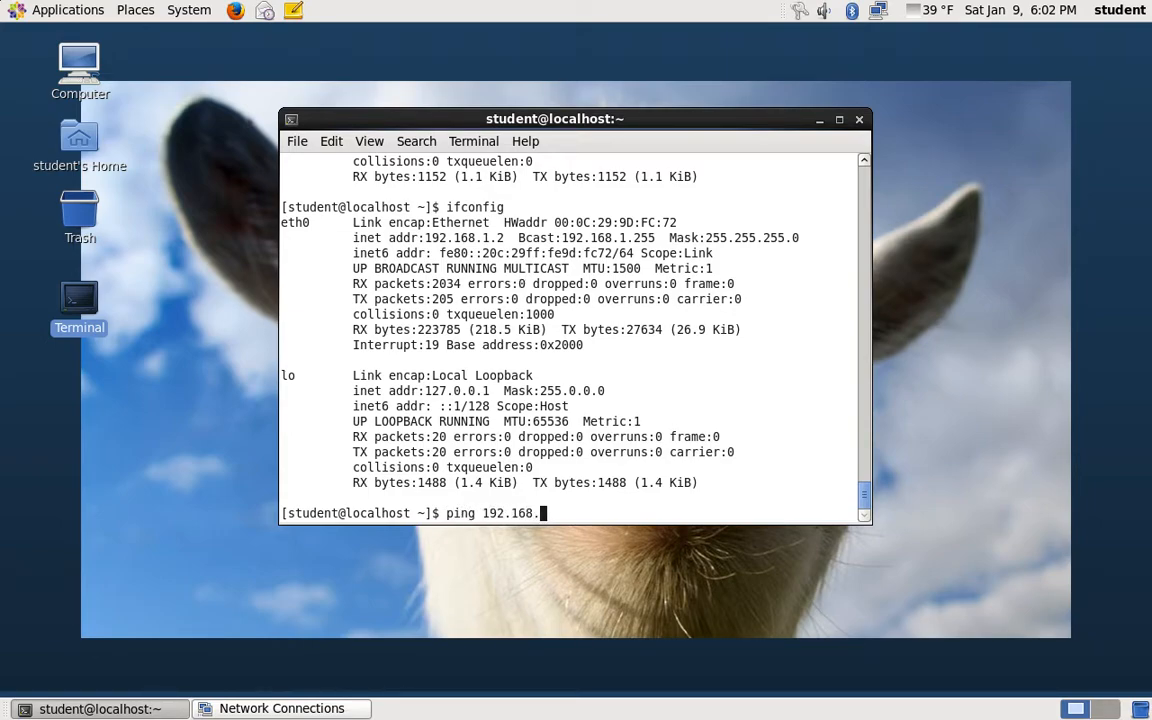
pyautogui.press('Return')
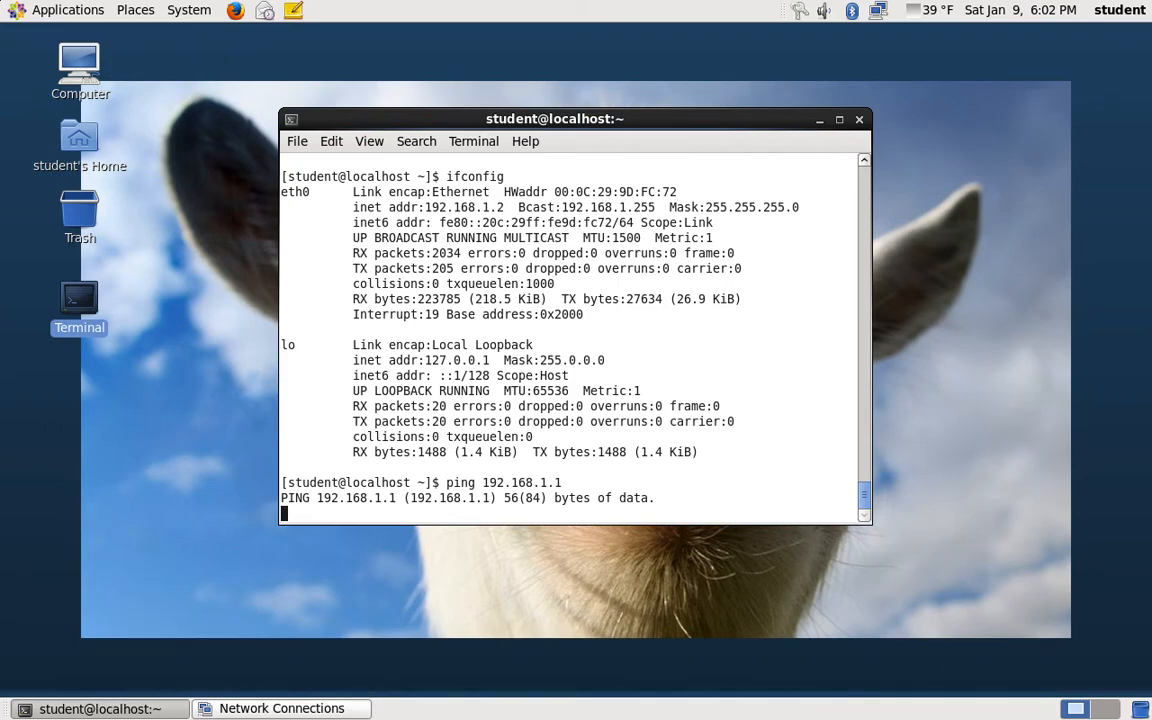
pyautogui.press('ctrl+c')
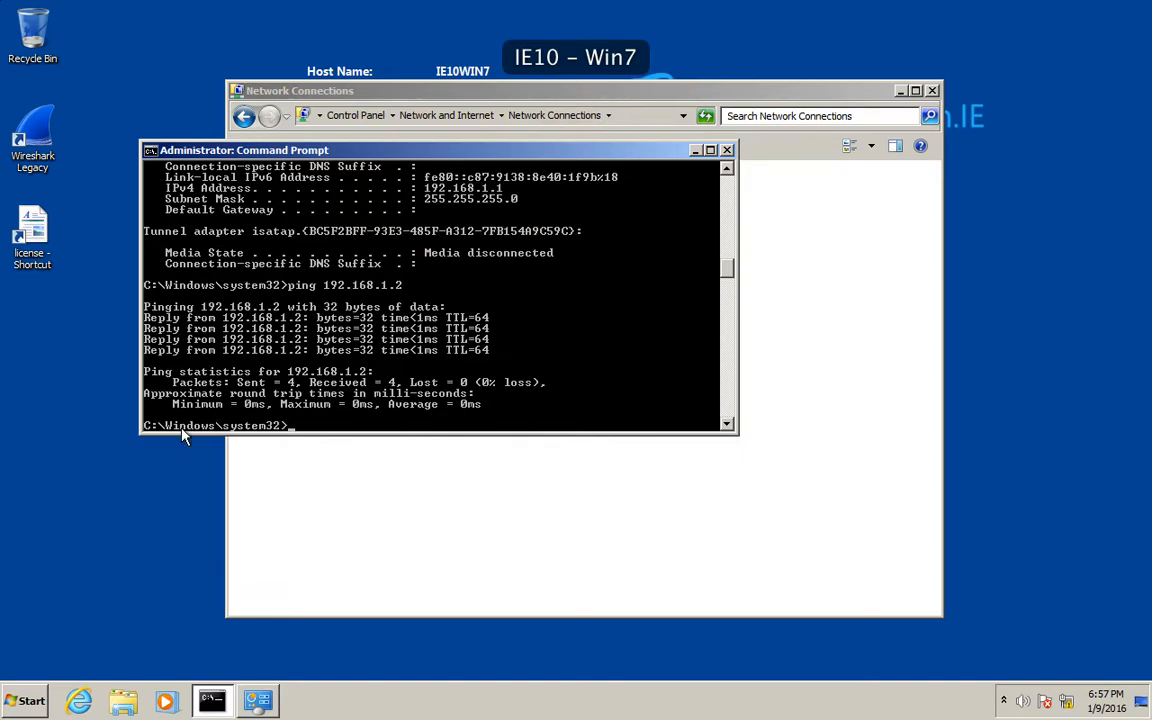
# Disable Windows Firewall for both home/work and public networks through System and Security
pyautogui.click(24, 700)
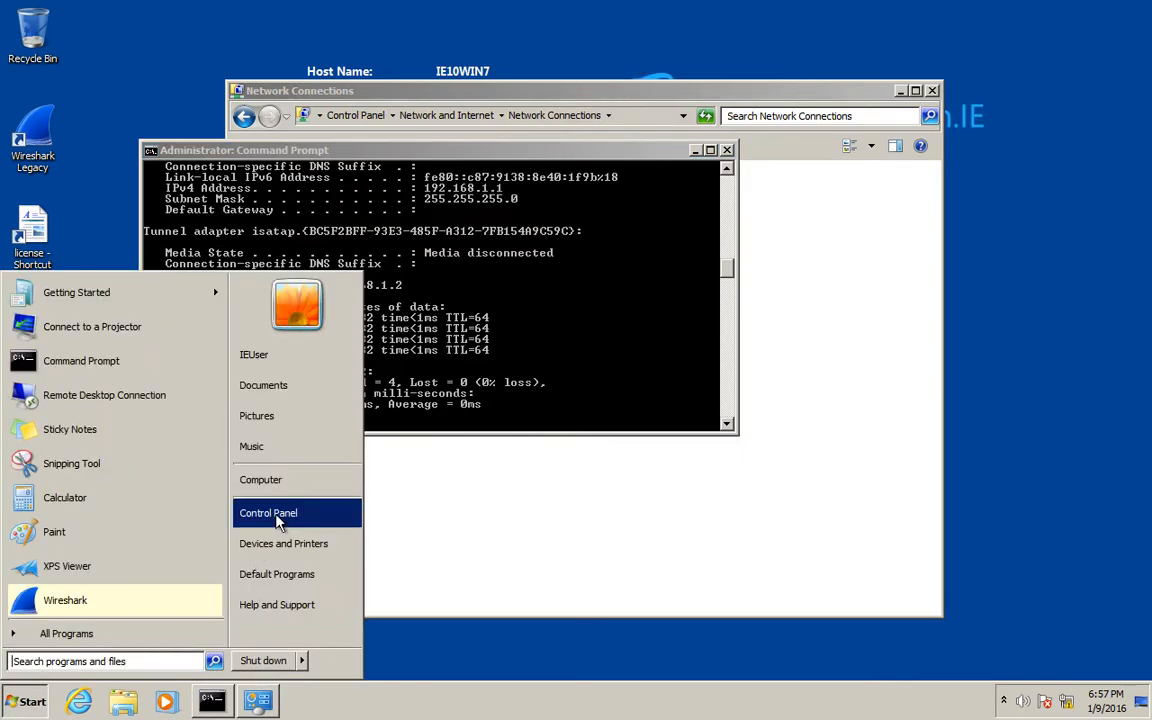
pyautogui.moveTo(268, 512)
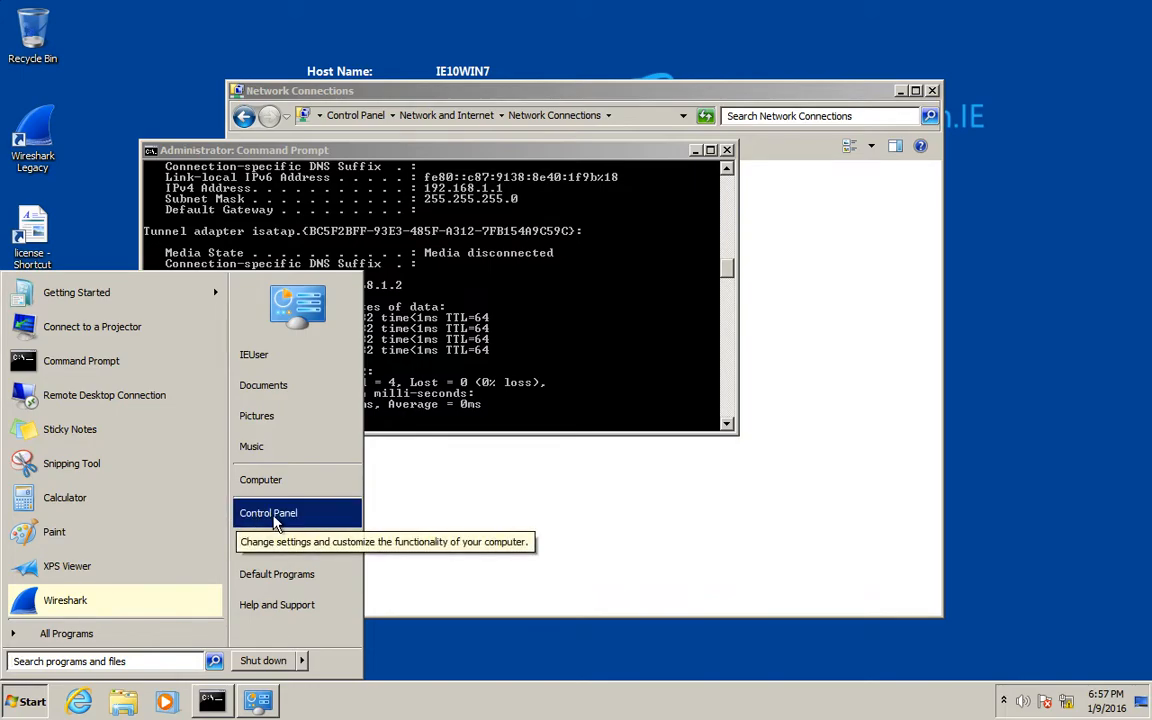
pyautogui.moveTo(240, 518)
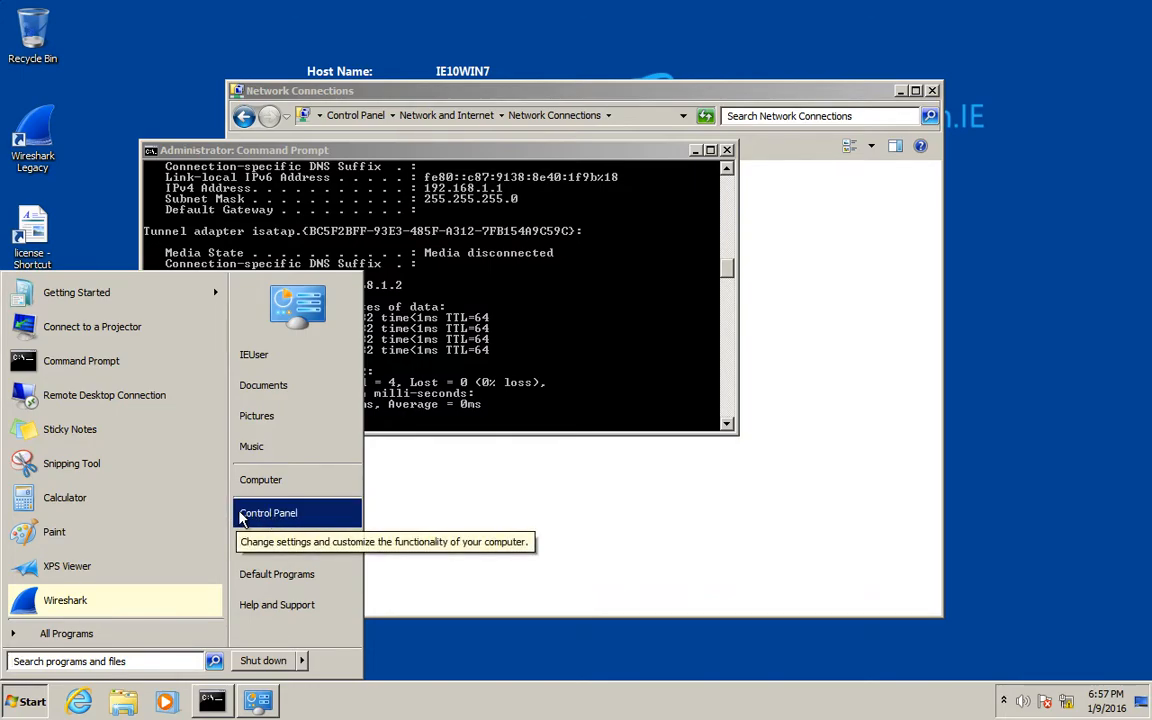
pyautogui.click(268, 512)
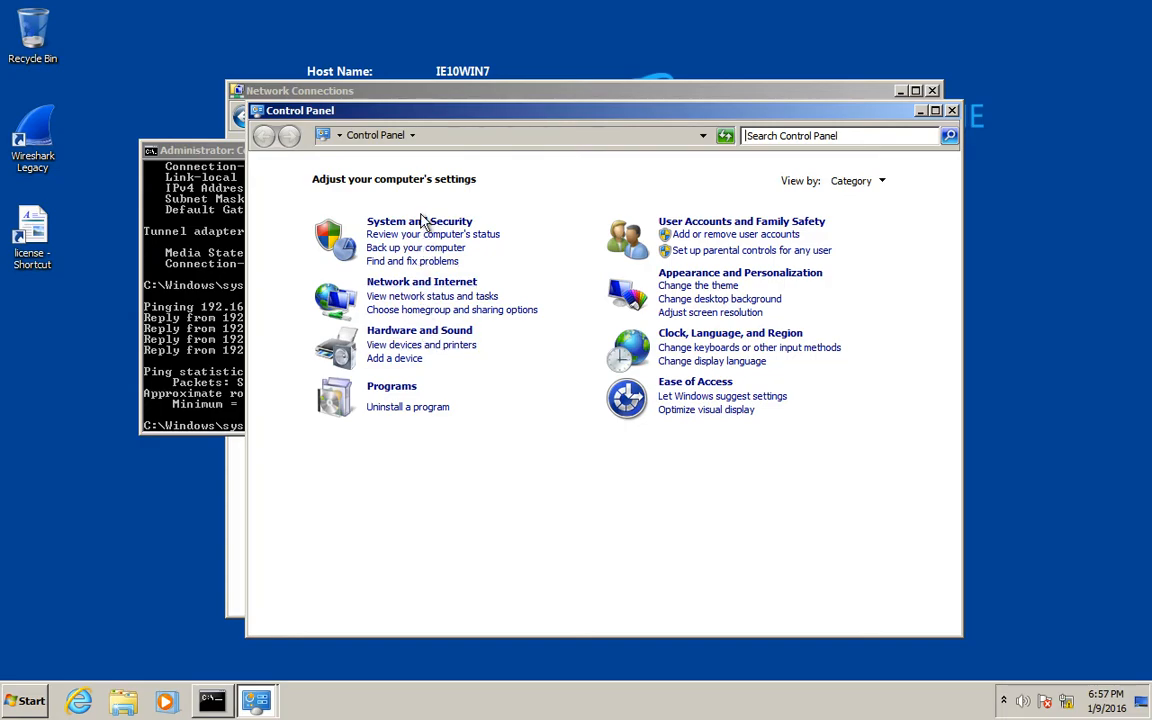
pyautogui.click(419, 221)
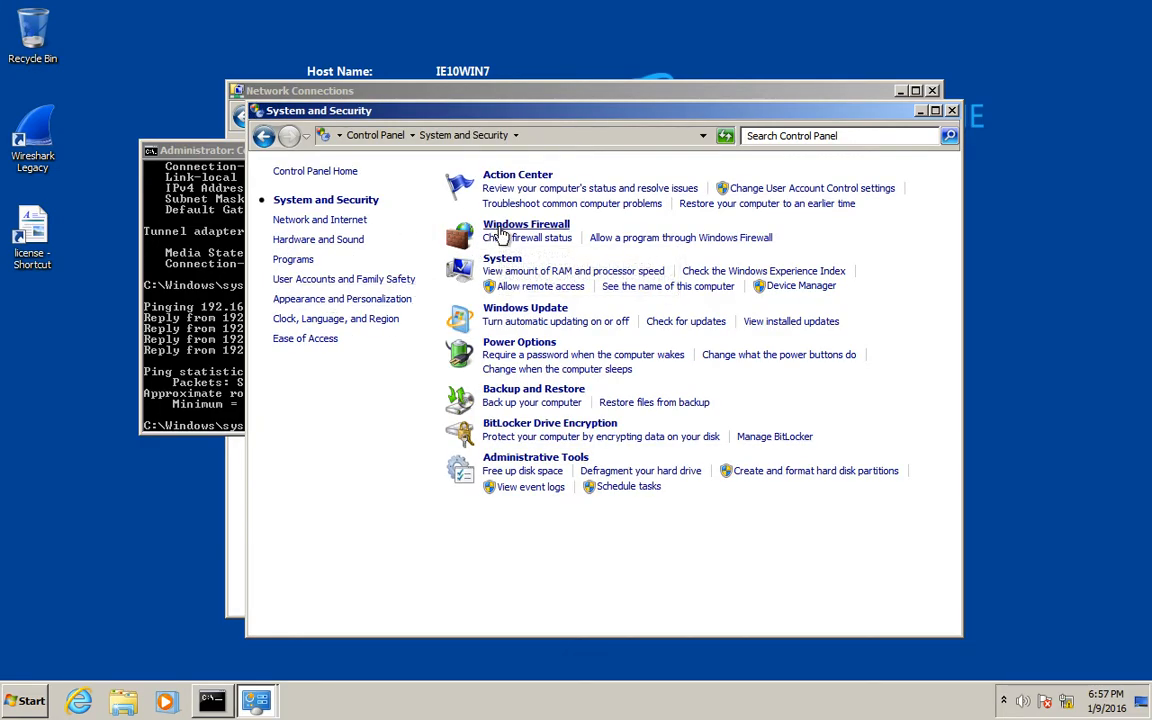
pyautogui.click(526, 223)
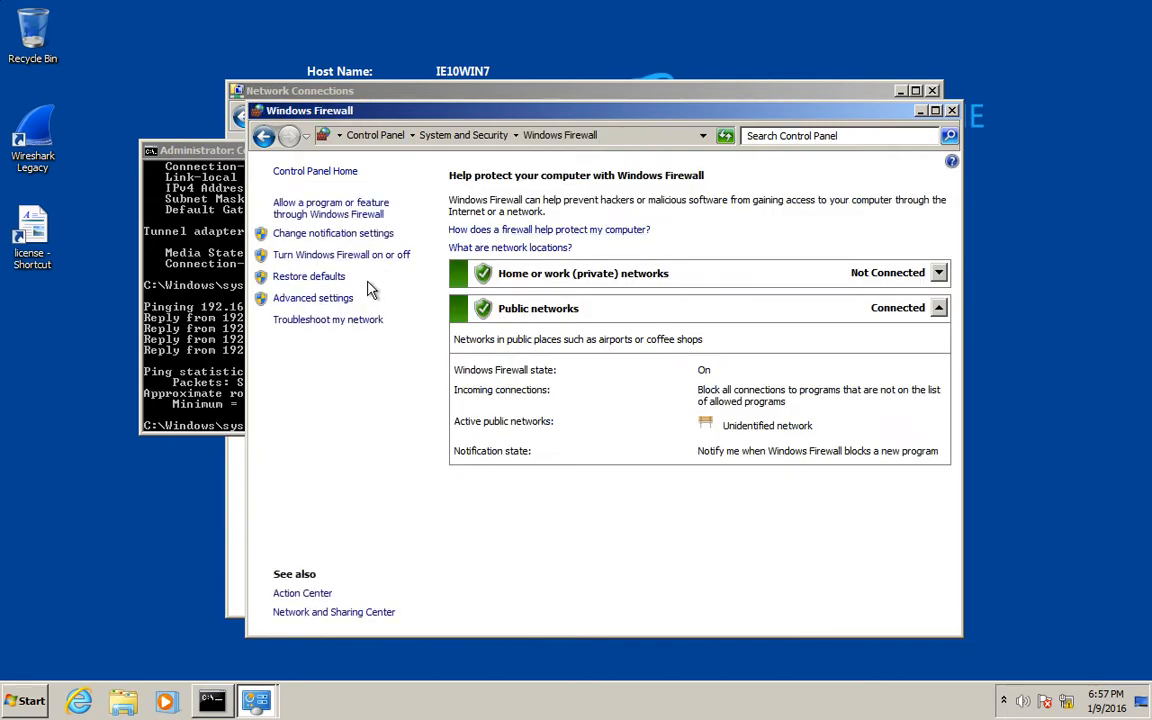
pyautogui.click(341, 254)
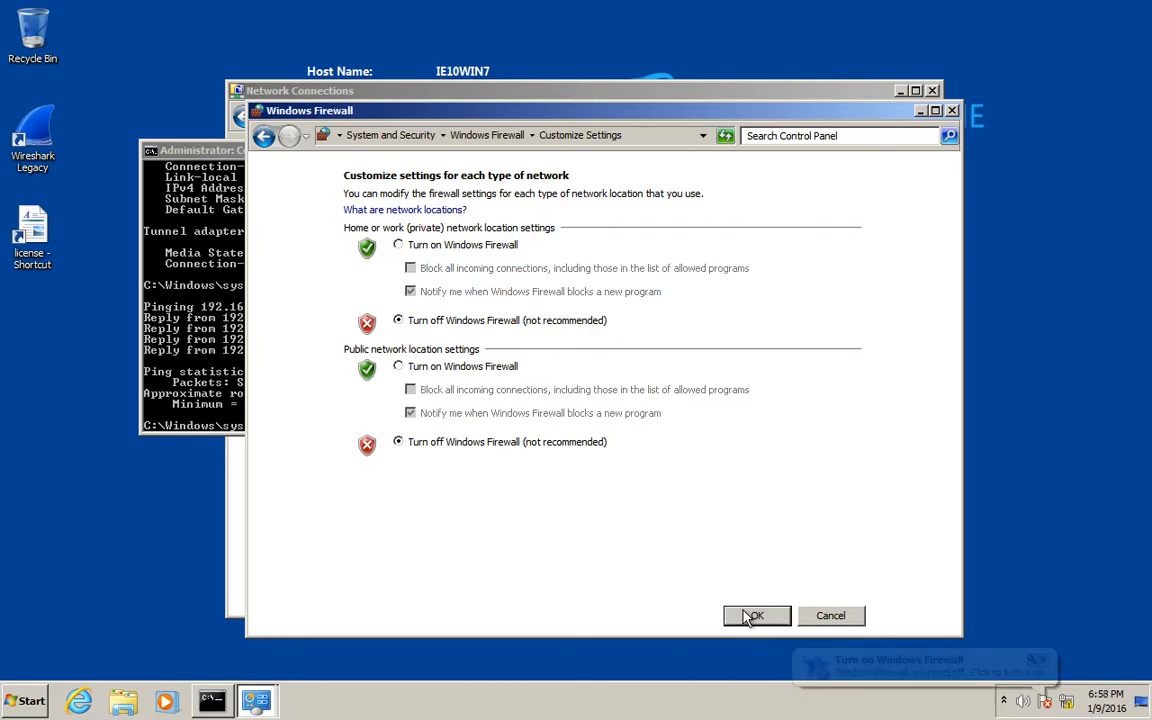
pyautogui.click(756, 615)
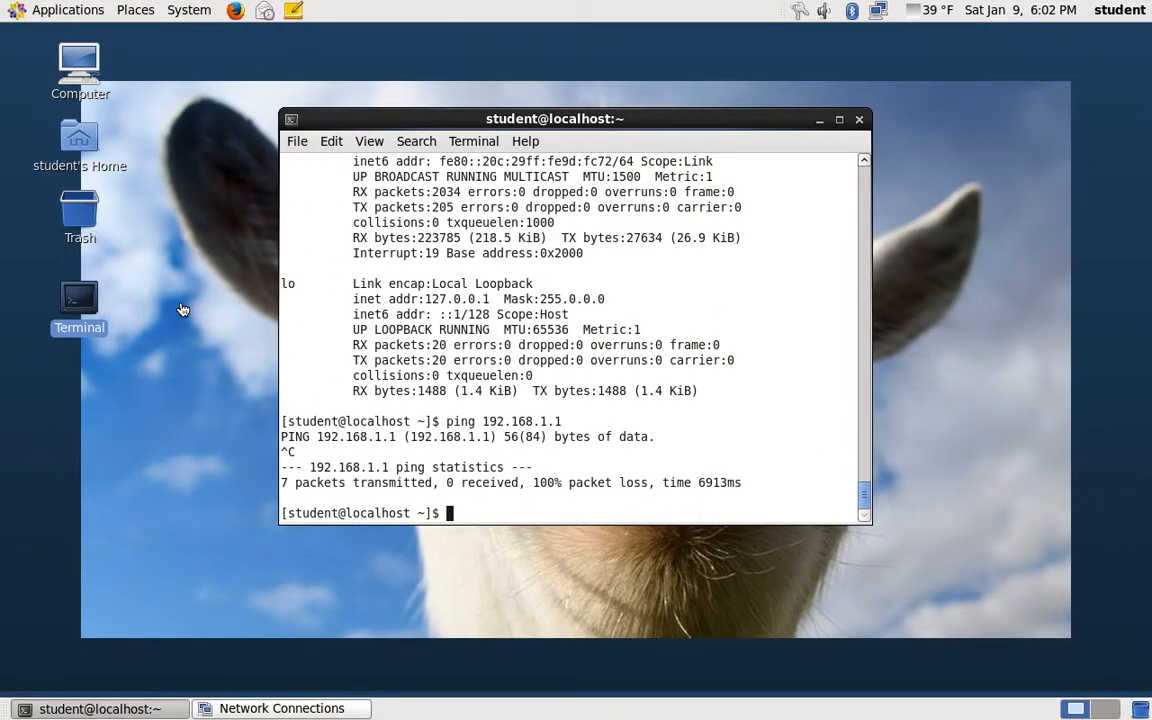
# Ping 192.168.1.1 from Linux until replies arrive, then start typing ipconfig on Windows
pyautogui.write('ping 192.168.1.1')
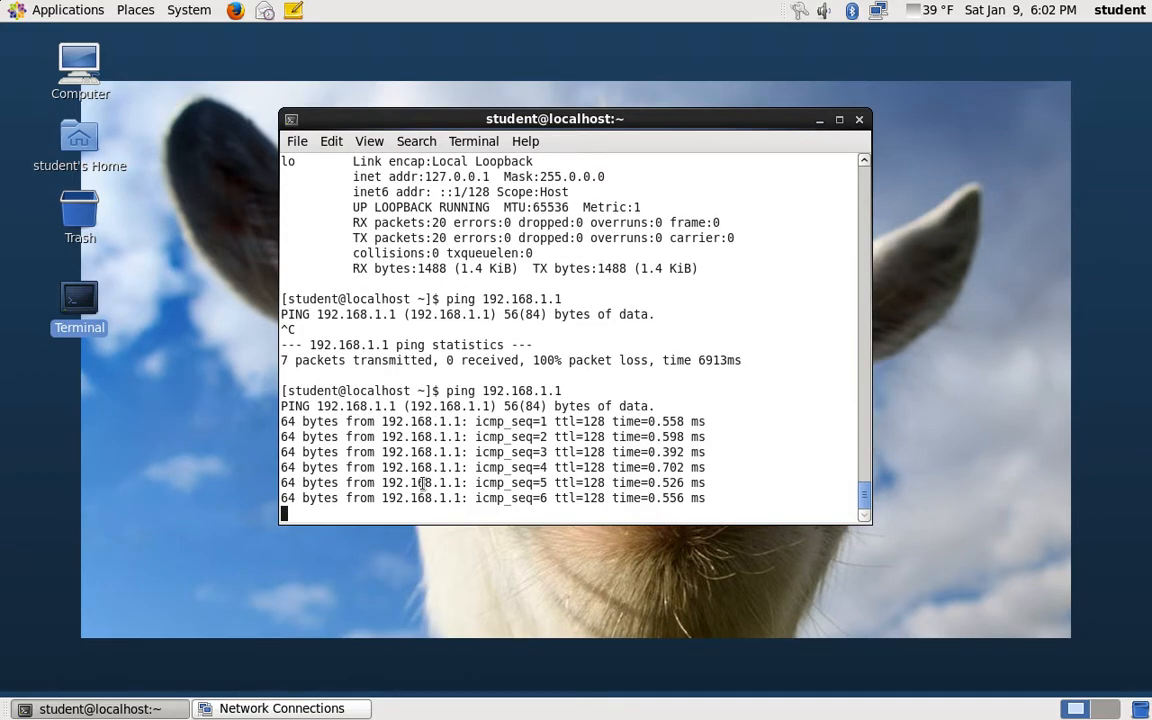
pyautogui.press('ctrl+c')
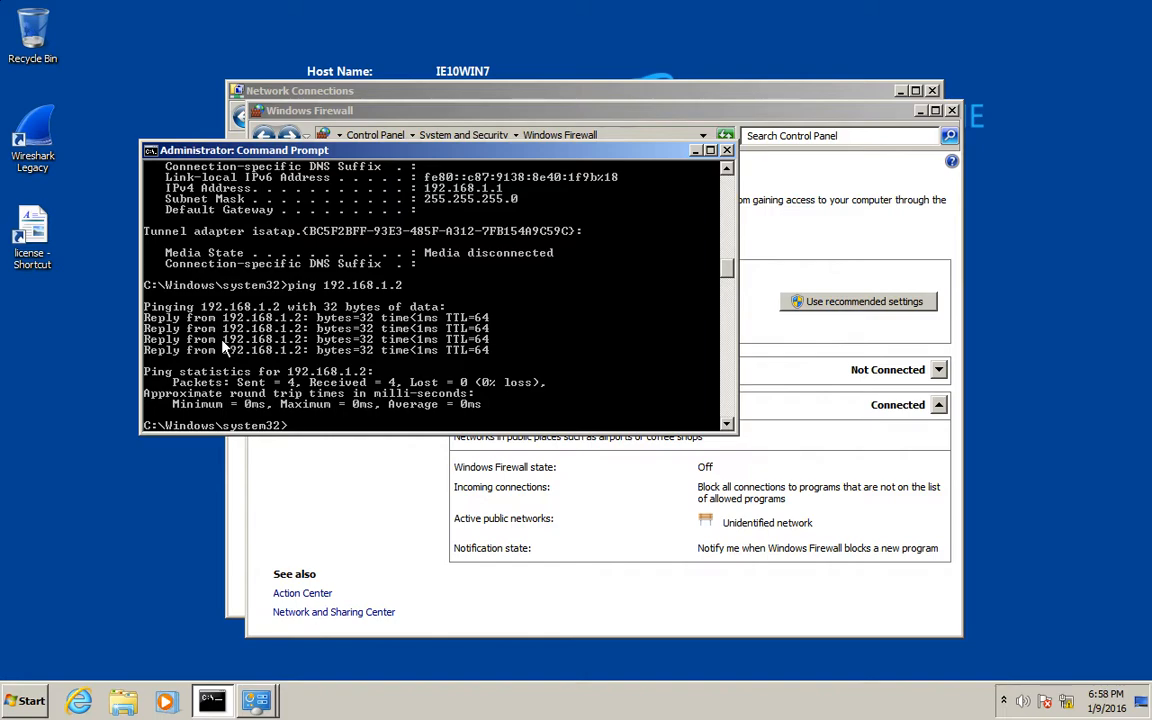
pyautogui.moveTo(90, 504)
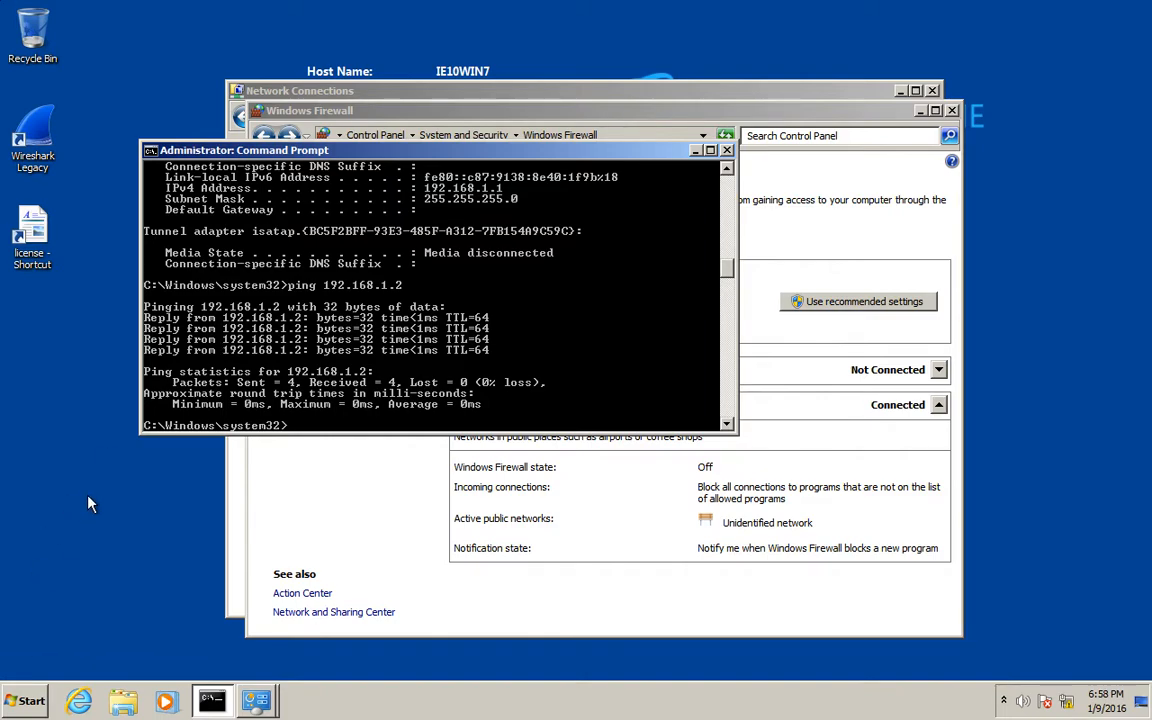
pyautogui.moveTo(435, 265)
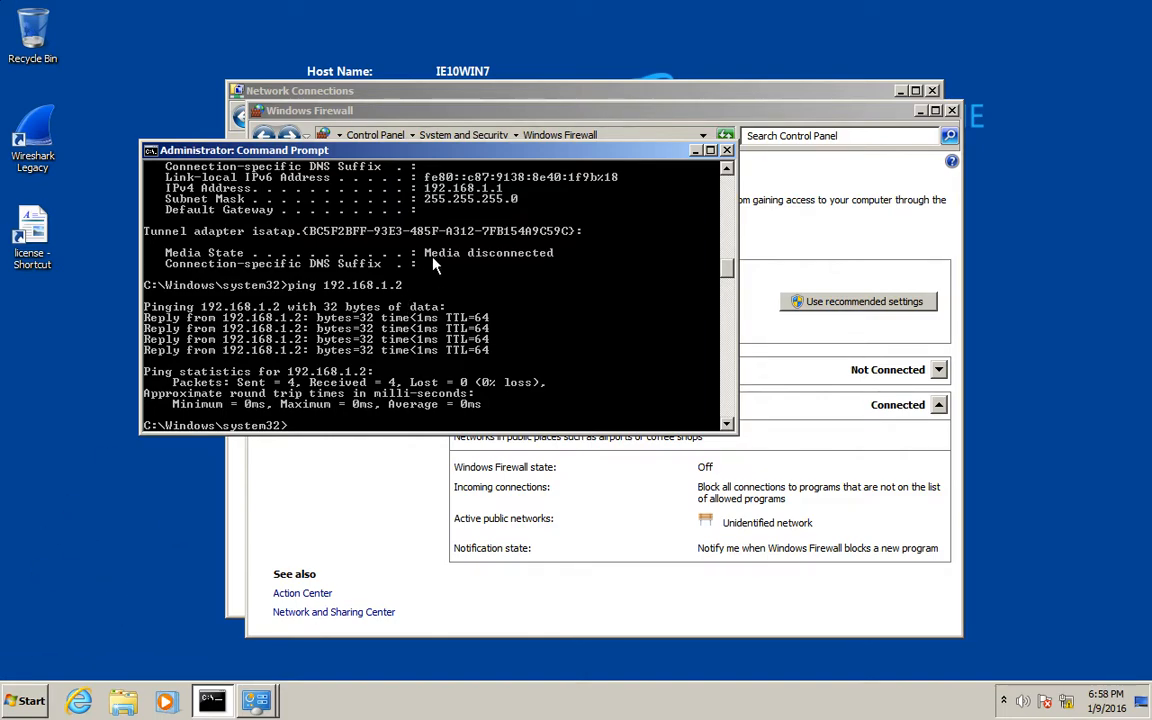
pyautogui.write('ipconfig')
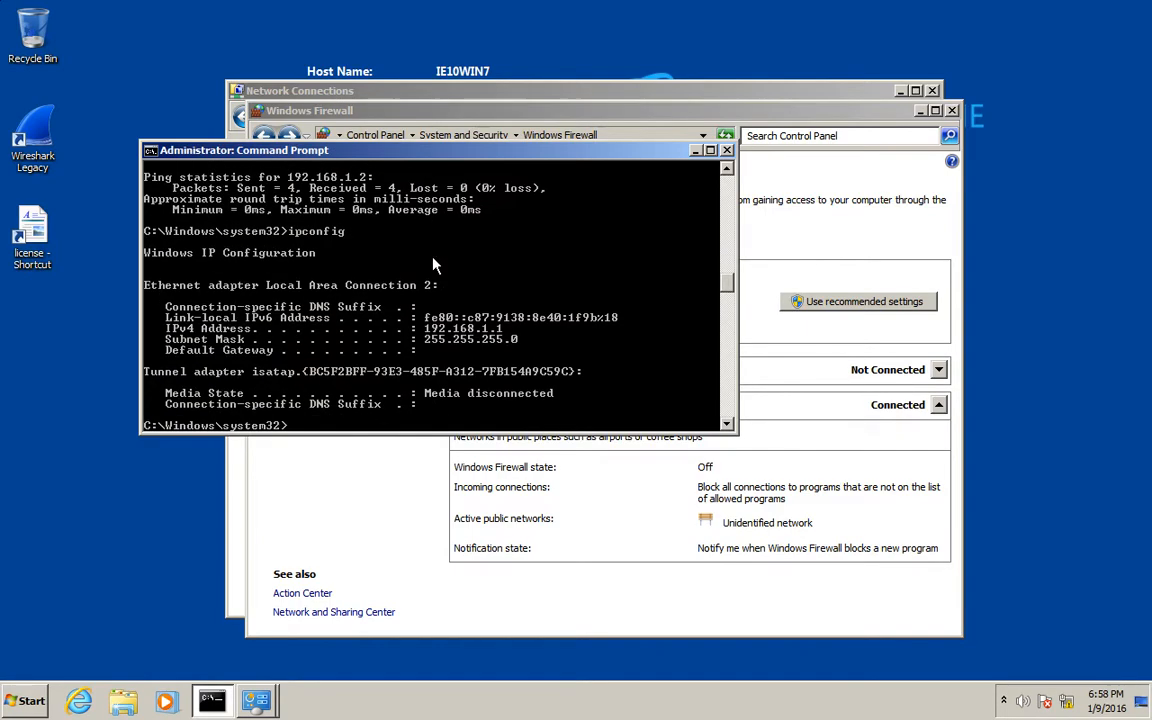
# Run ipconfig and ipconfig /? in Command Prompt, then enter the netsh shell
pyautogui.write('ipconfig')
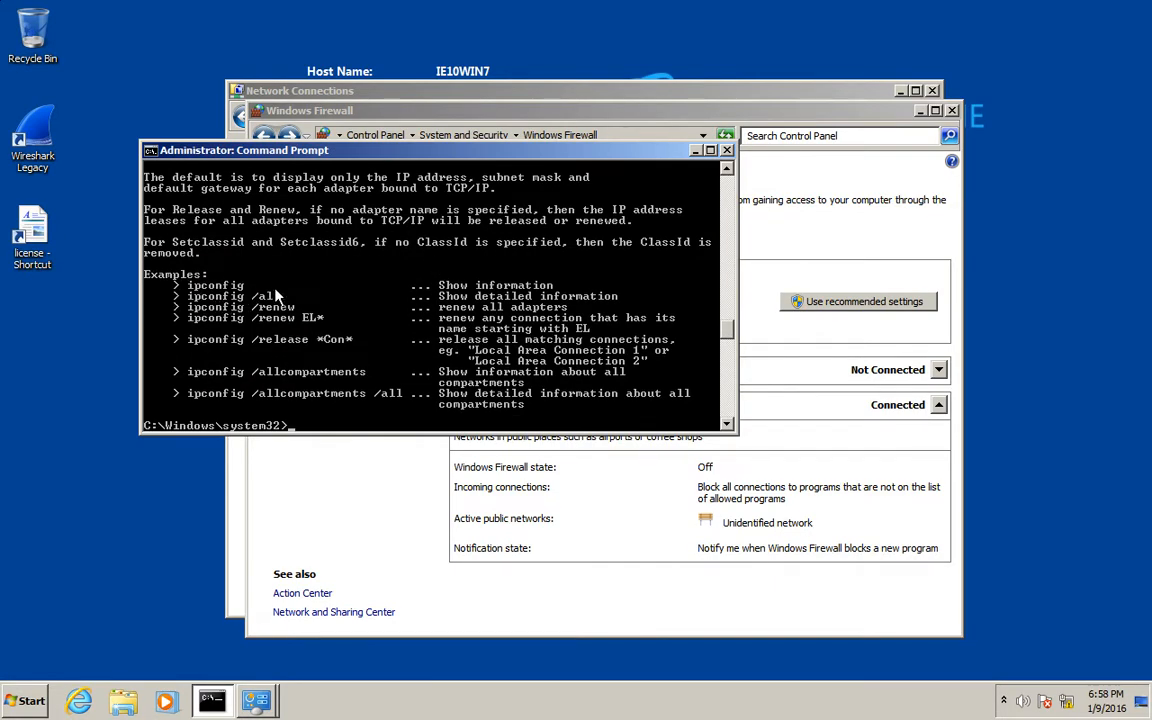
pyautogui.moveTo(390, 318)
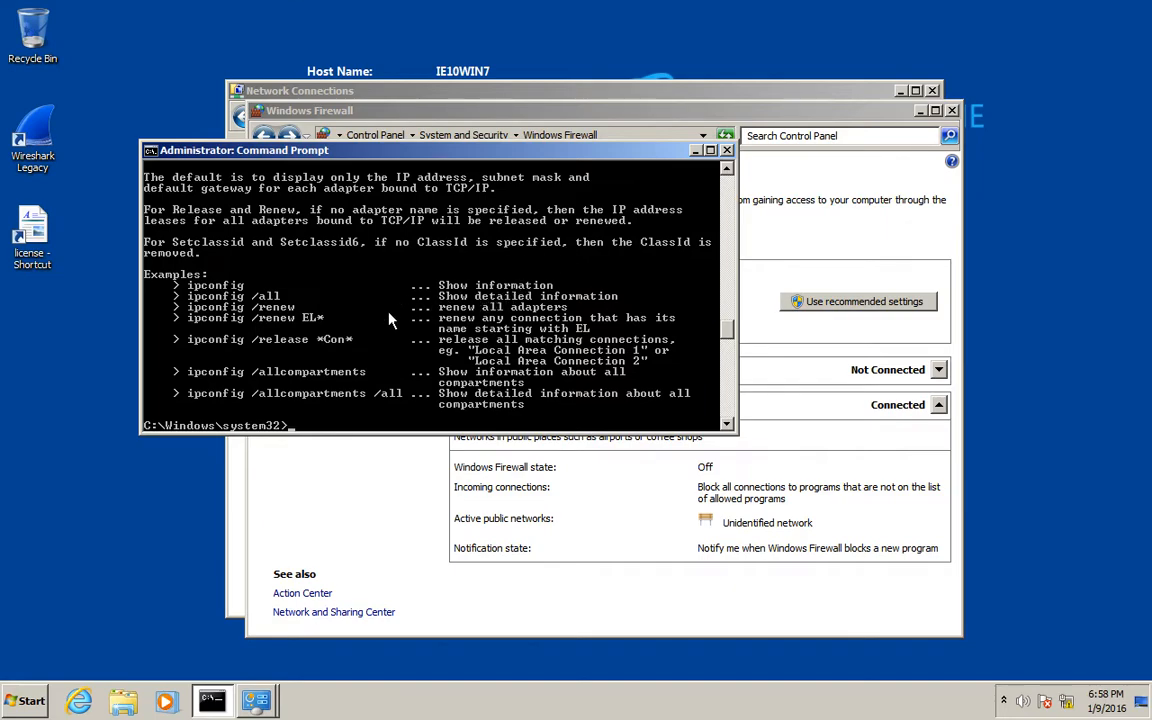
pyautogui.moveTo(537, 318)
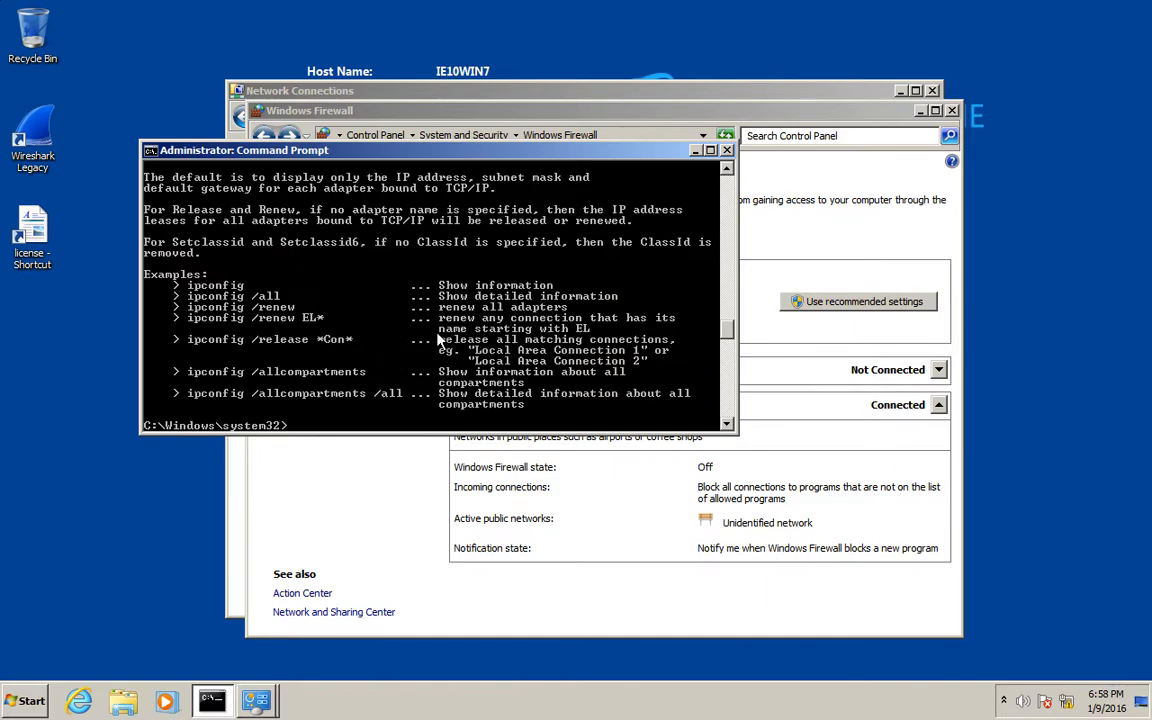
pyautogui.moveTo(538, 417)
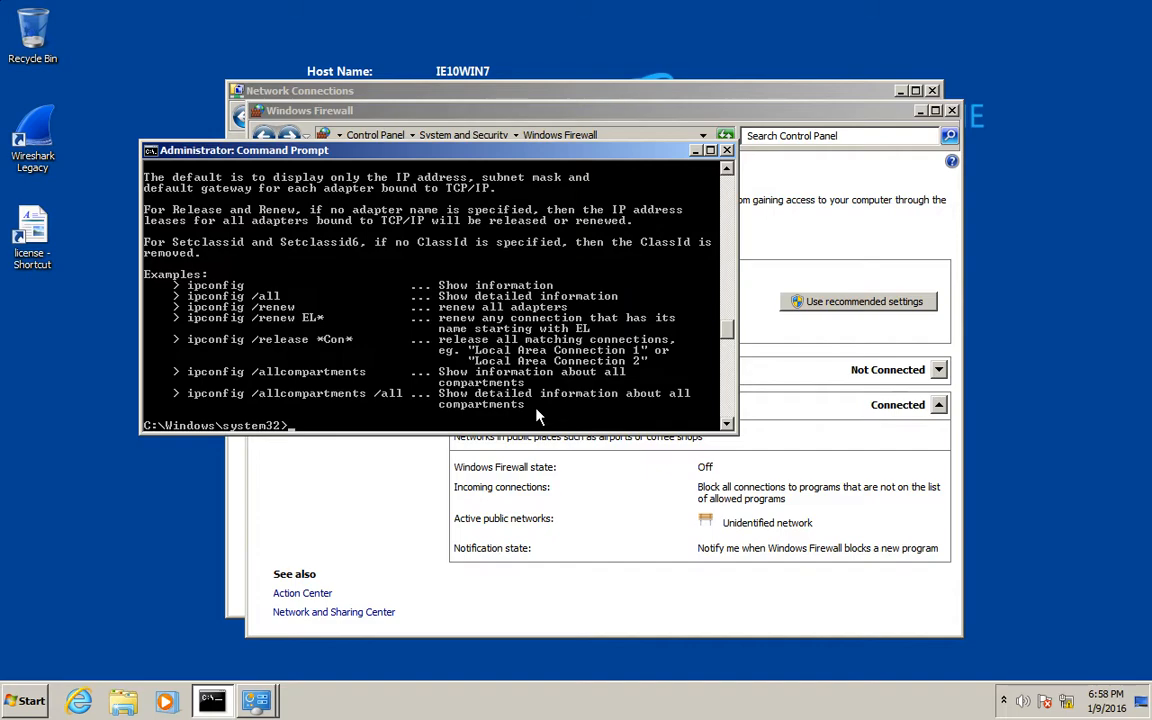
pyautogui.write('netsh')
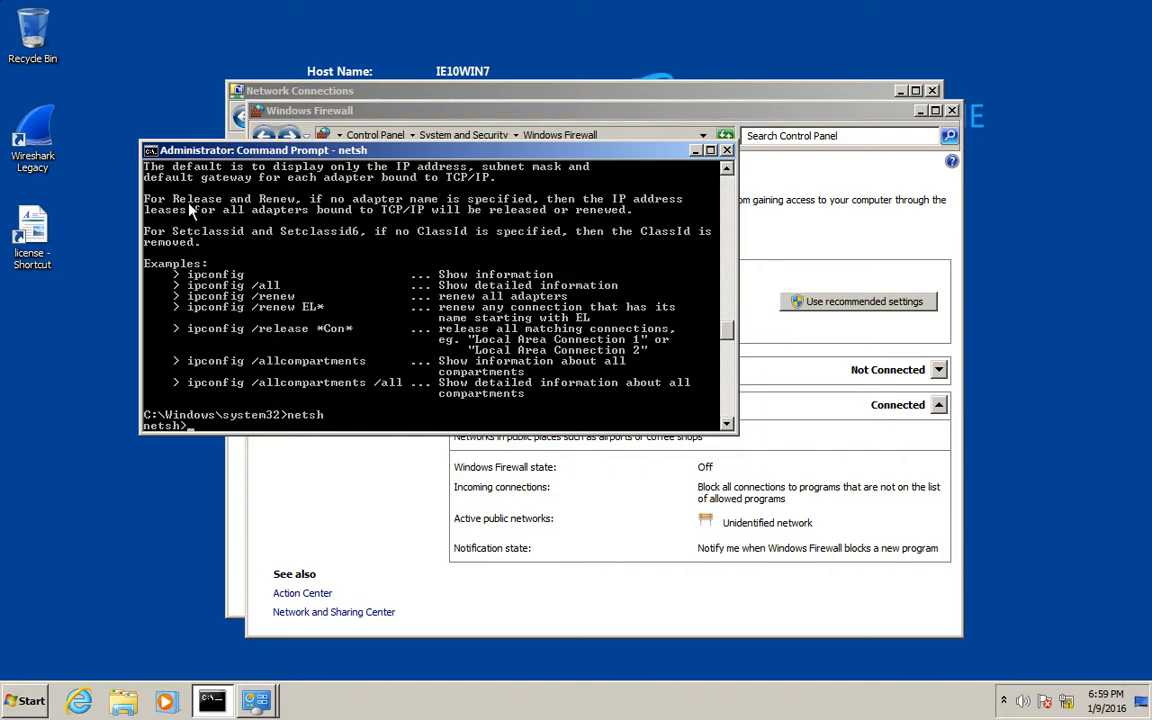
pyautogui.moveTo(168, 165)
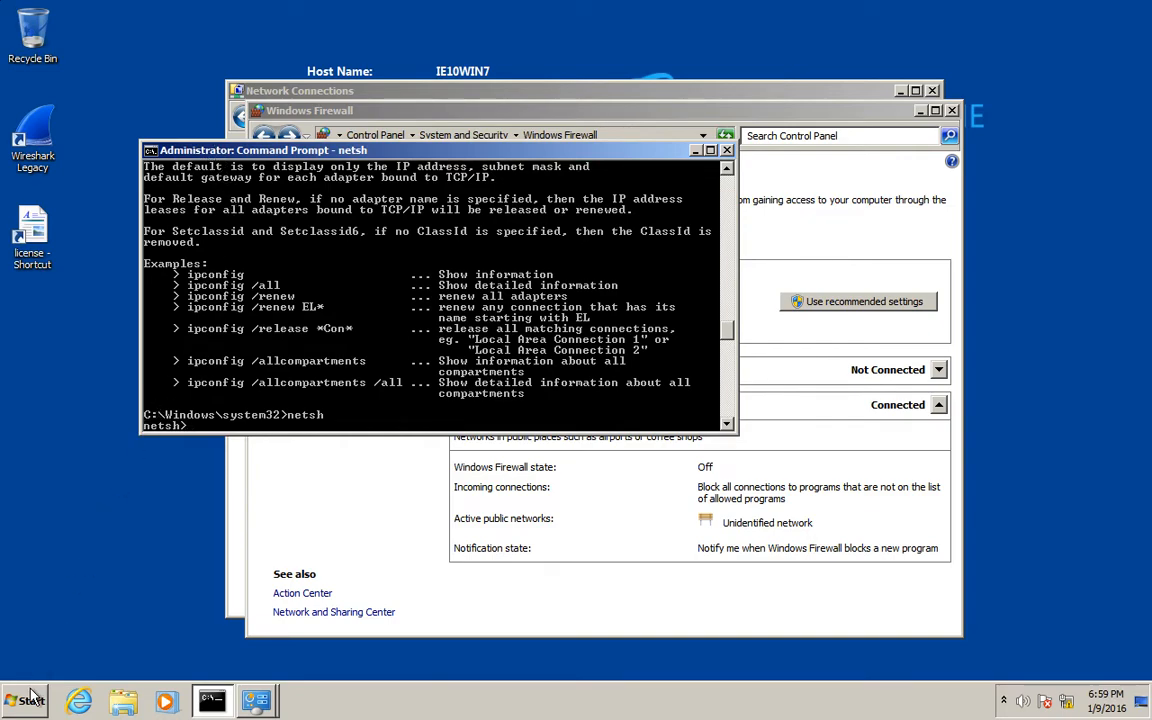
# Open a plain Command Prompt, then launch Command Prompt as administrator and dismiss UAC
pyautogui.click(25, 700)
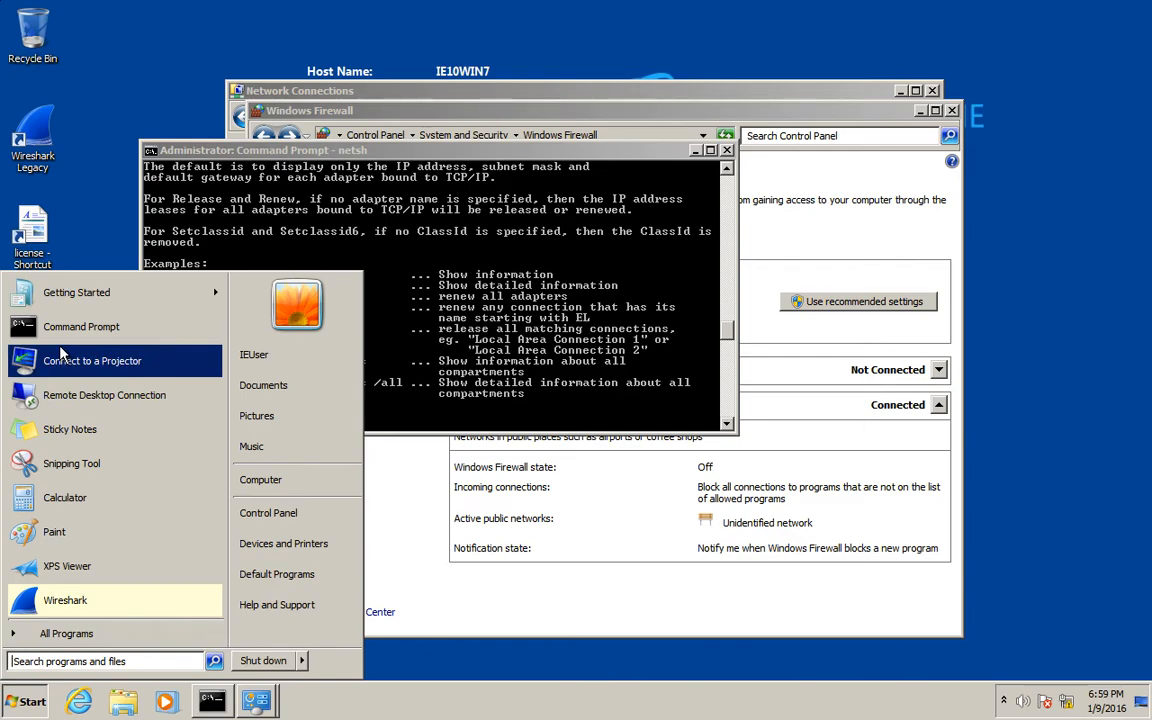
pyautogui.click(81, 326)
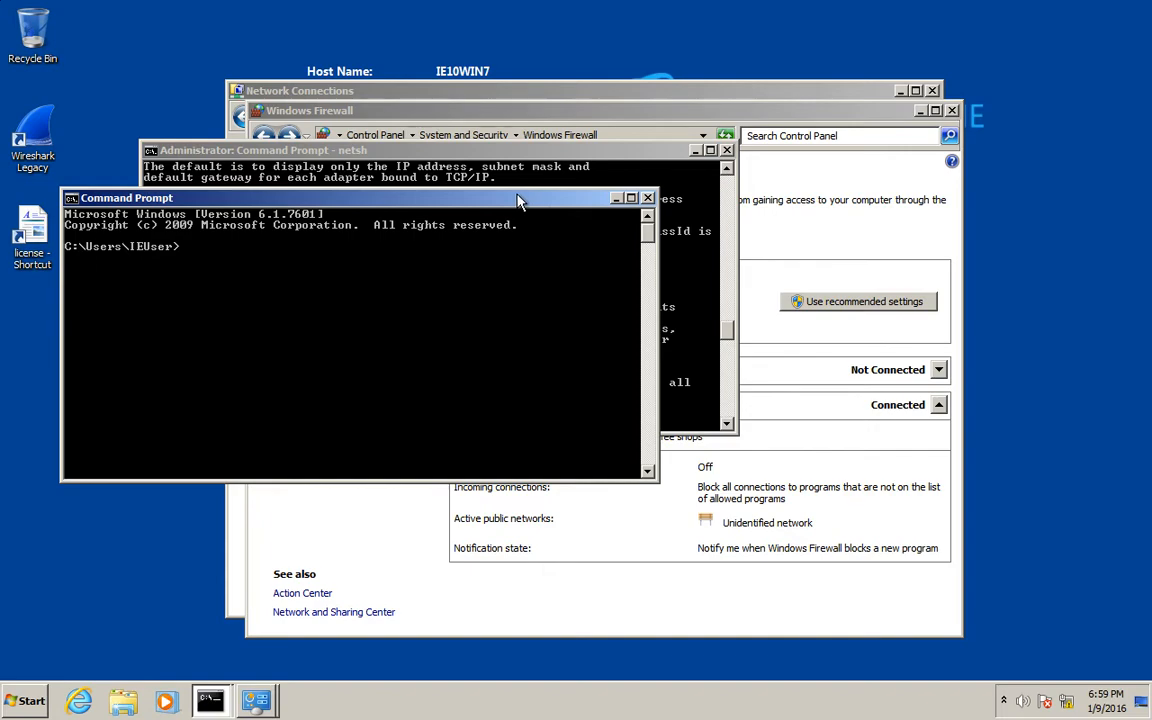
pyautogui.moveTo(650, 200)
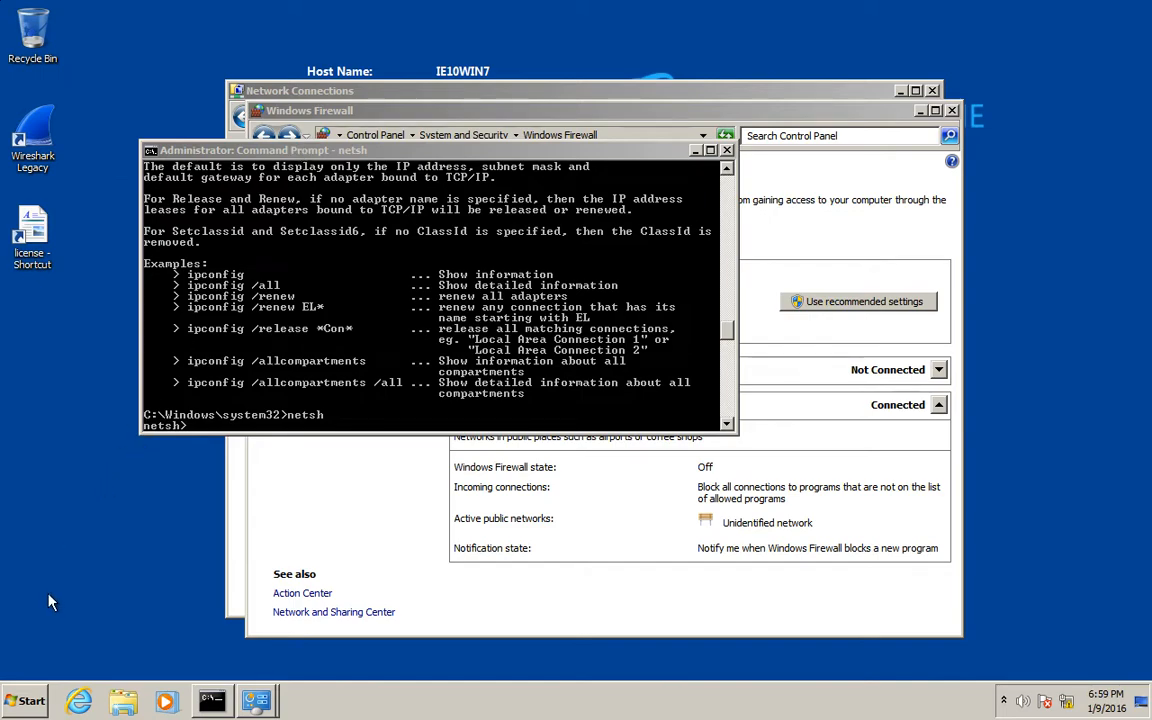
pyautogui.click(25, 700)
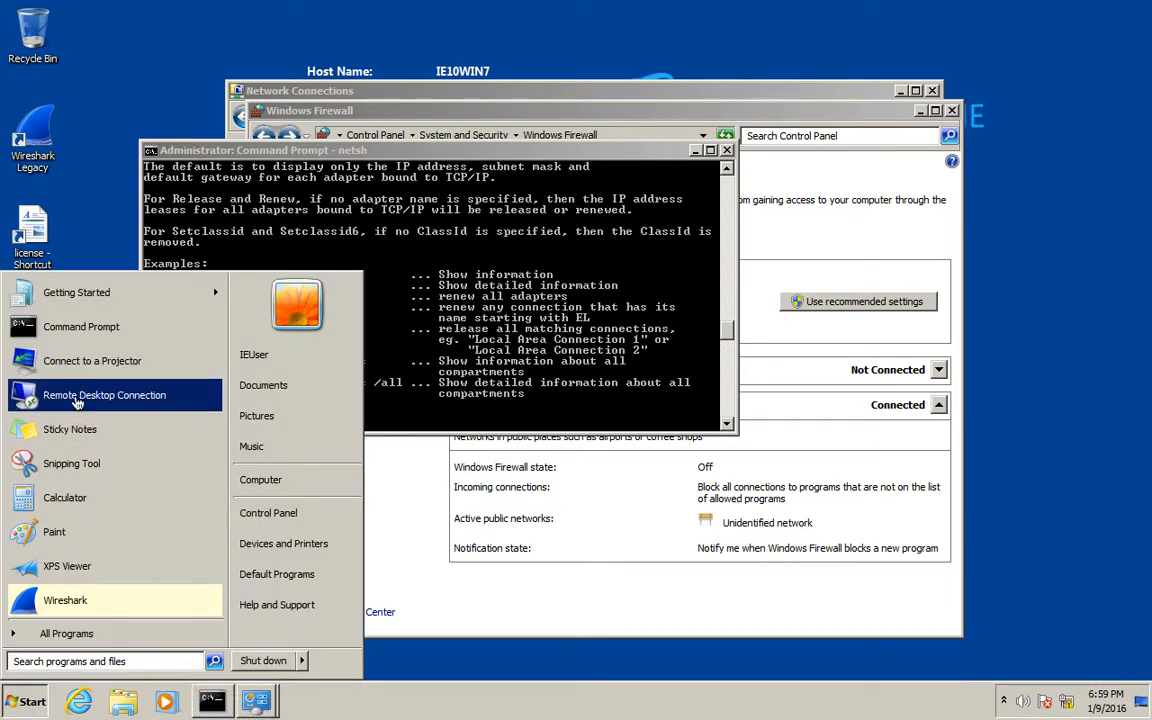
pyautogui.rightClick(81, 326)
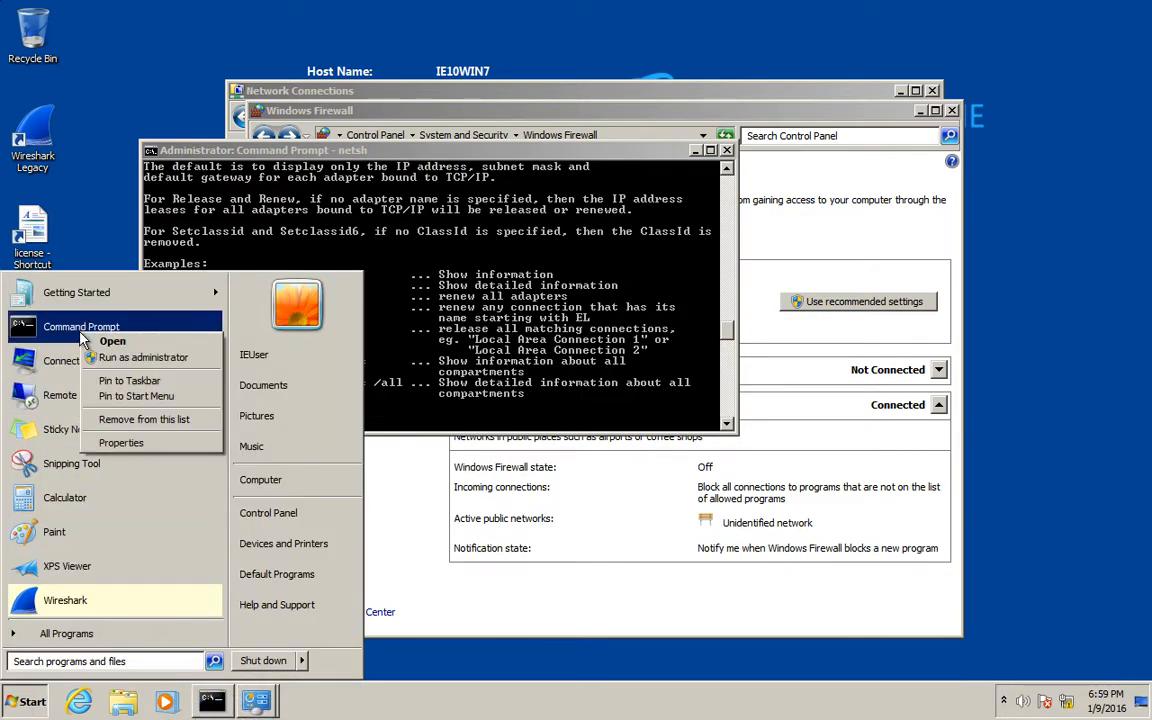
pyautogui.click(143, 357)
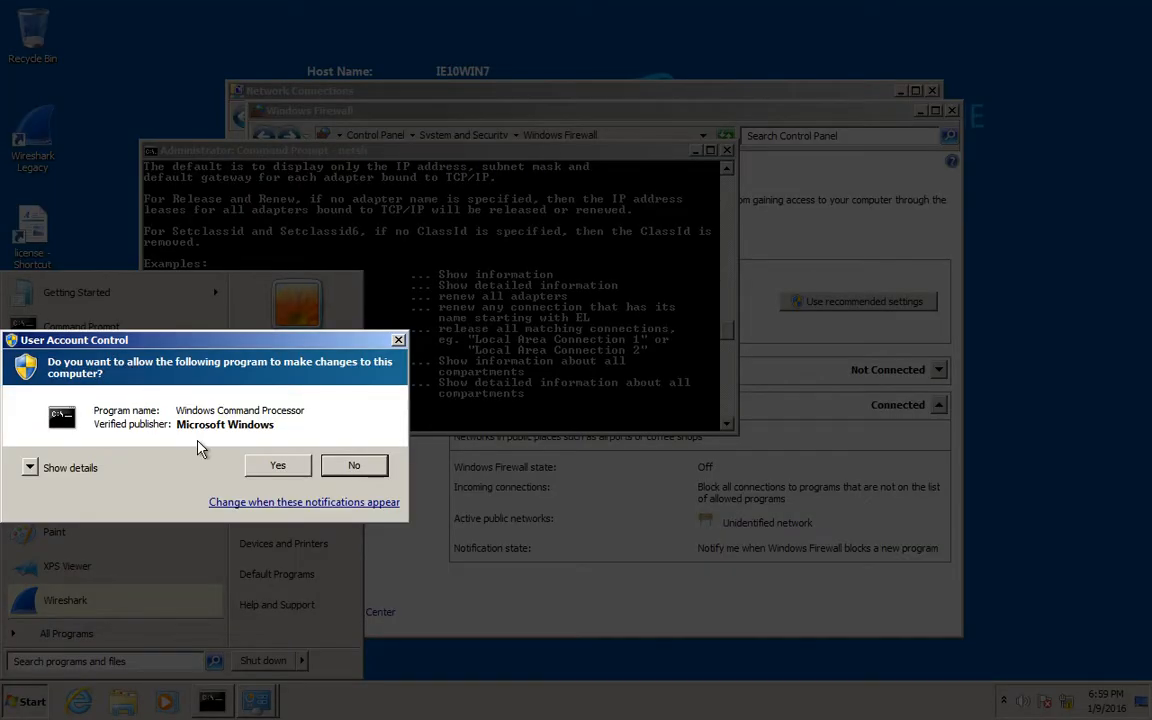
pyautogui.click(277, 465)
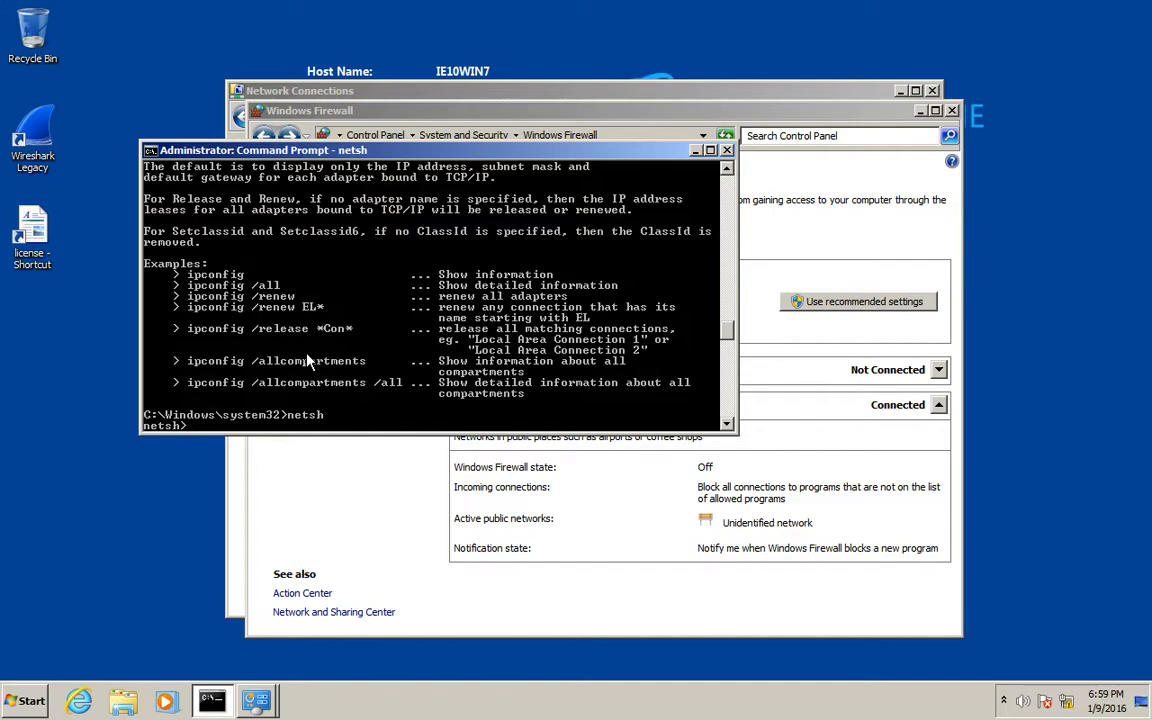
pyautogui.moveTo(140, 448)
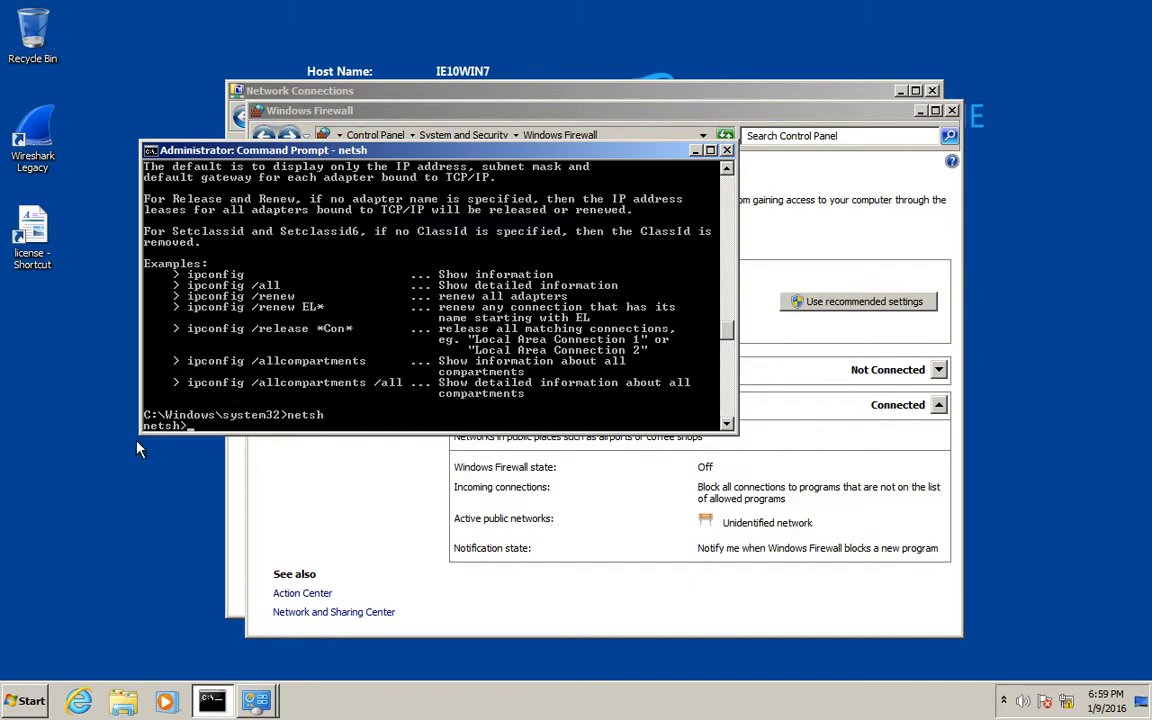
pyautogui.moveTo(253, 333)
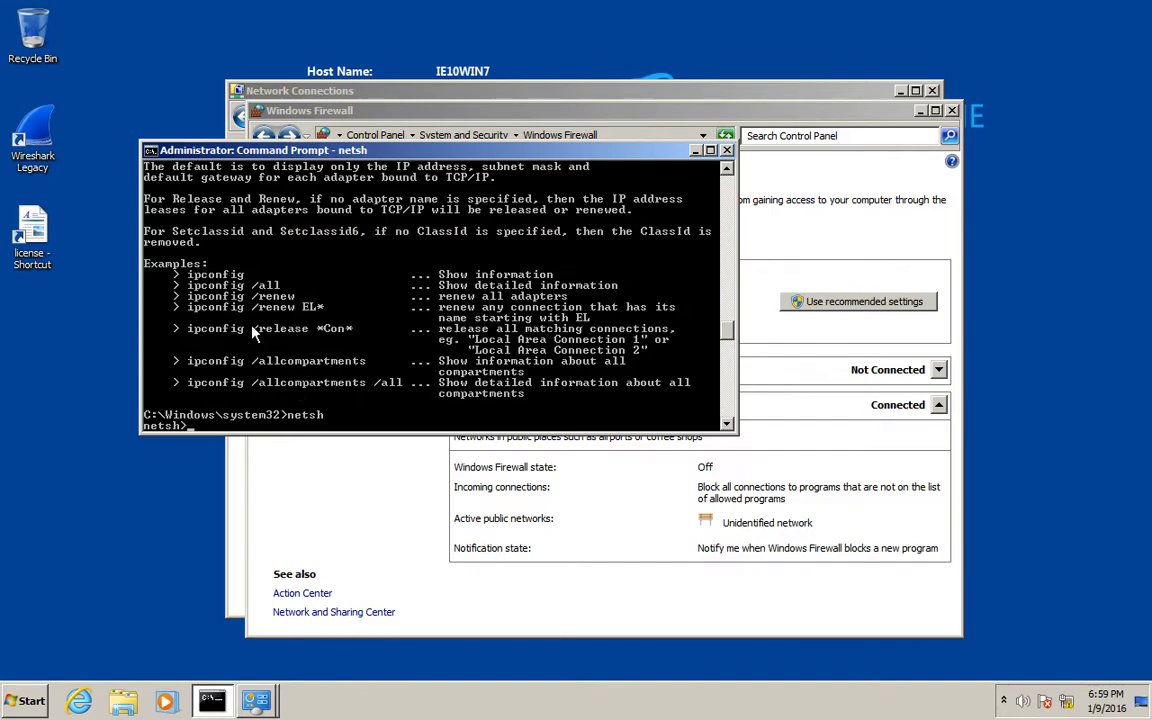
# Pick a larger raster font size on the console Properties Font tab
pyautogui.click(150, 150)
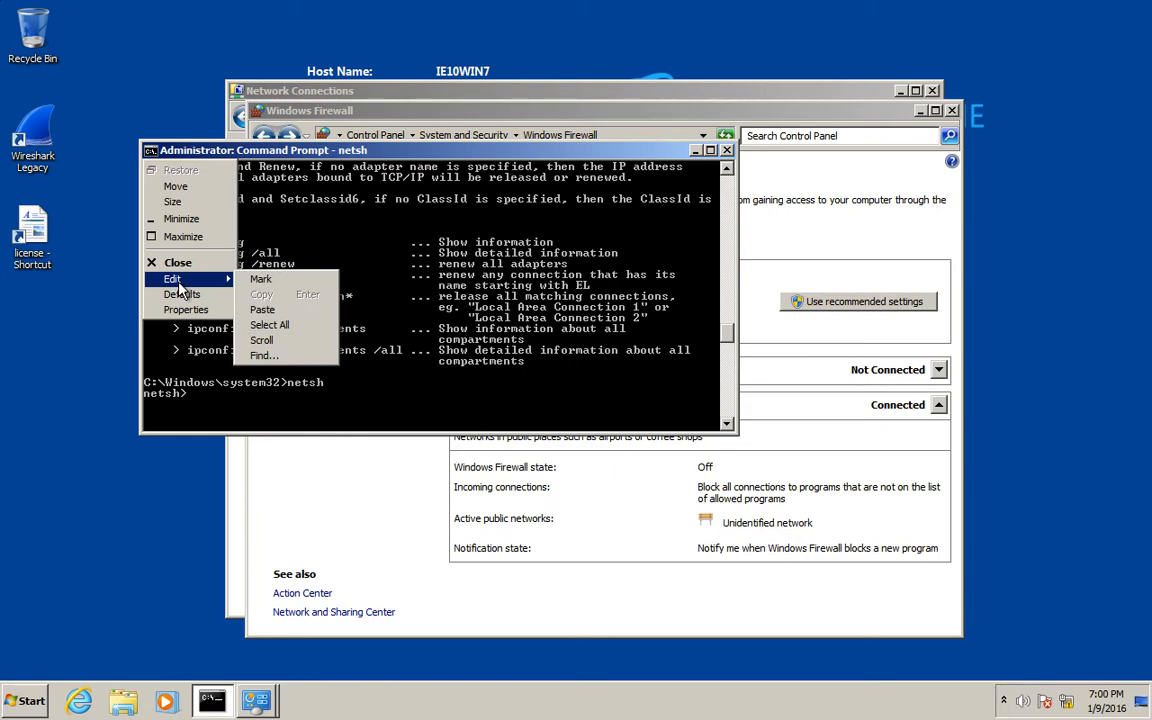
pyautogui.click(186, 309)
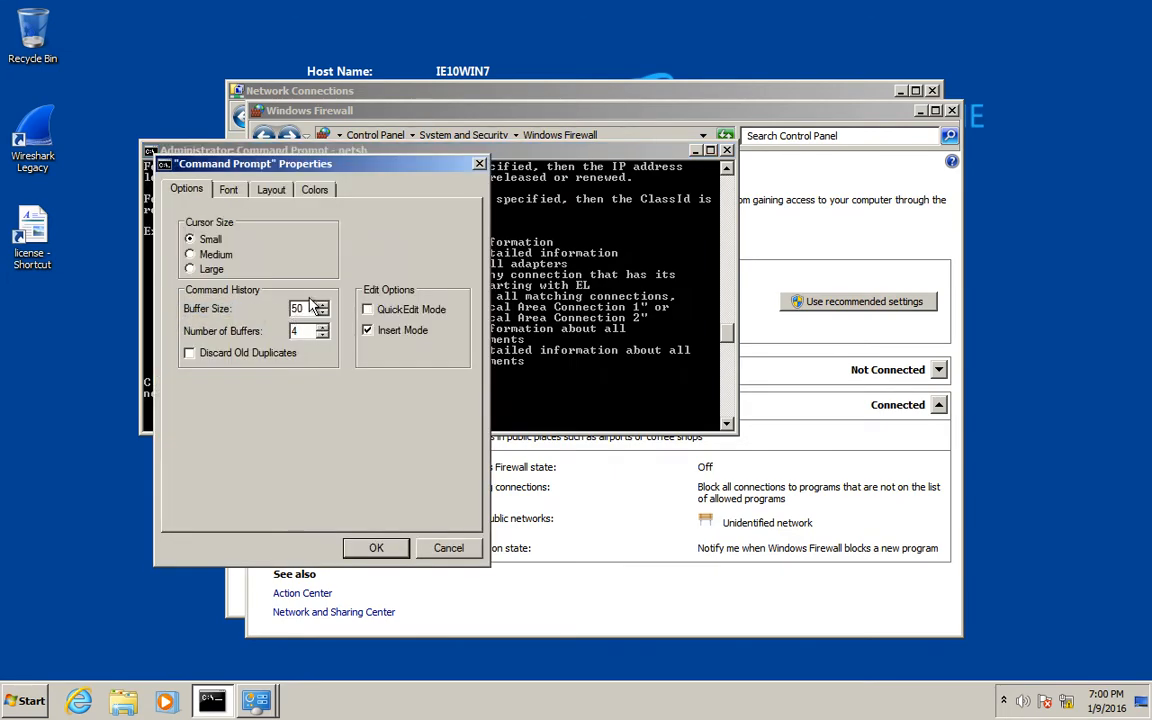
pyautogui.click(228, 189)
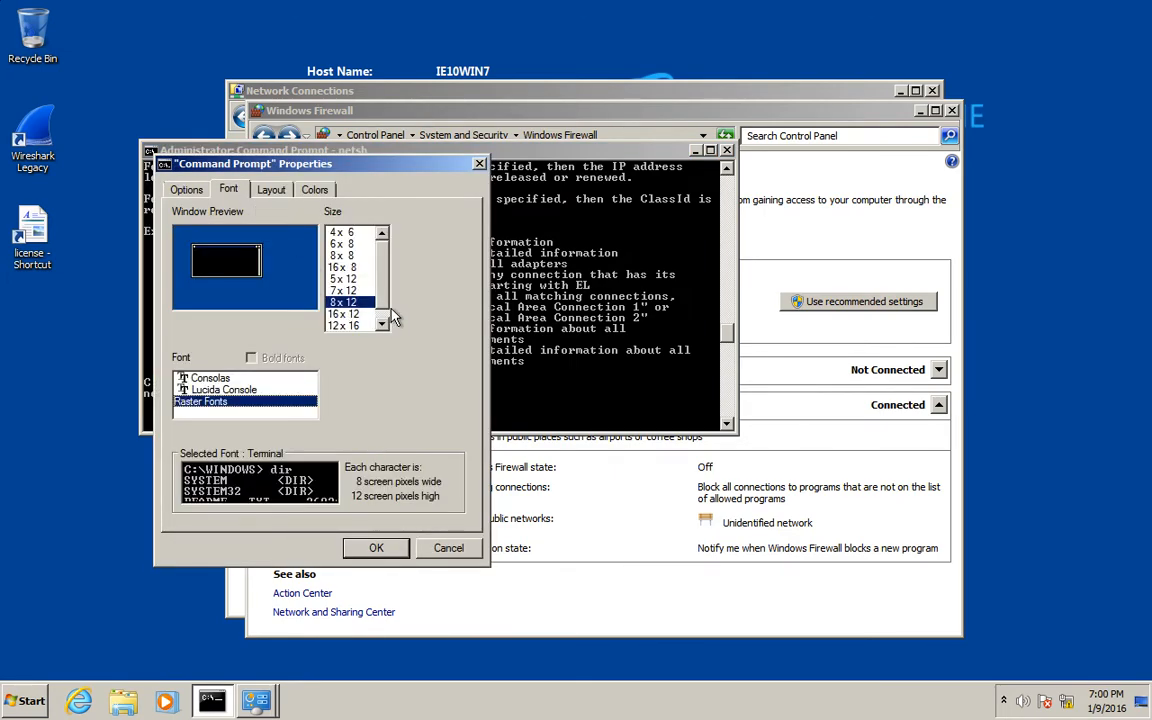
pyautogui.click(343, 325)
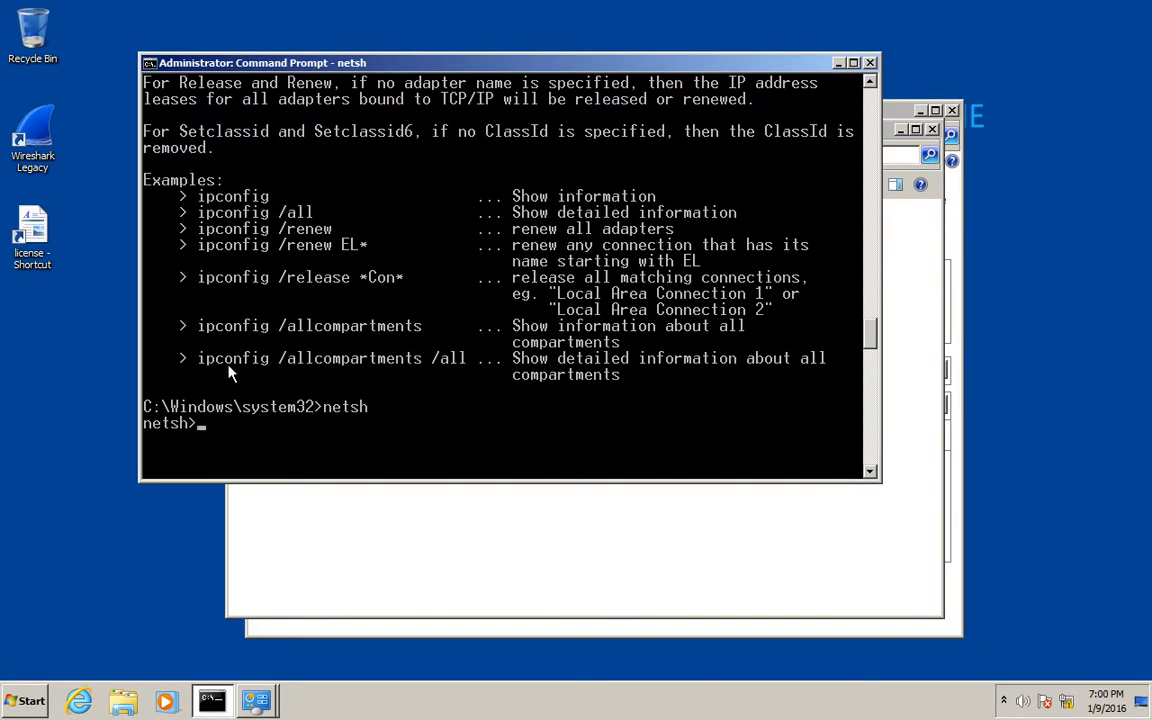
# List netsh's available commands by running ? at the netsh> prompt
pyautogui.write('?')
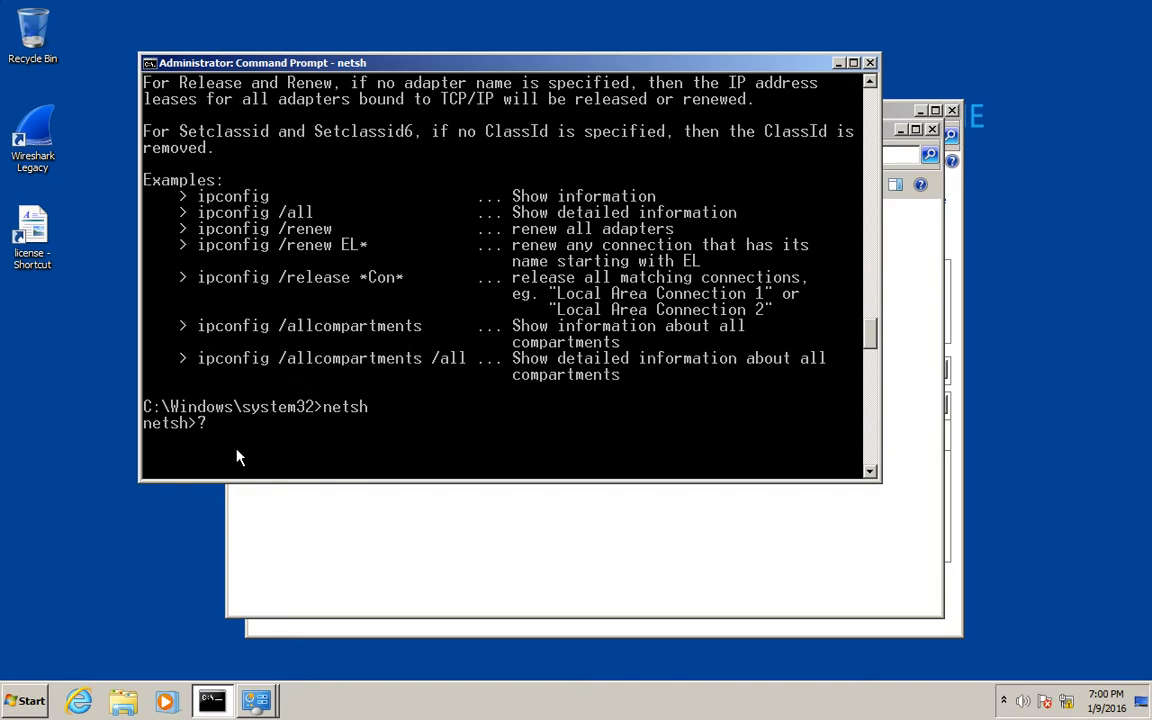
pyautogui.press('enter')
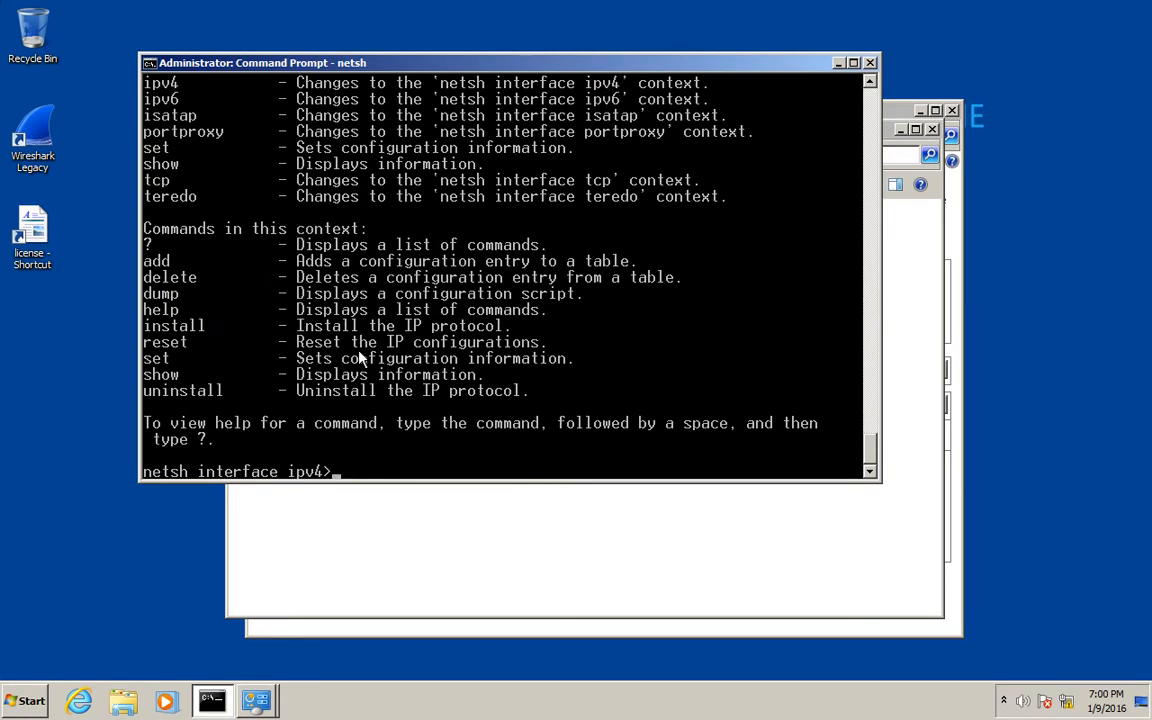
pyautogui.moveTo(885, 40)
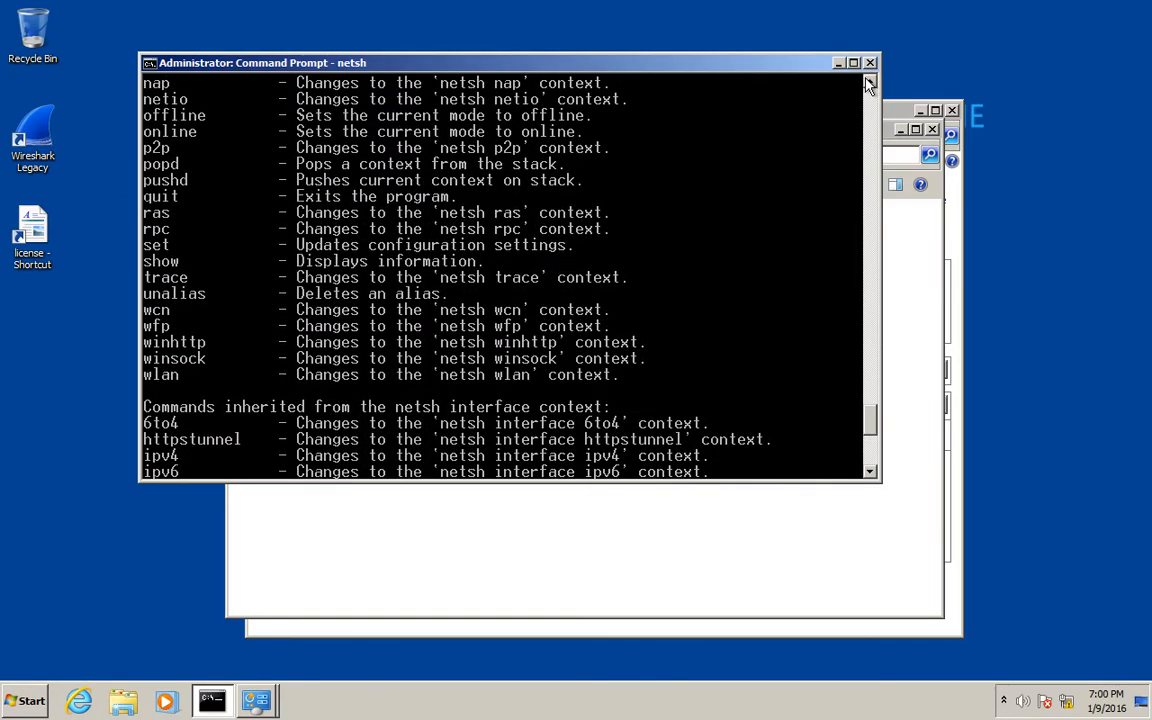
pyautogui.moveTo(322, 222)
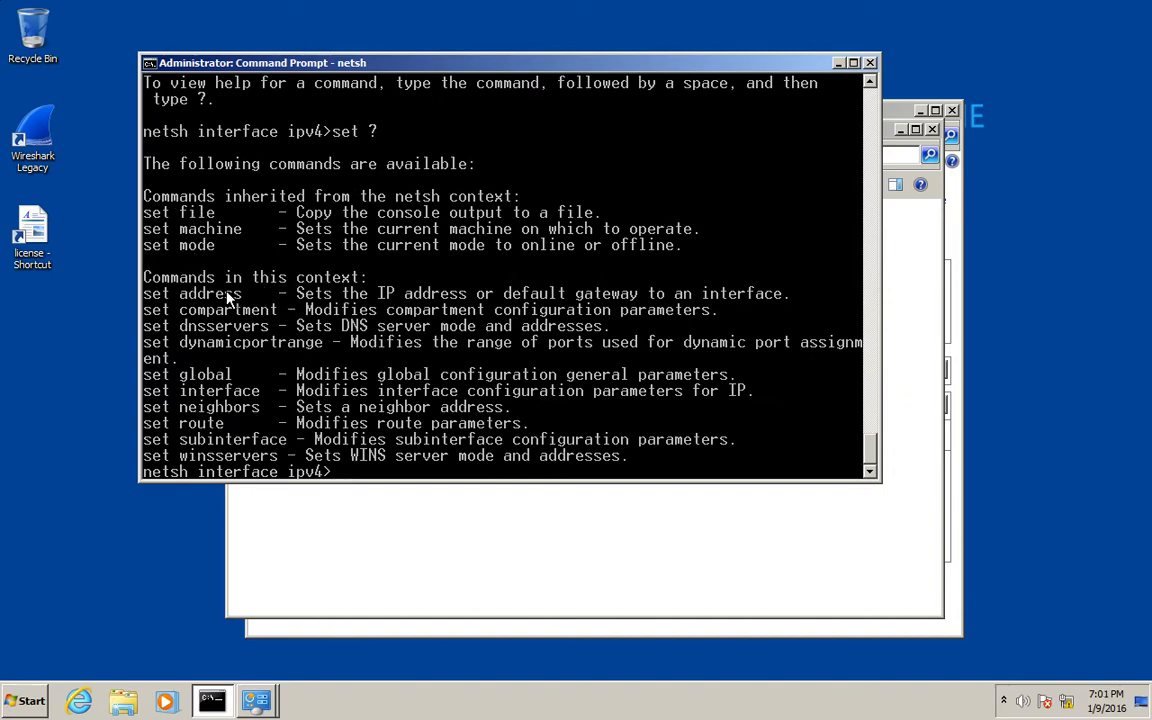
# Show the netsh help for the set address command
pyautogui.write('set addr')
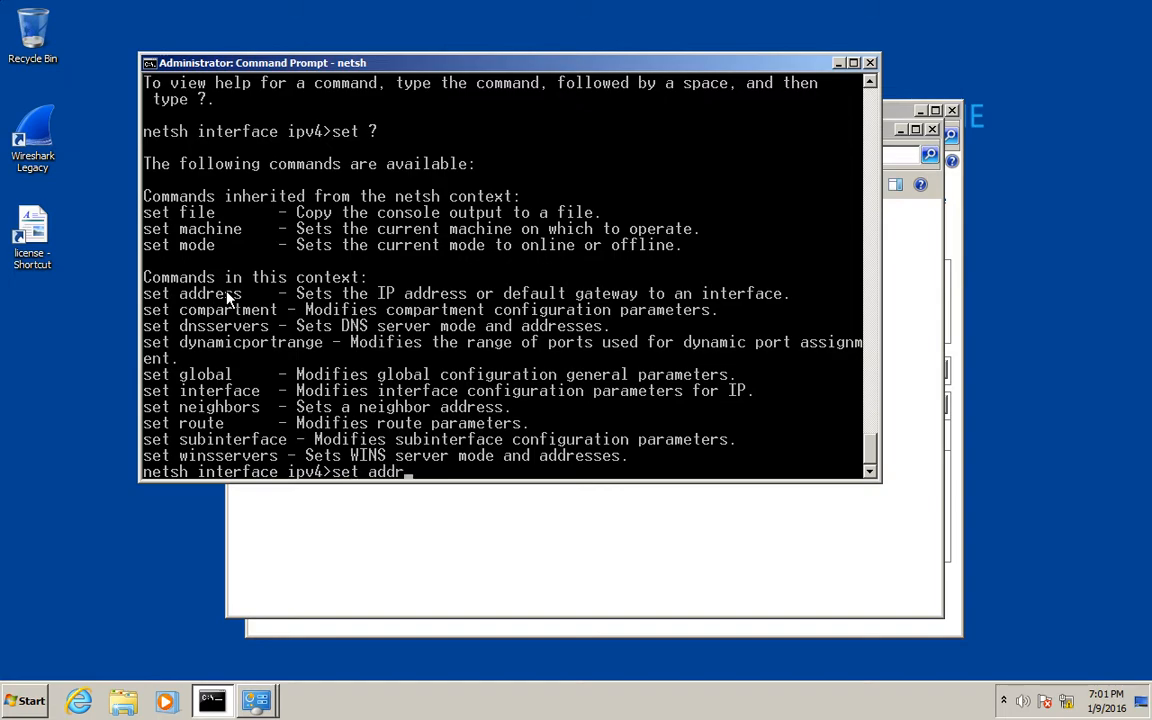
pyautogui.write('ess')
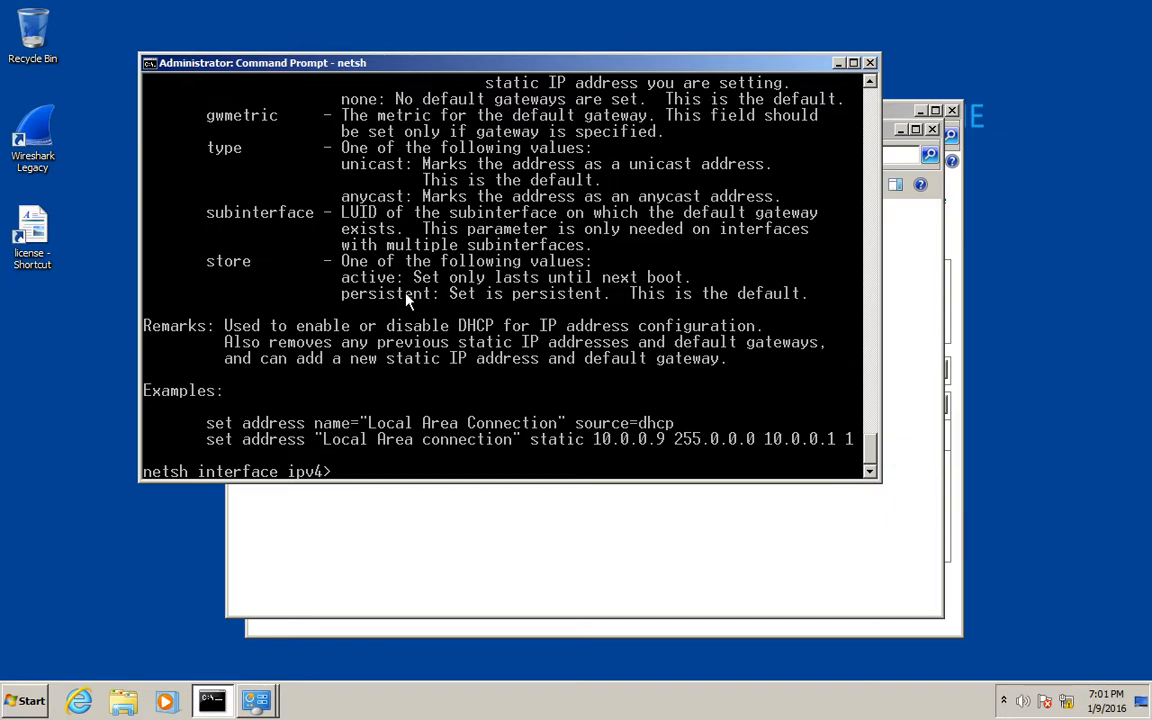
pyautogui.moveTo(265, 420)
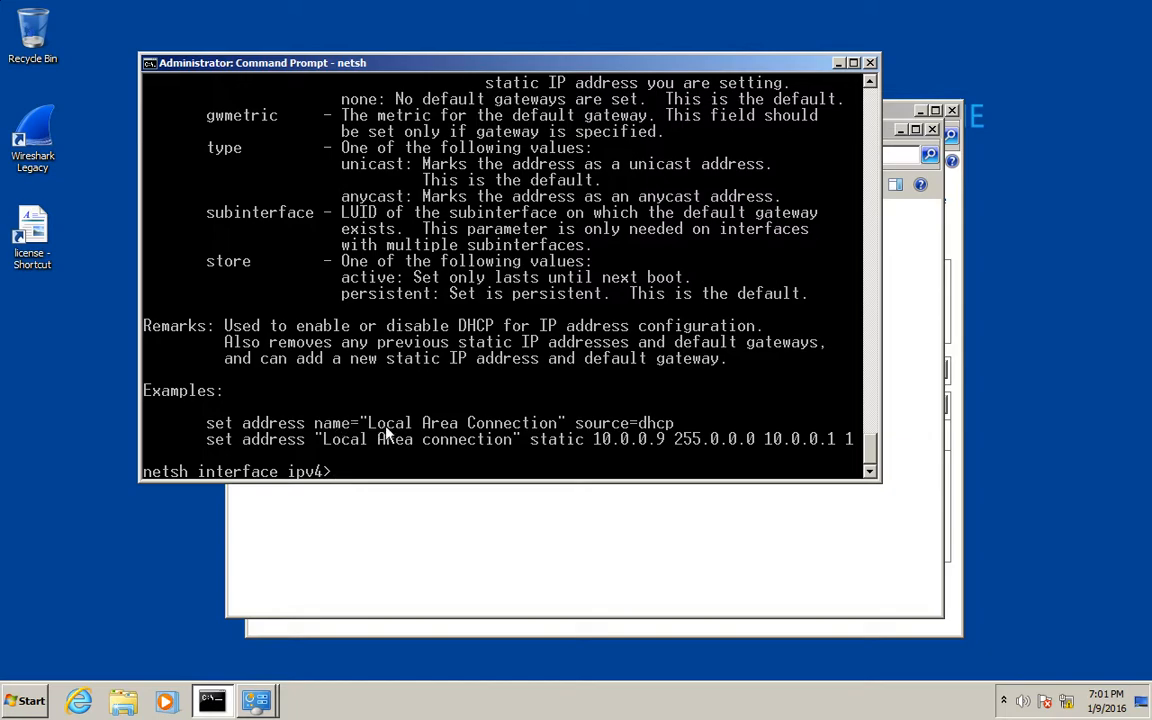
pyautogui.write('s')
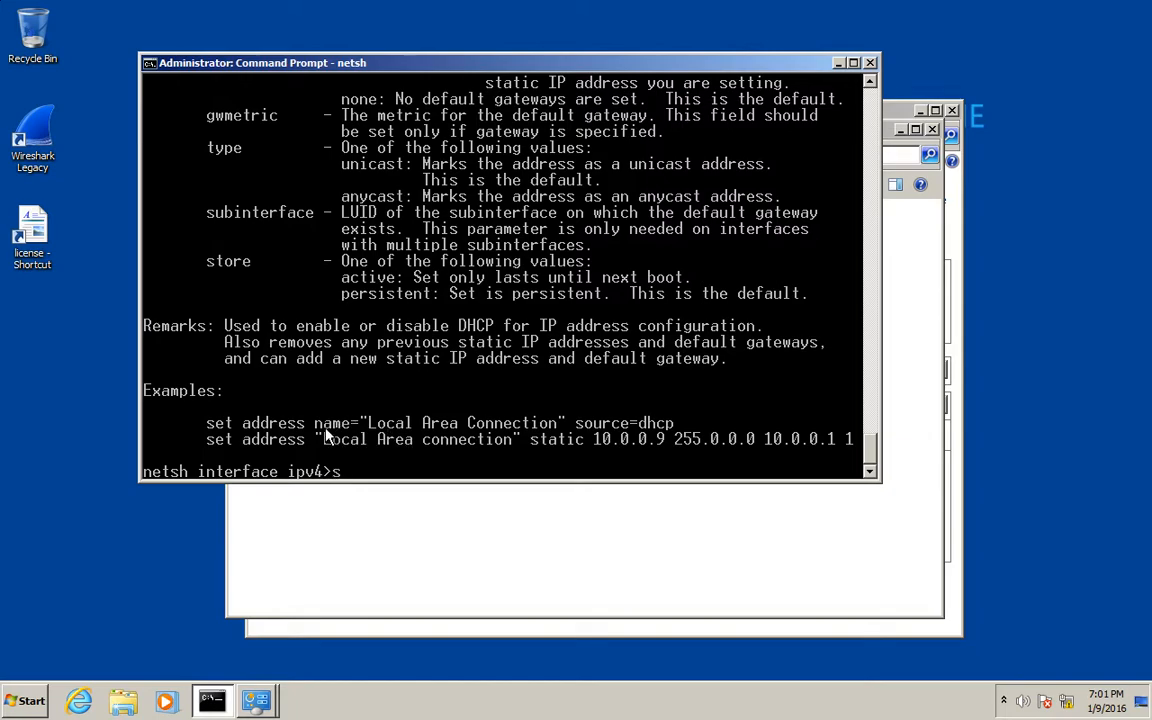
# Start a set address command for "Local Area Connection 2", correcting a typo
pyautogui.write('set address')
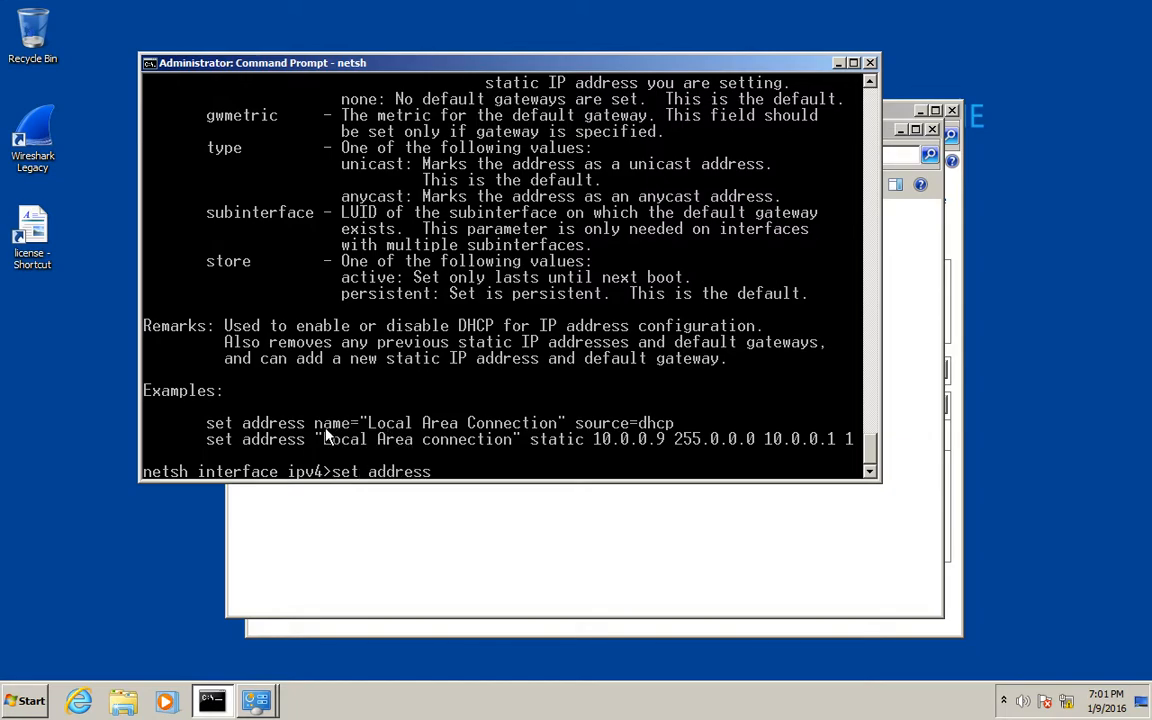
pyautogui.write('"Local Area Conenction')
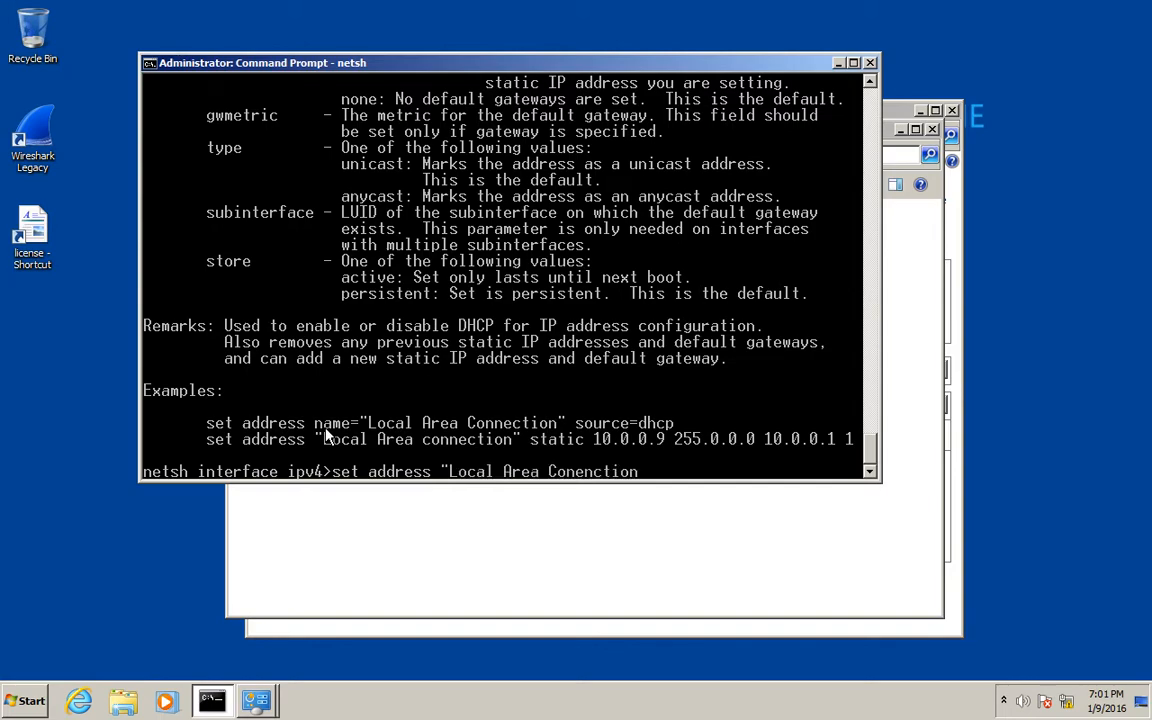
pyautogui.press('BackSpace')
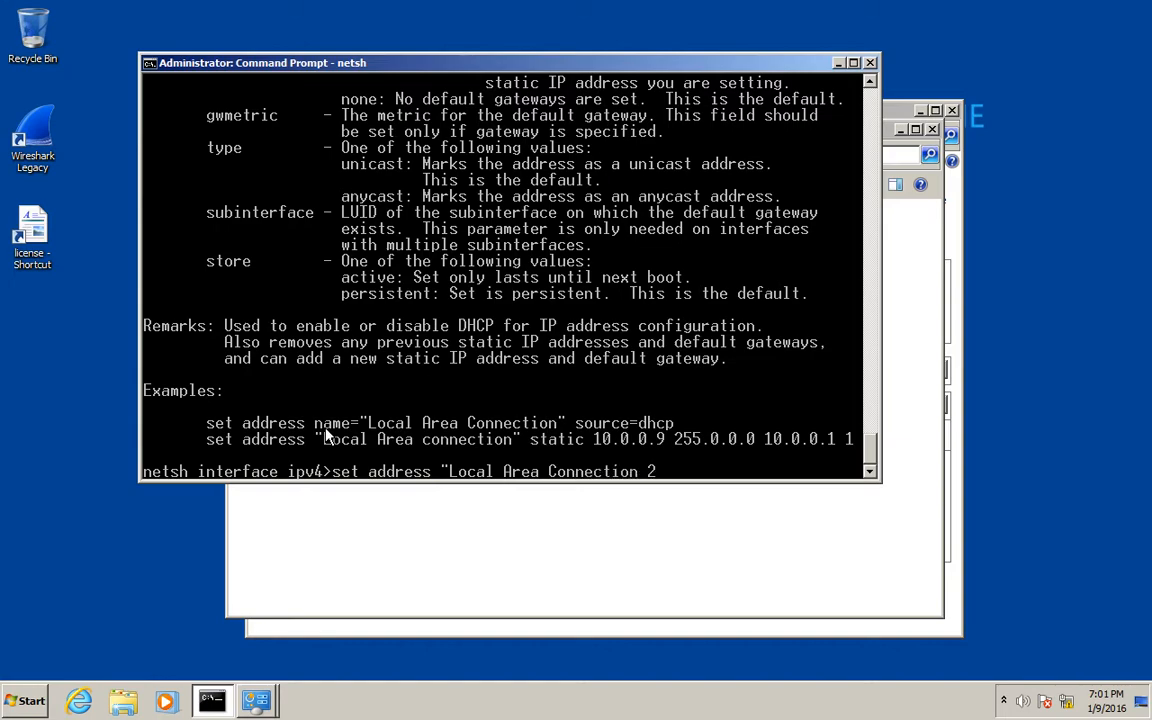
pyautogui.write('"')
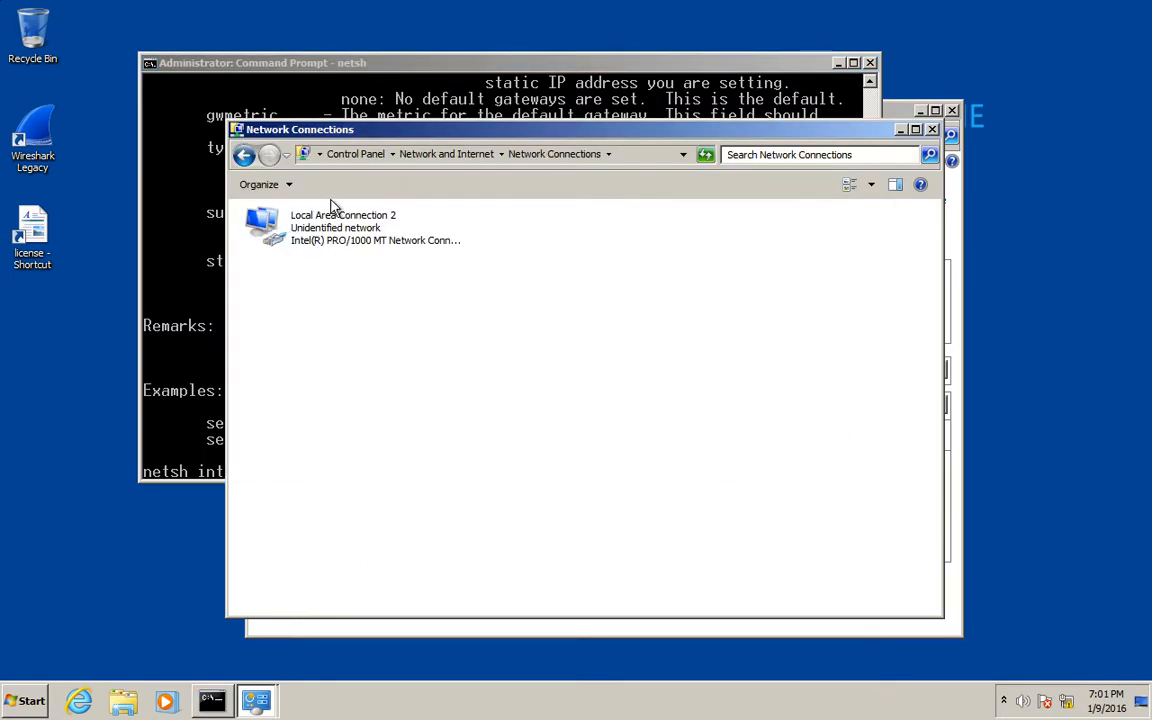
pyautogui.moveTo(300, 129); pyautogui.dragTo(435, 158)
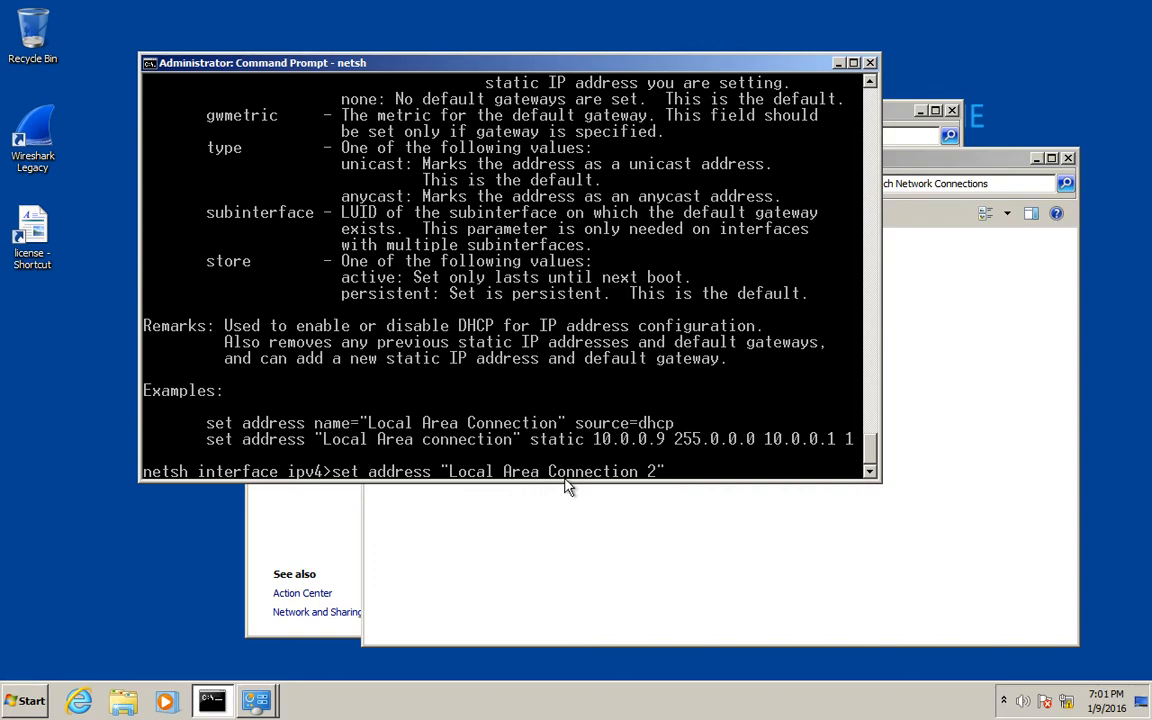
# Finish the static 192.168.2.1 mask 255.255.255.0 command, then switch to the Linux VM
pyautogui.write('static 1')
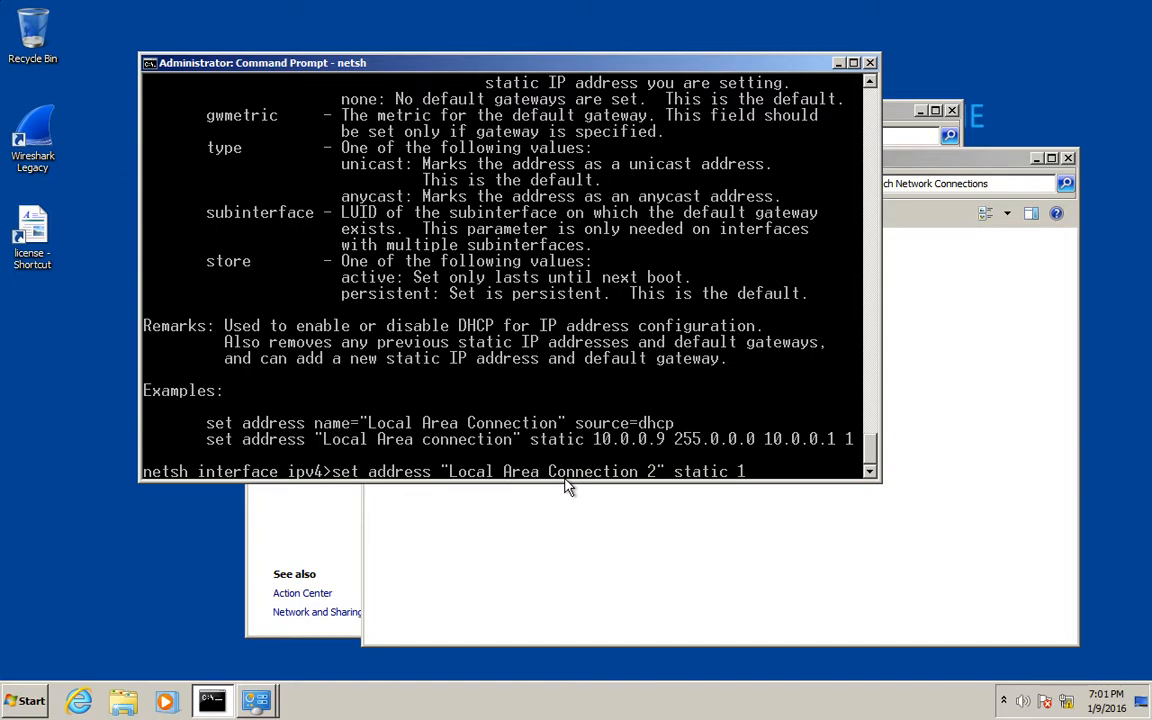
pyautogui.write('92.168.')
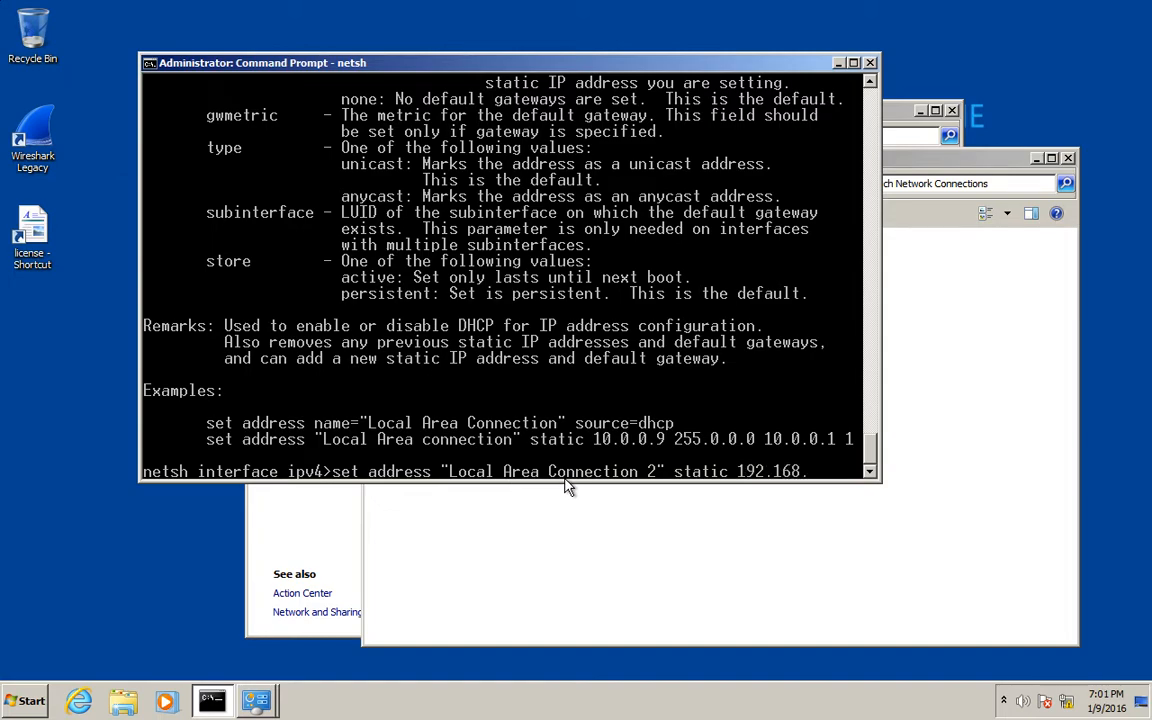
pyautogui.write('2.2')
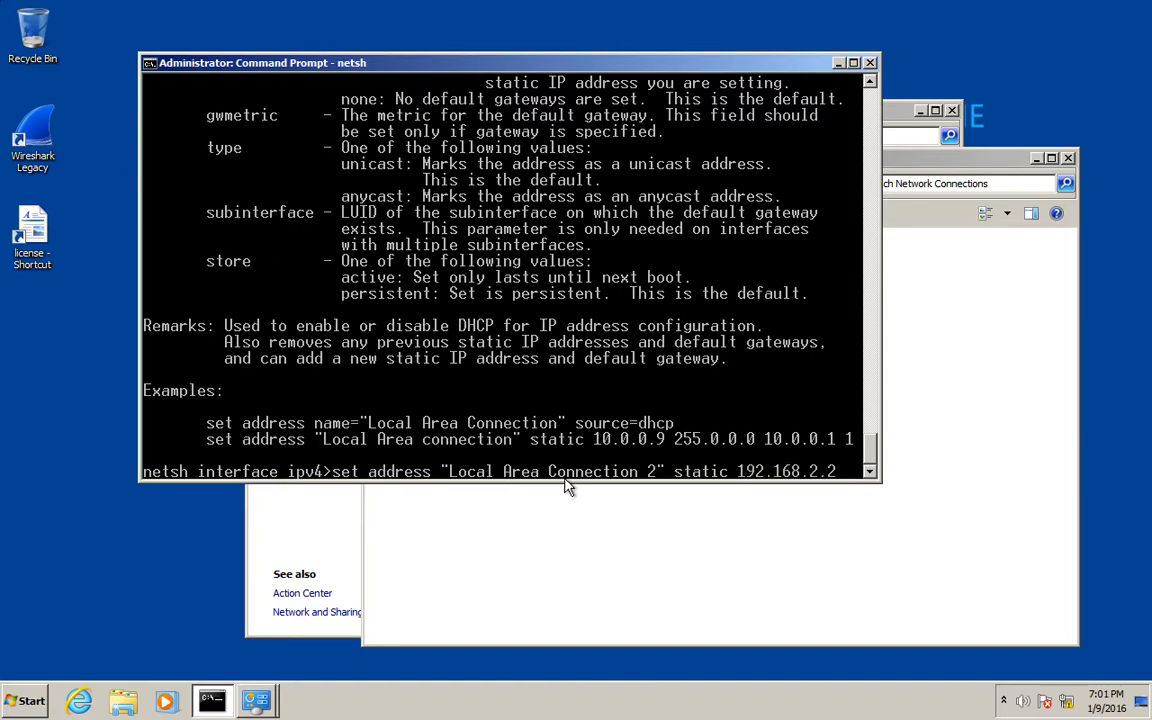
pyautogui.write('55.2')
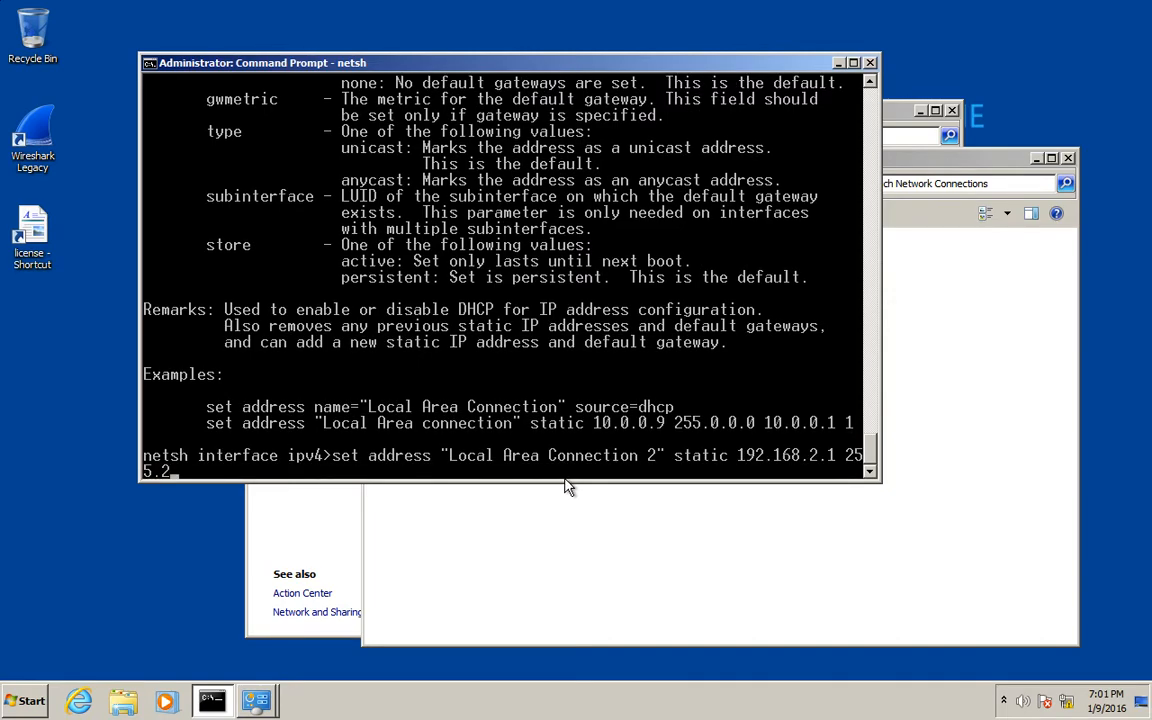
pyautogui.write('55.255.')
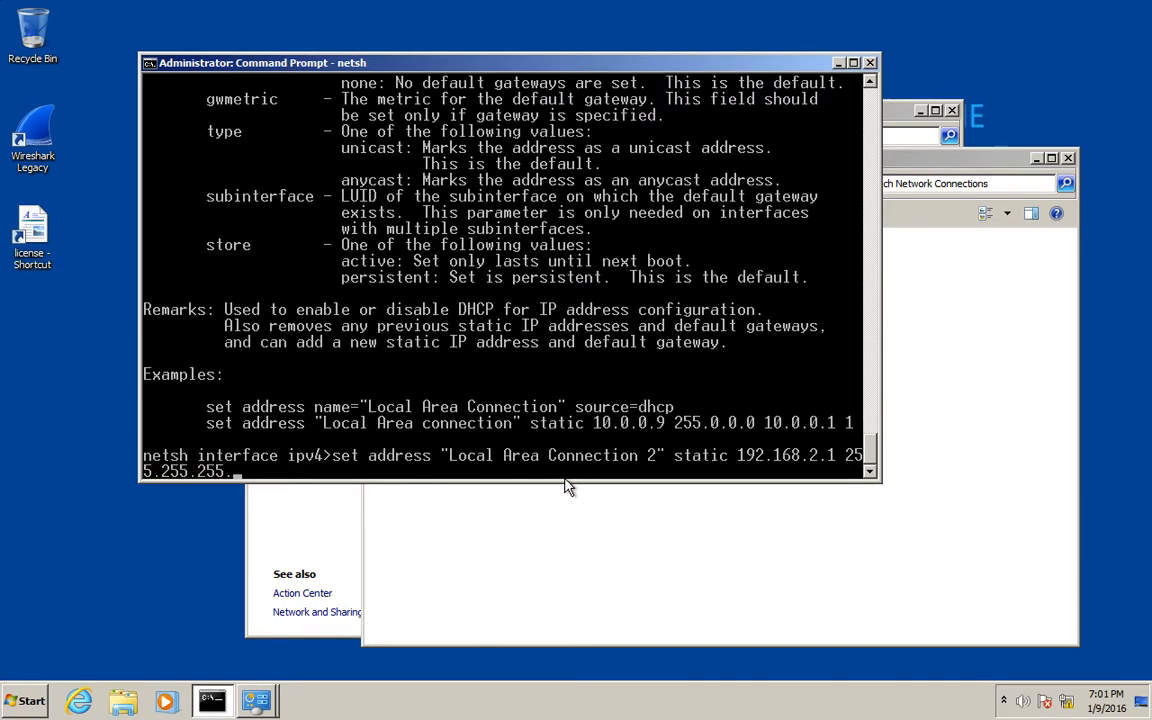
pyautogui.write('0')
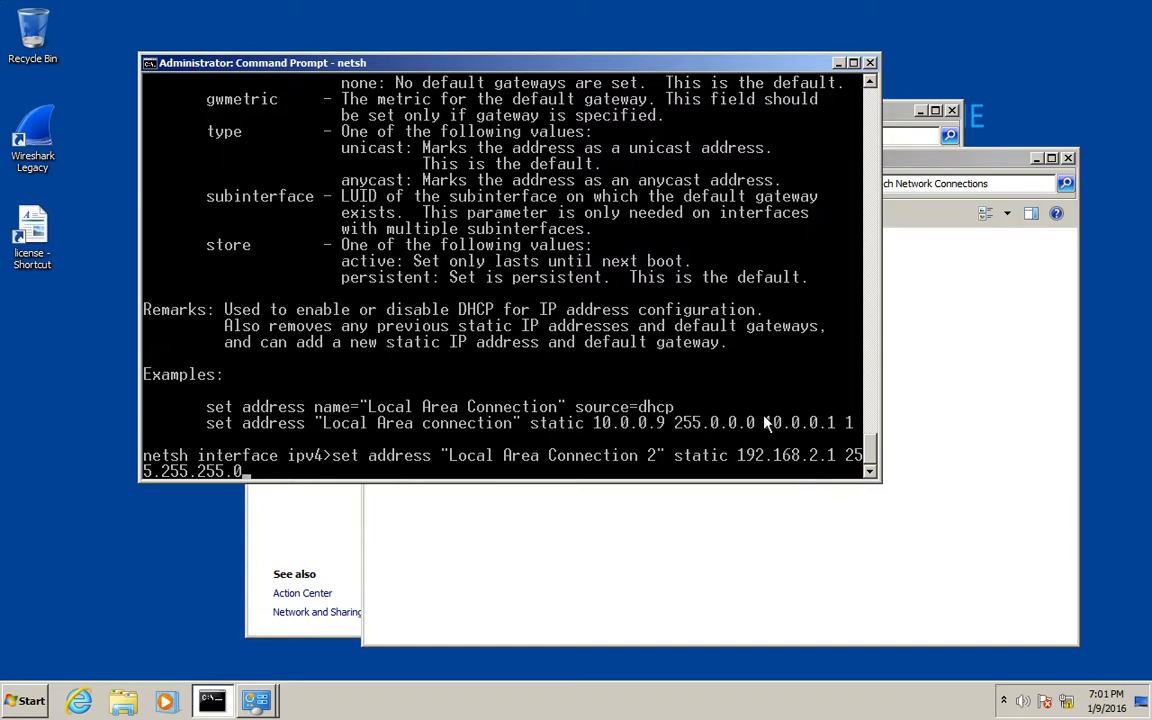
pyautogui.moveTo(778, 428)
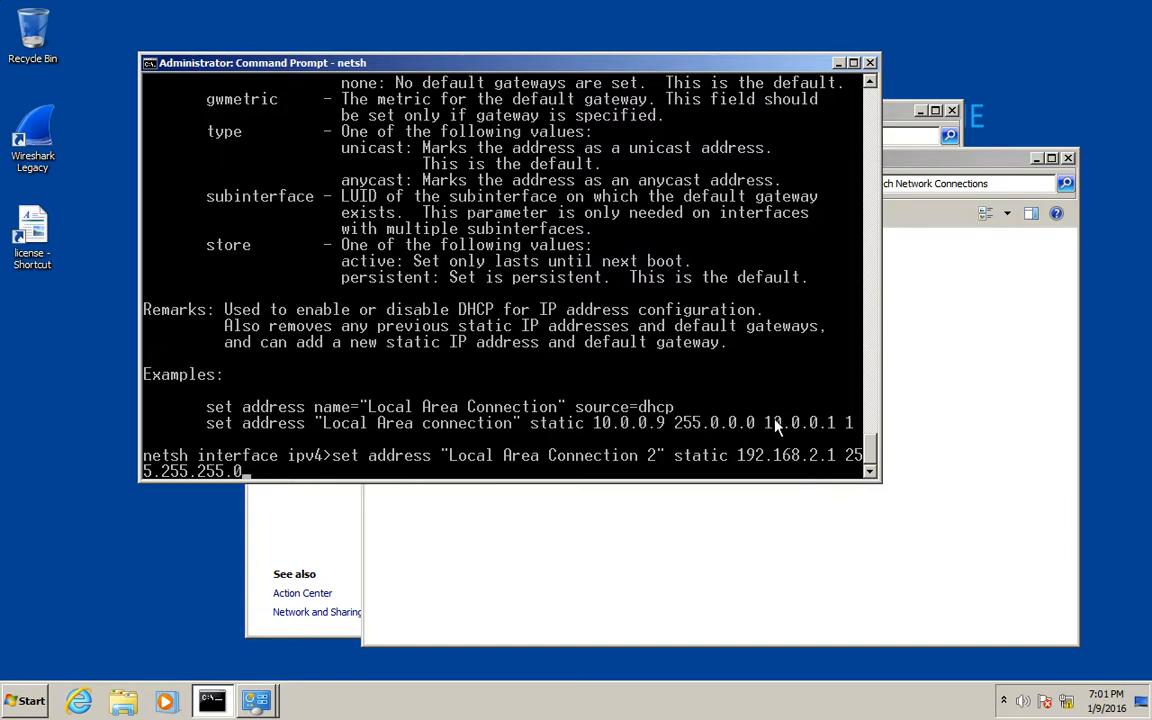
pyautogui.moveTo(848, 430)
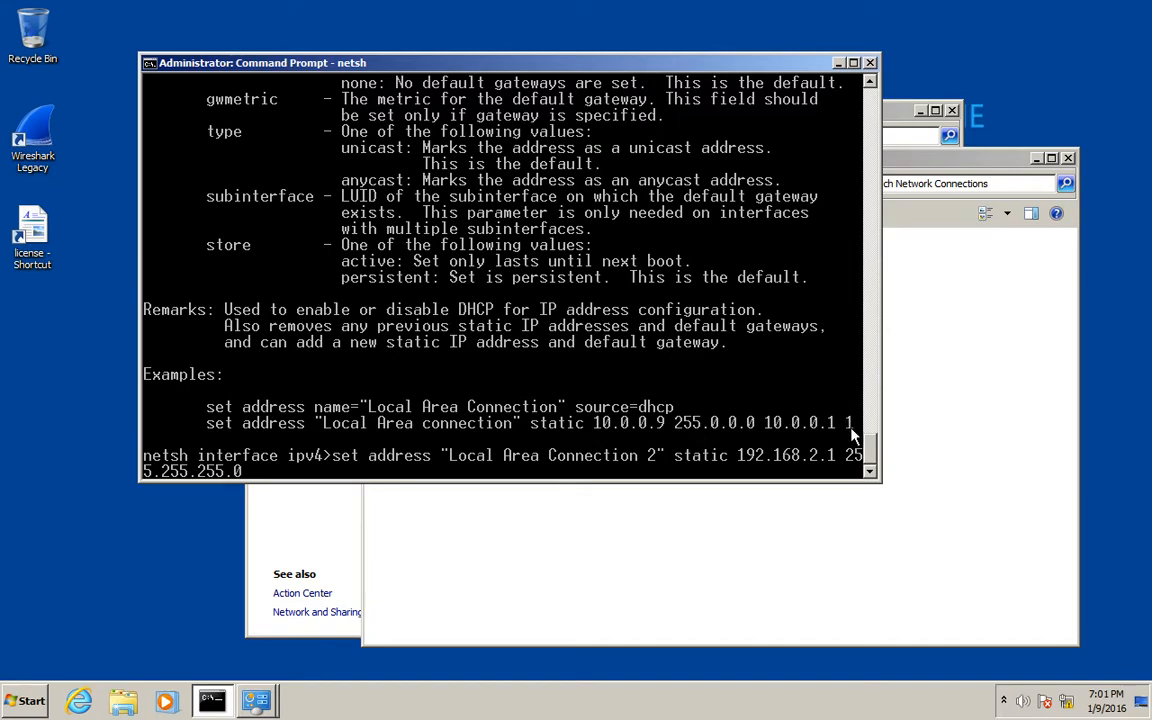
pyautogui.moveTo(347, 357)
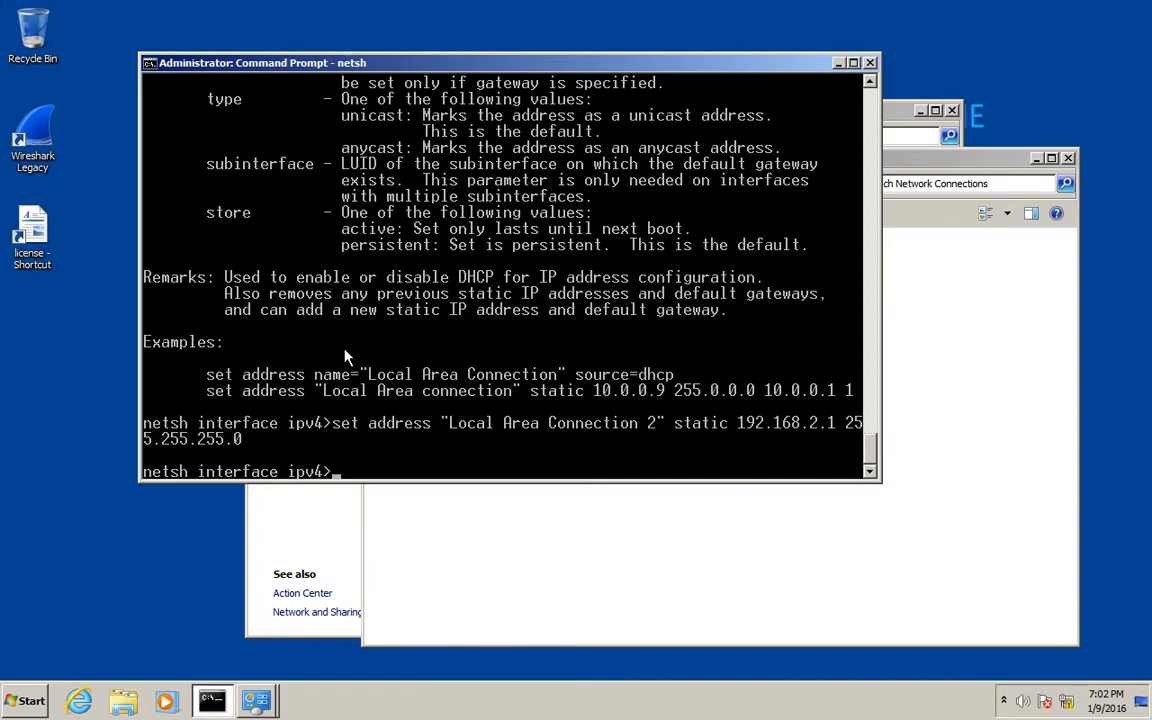
pyautogui.moveTo(418, 512)
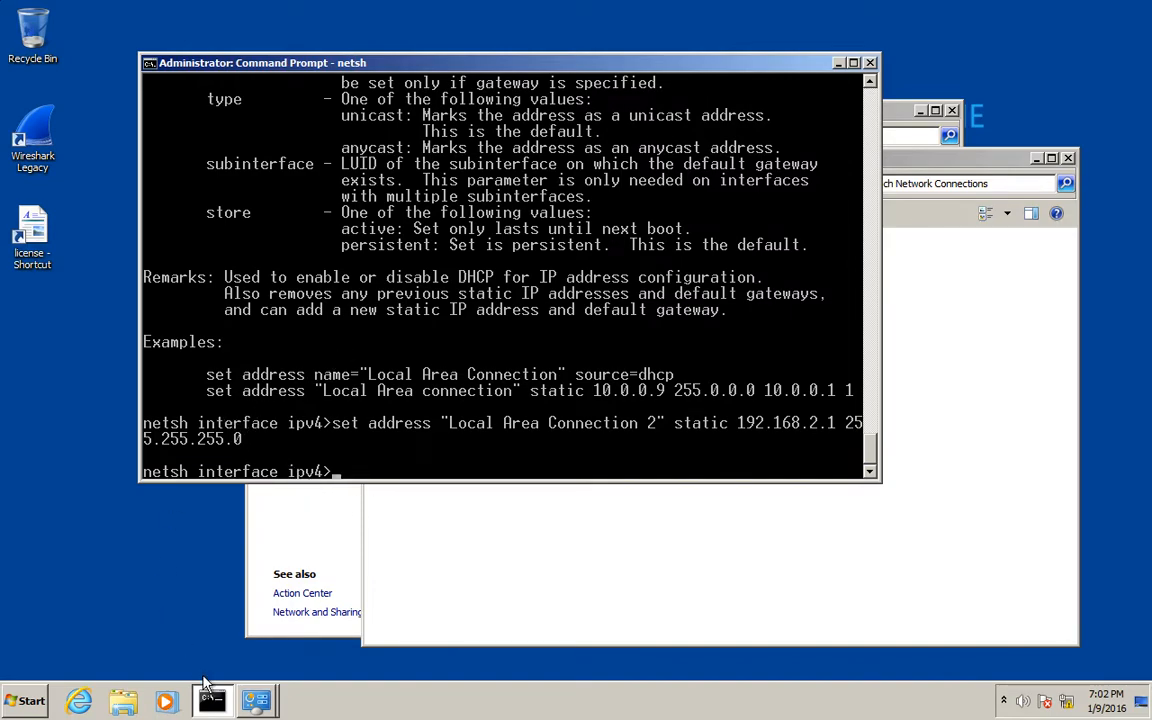
pyautogui.click(25, 700)
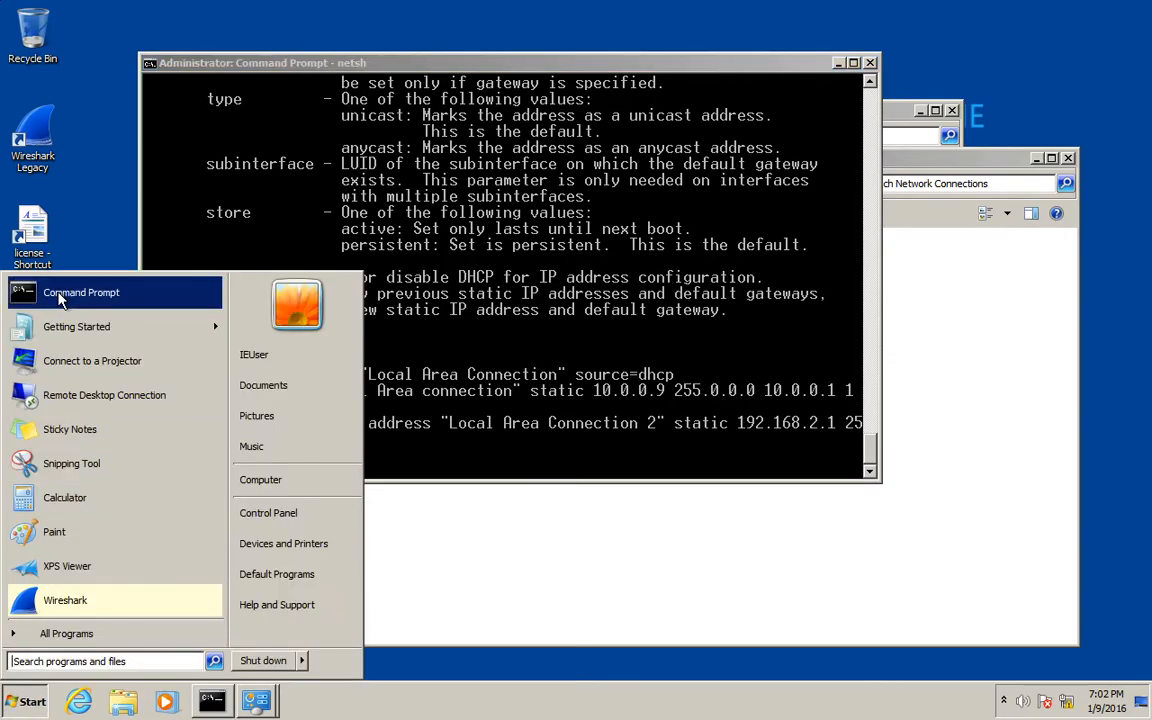
pyautogui.click(81, 292)
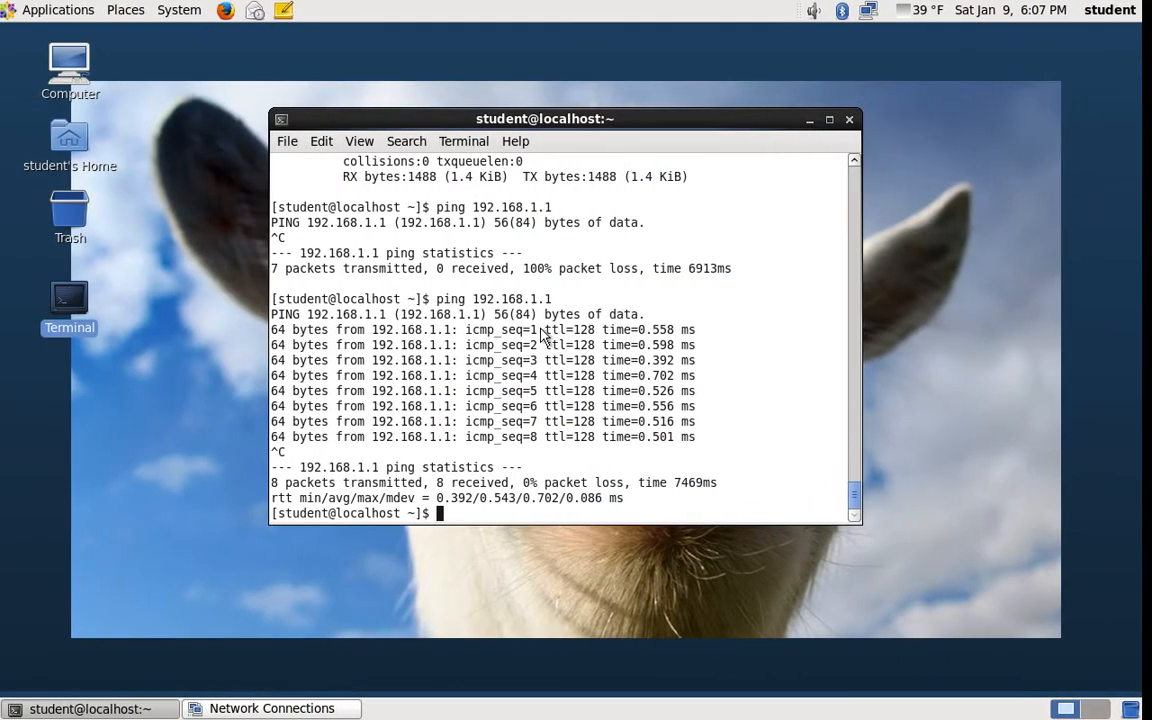
# Check eth0 with ifconfig, then try assigning 192.168.2.2 netmask 255.255.255.0 without sudo
pyautogui.write('ifoc')
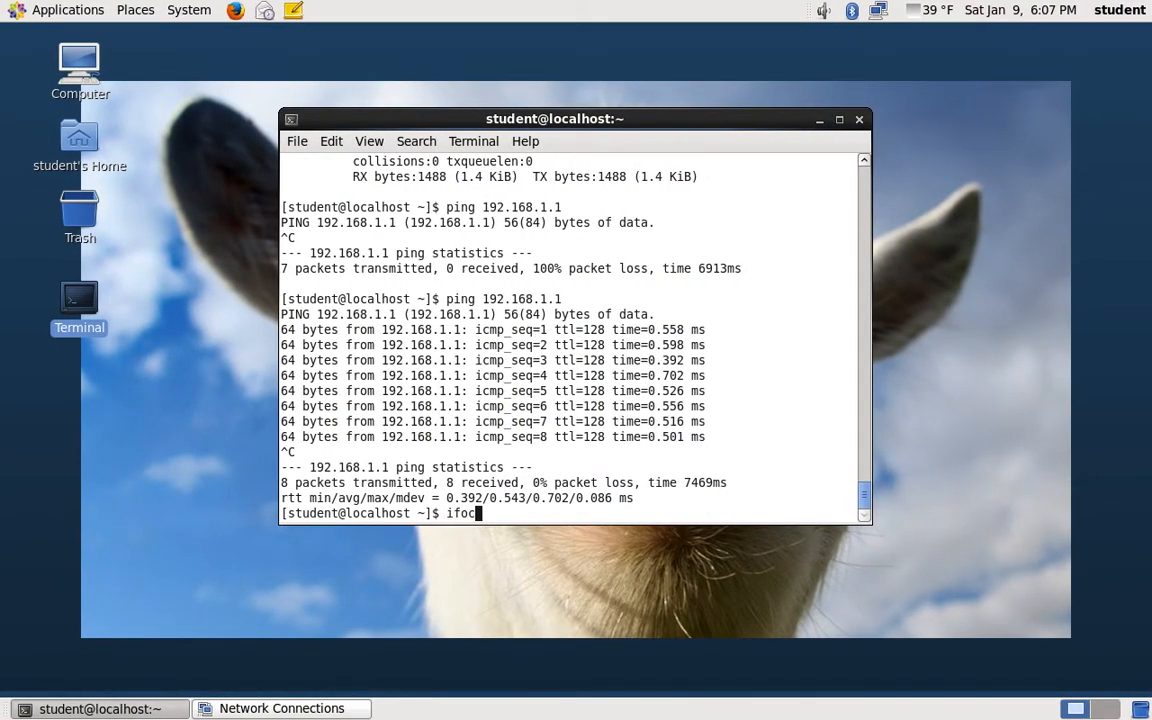
pyautogui.write('fig')
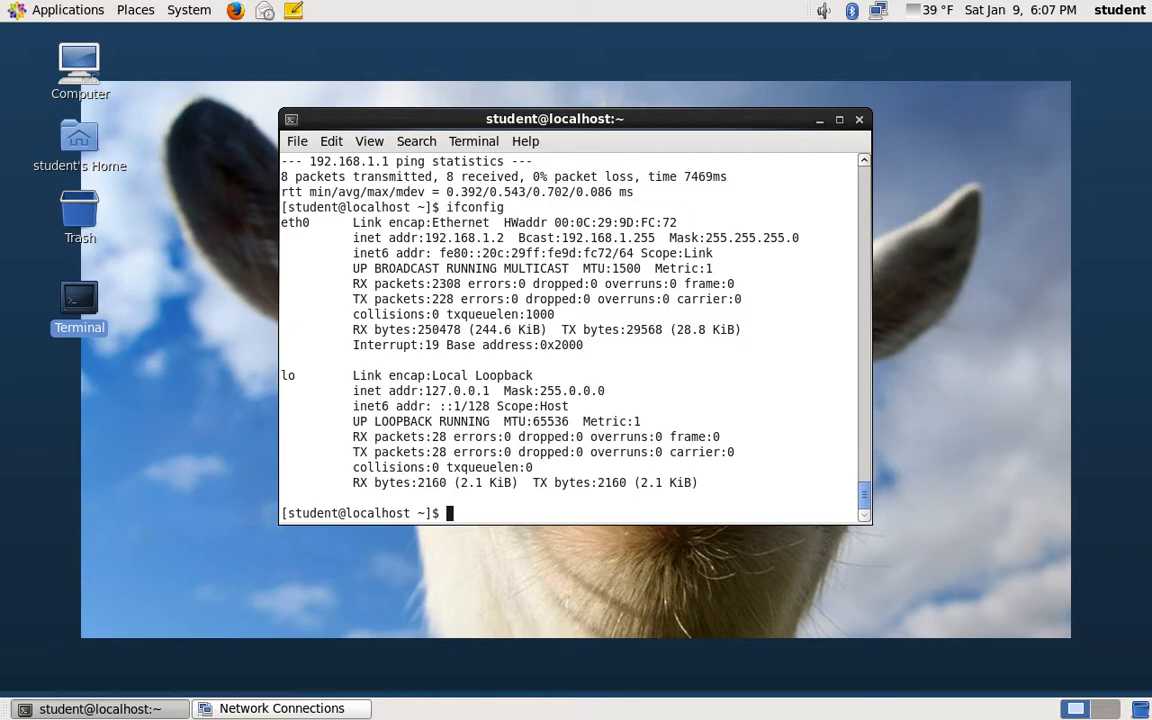
pyautogui.write('ifcon')
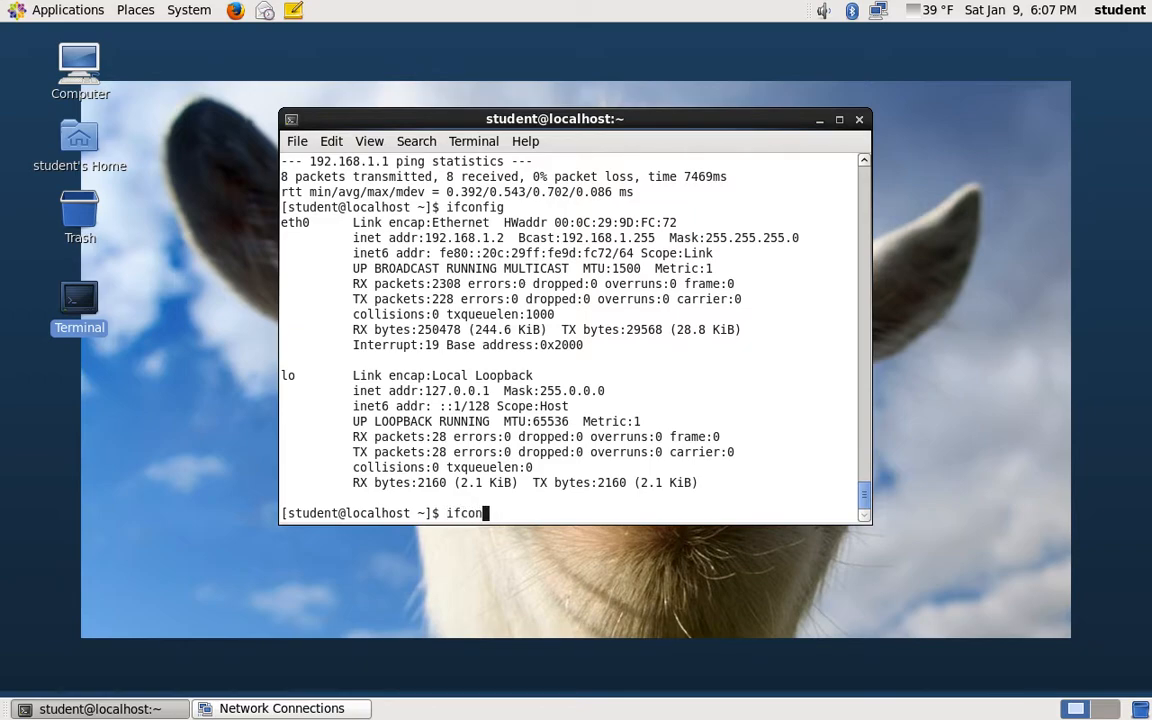
pyautogui.write('ig')
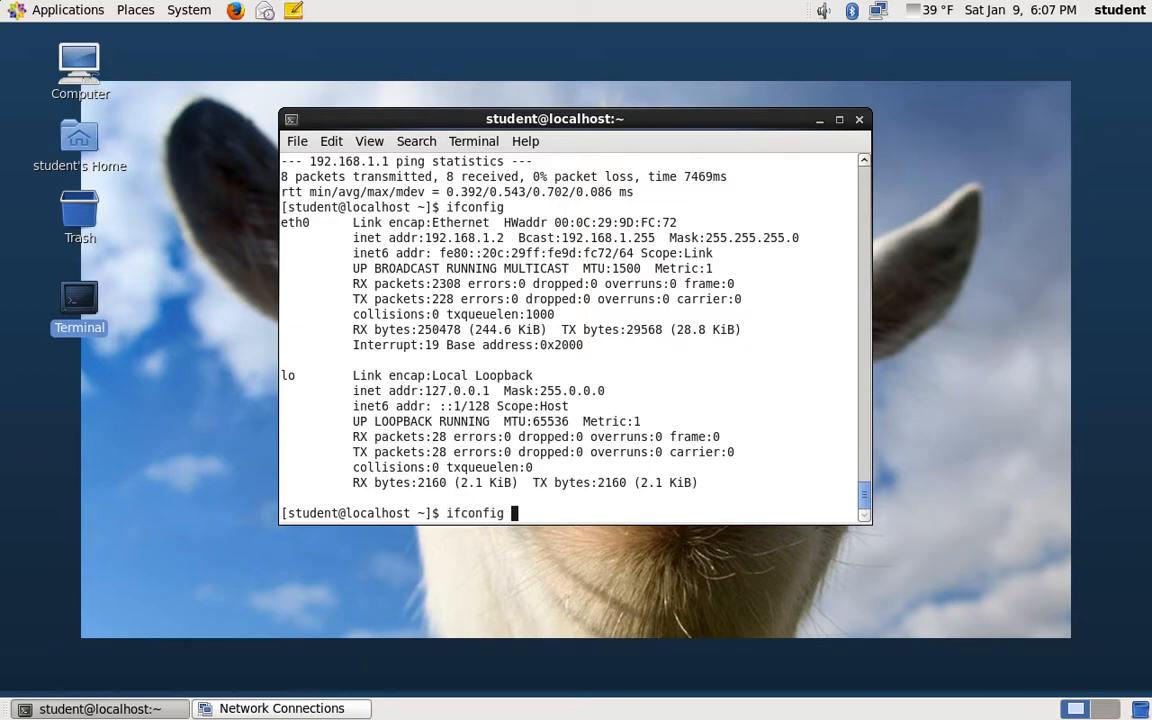
pyautogui.write('eth')
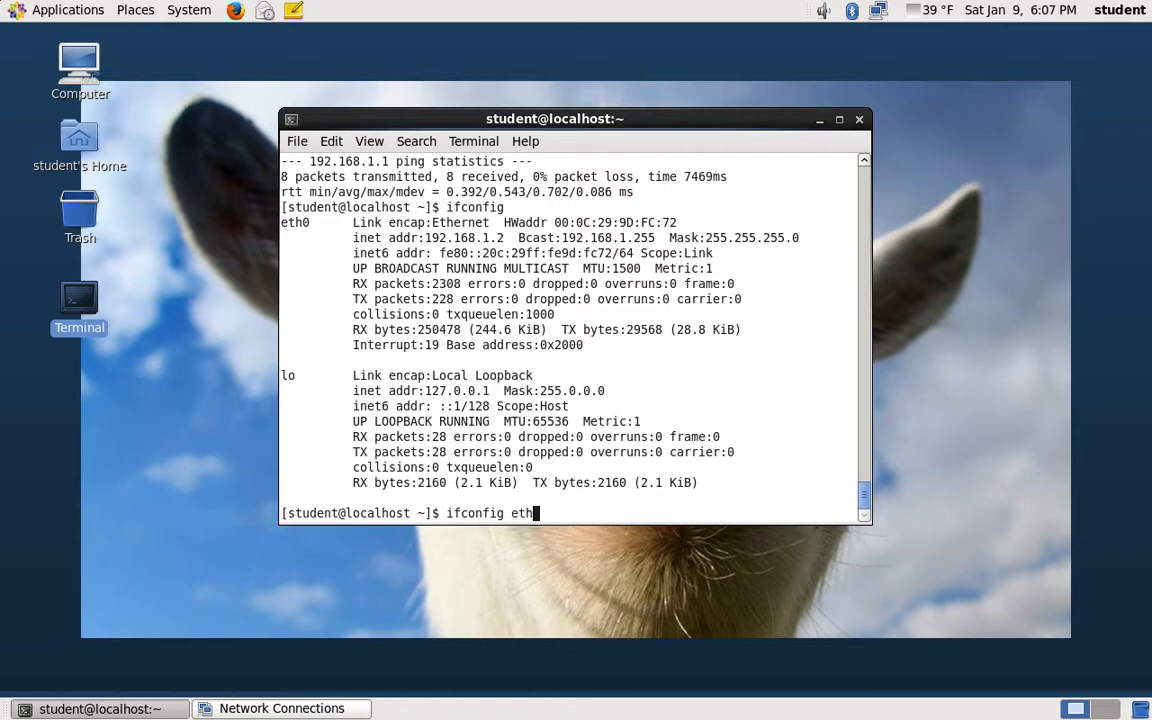
pyautogui.write('0')
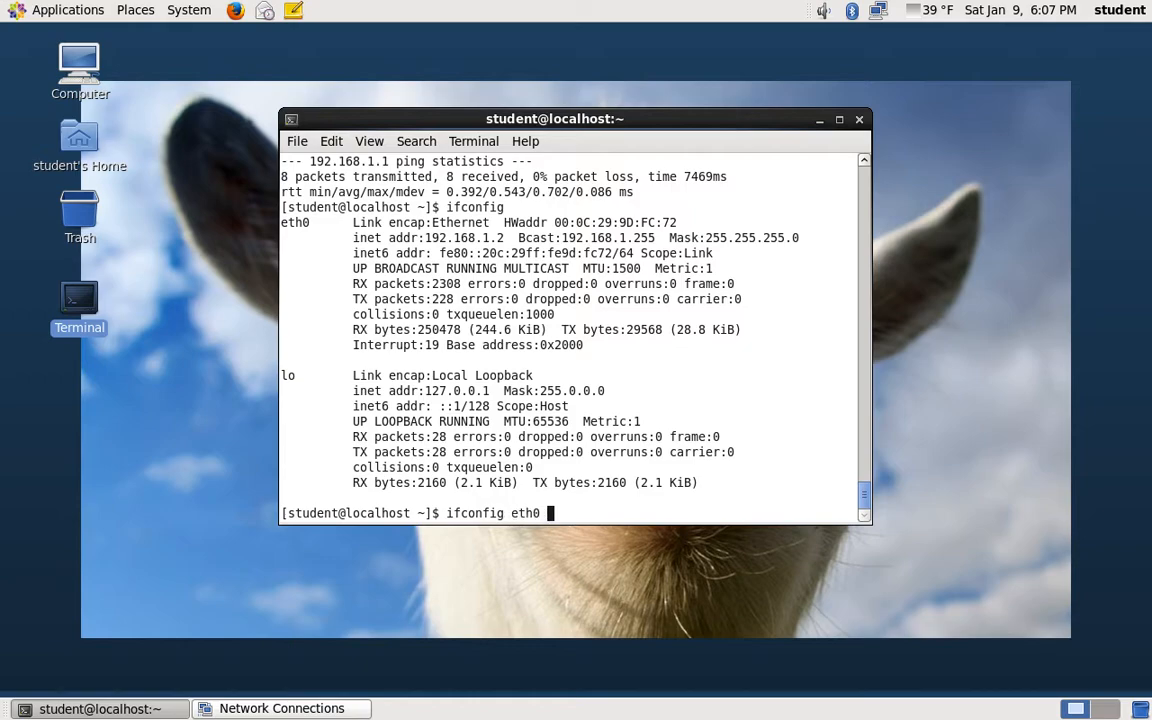
pyautogui.write('192.168')
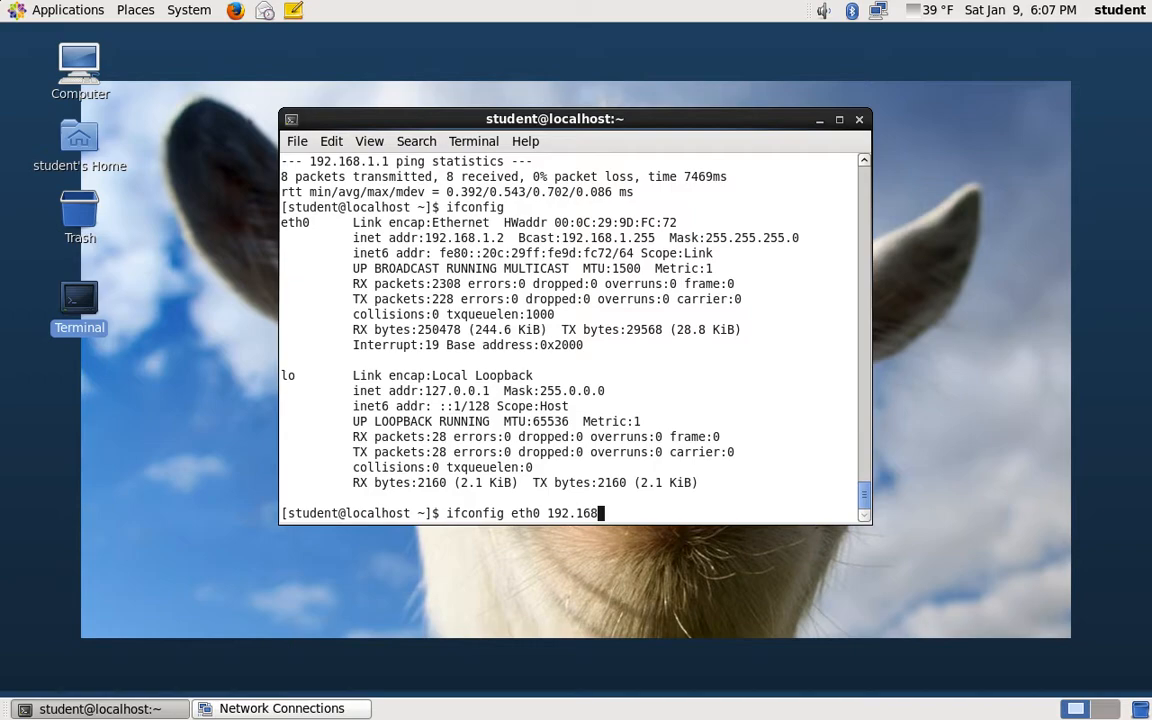
pyautogui.write('.2.2')
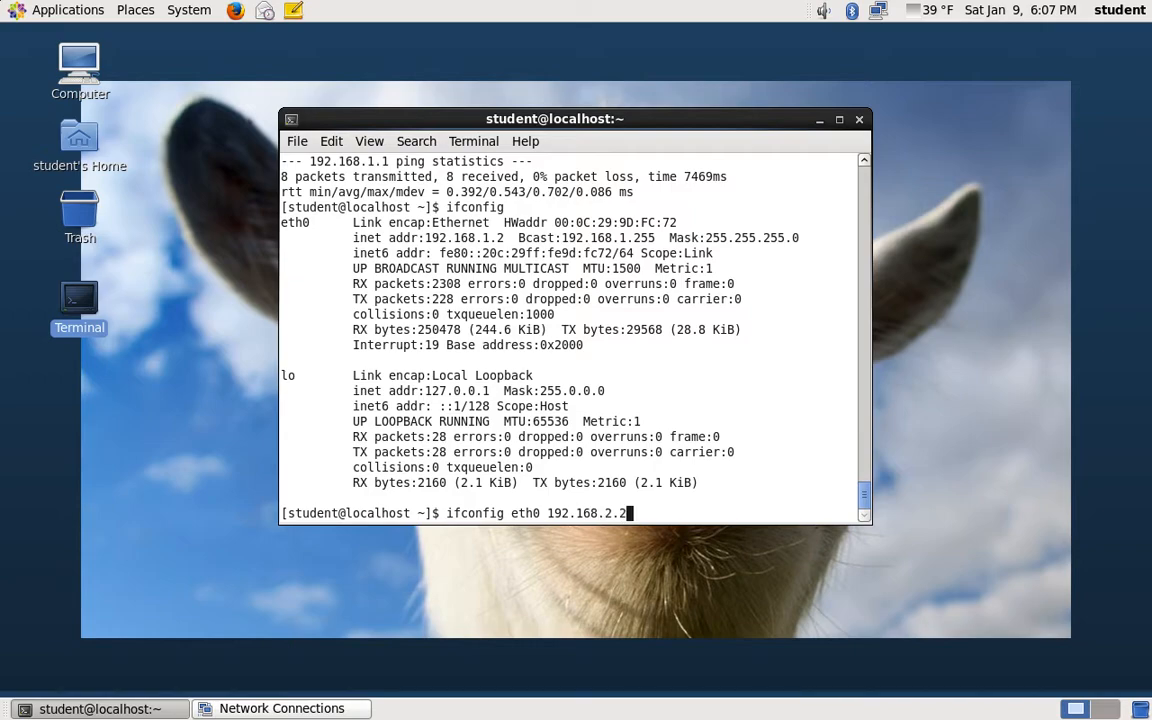
pyautogui.write('netmask 2')
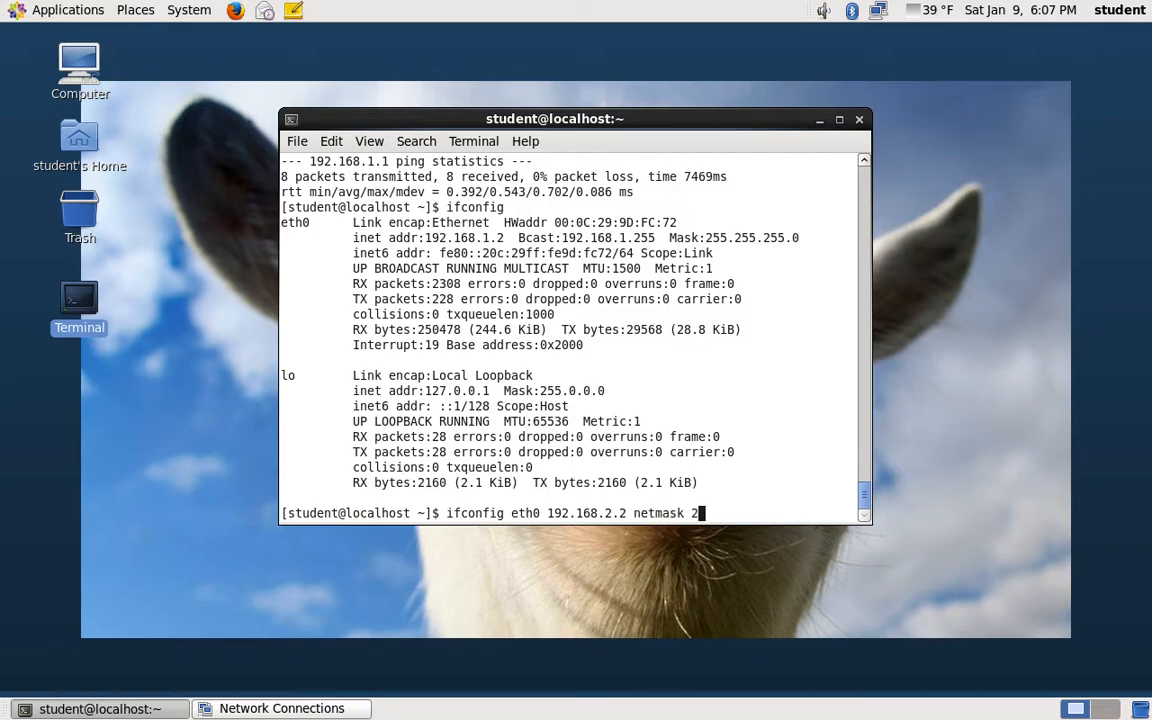
pyautogui.write('5')
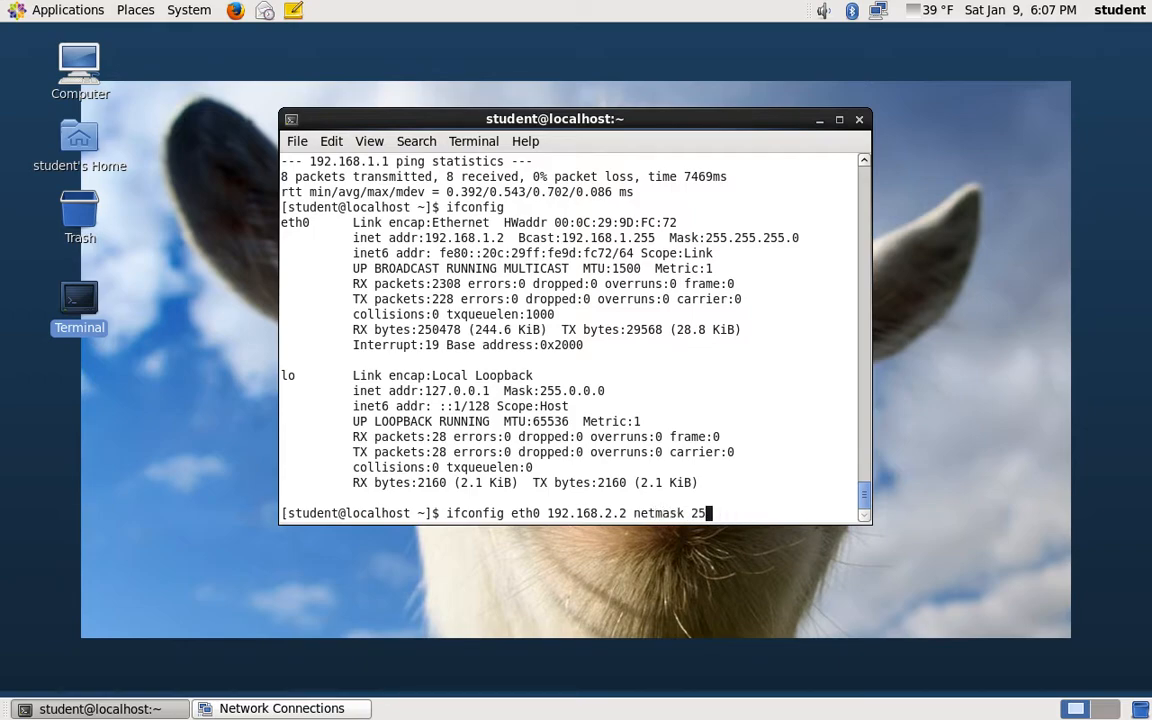
pyautogui.write('5.255.2')
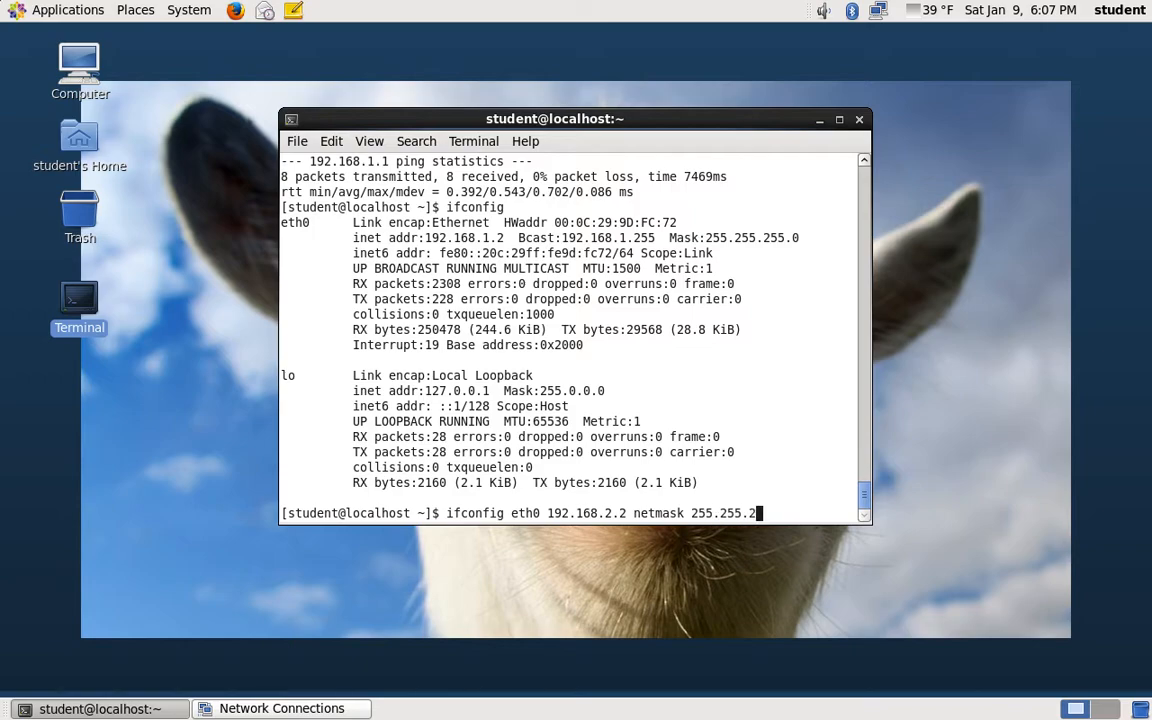
pyautogui.press('Return')
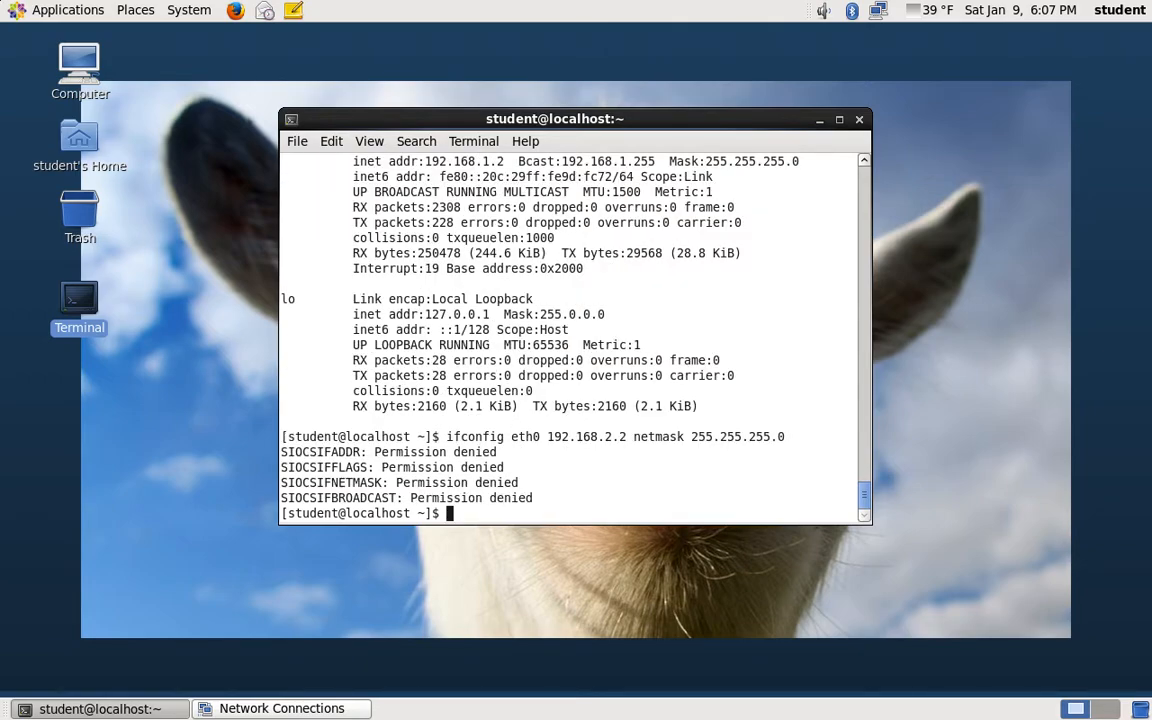
# Rerun the eth0 192.168.2.2 netmask 255.255.255.0 assignment with sudo and verify via ifconfig
pyautogui.write('ifconfig eth0 192.168.2.2 netmask 255.255.255.0')
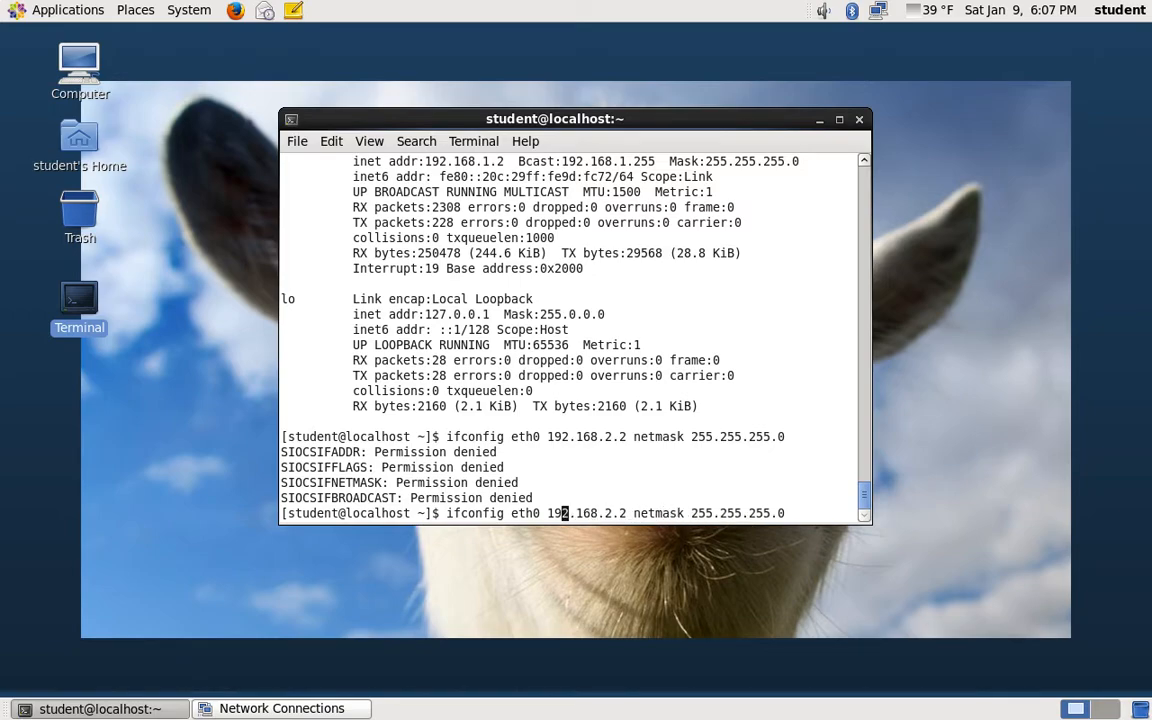
pyautogui.write('sudo')
pyautogui.write('ifconfig')
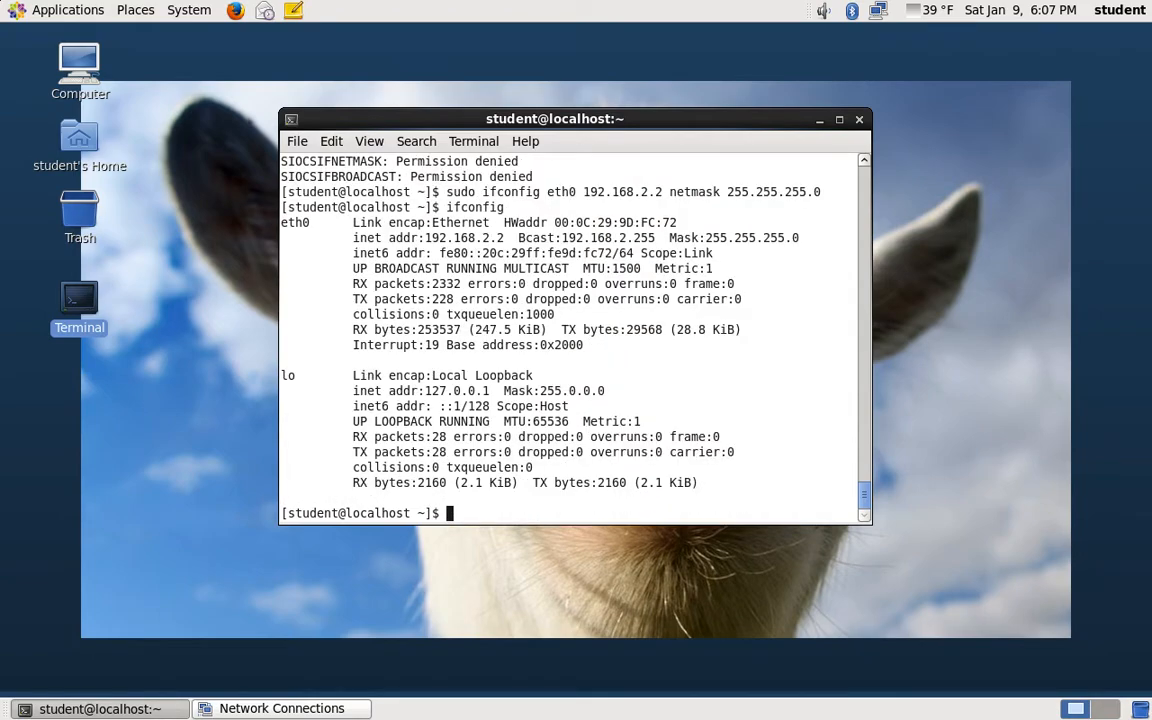
pyautogui.moveTo(505, 241)
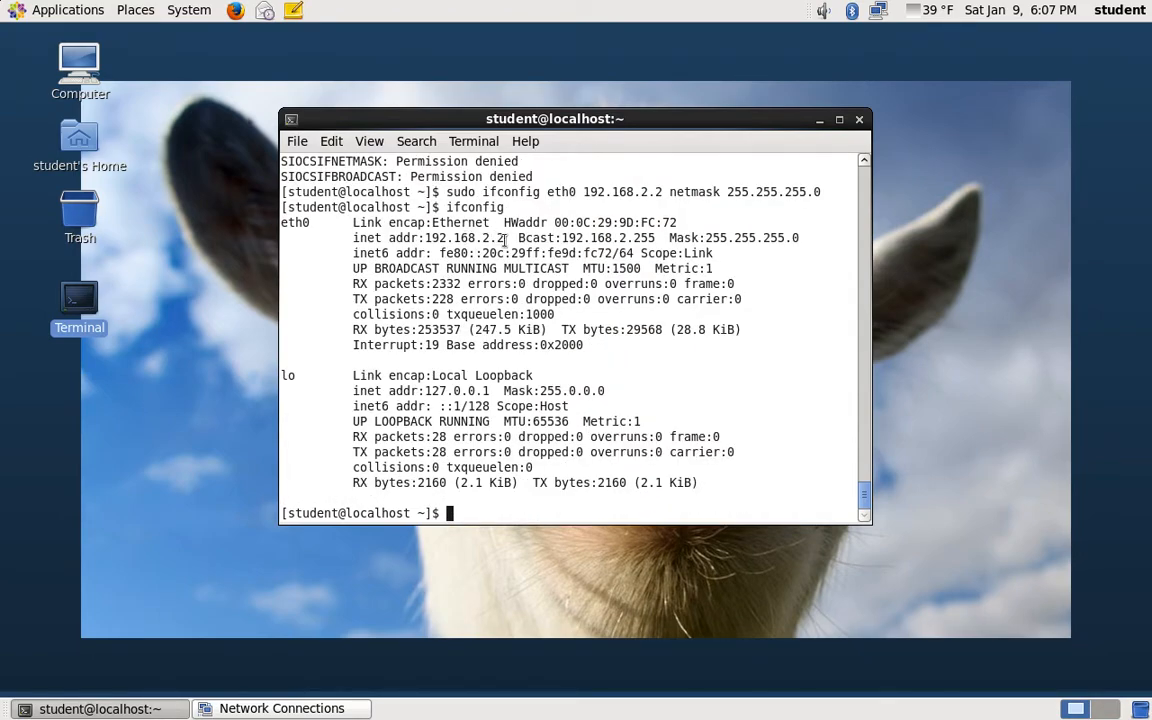
pyautogui.write('ifconfig')
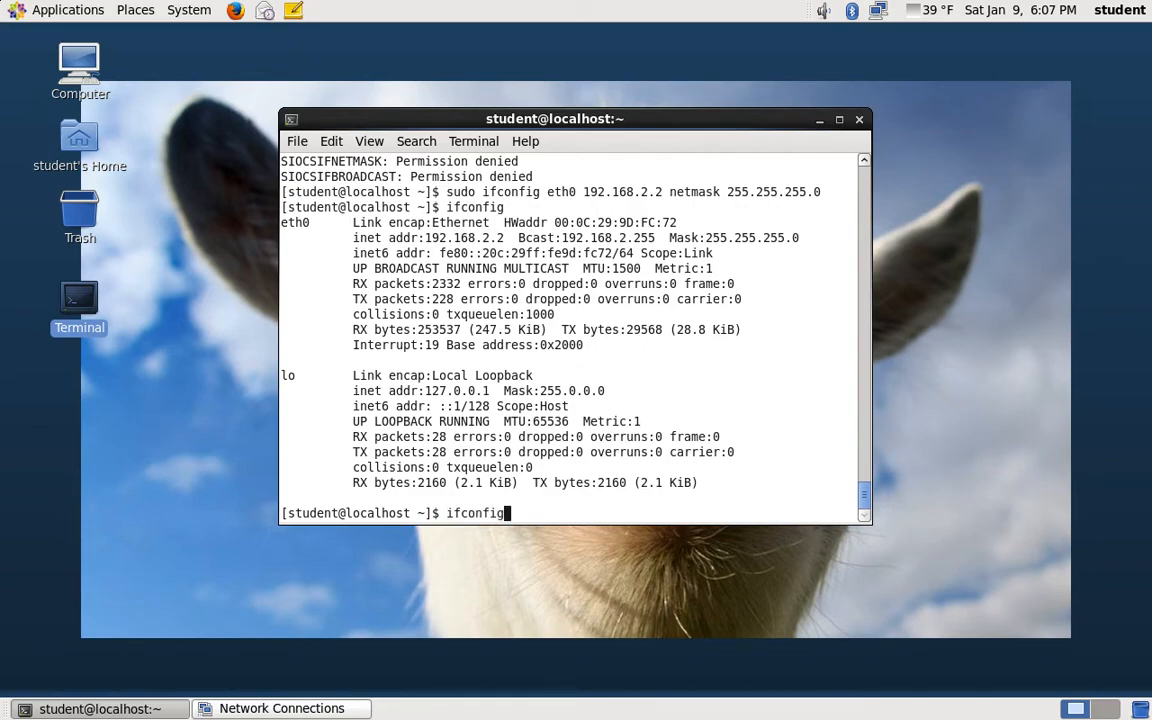
pyautogui.write('sudo ifconfig eth0 192.168.2.2 netmask 255.255.2')
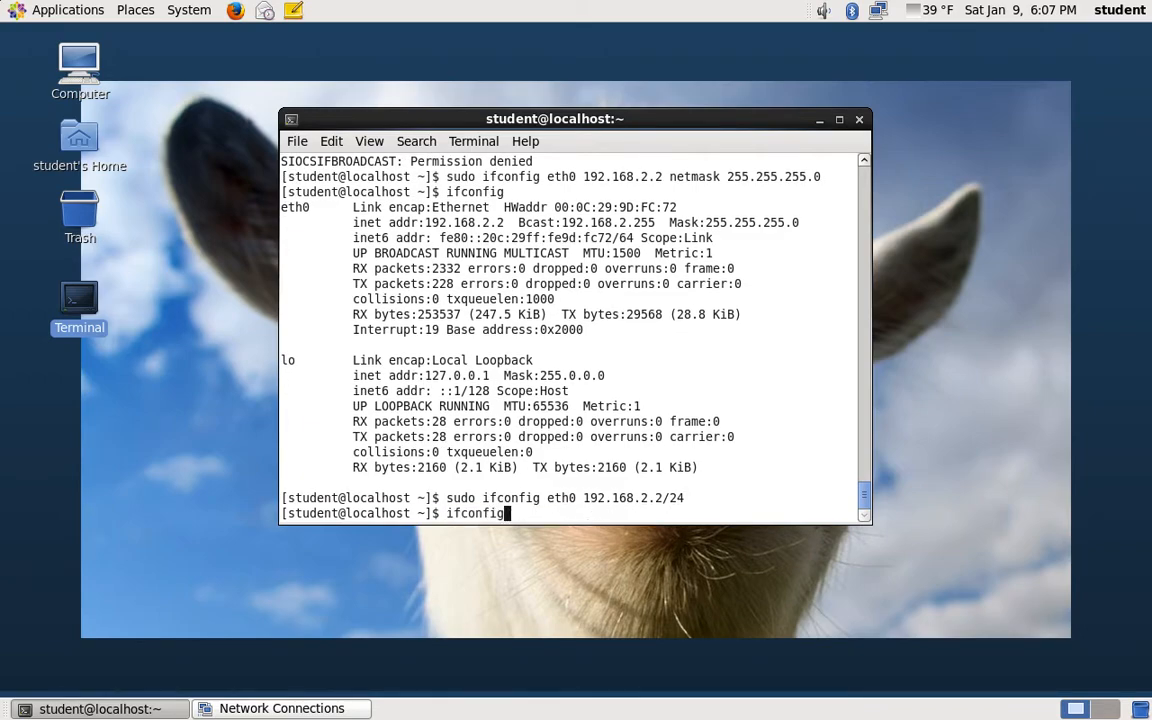
pyautogui.press('Return')
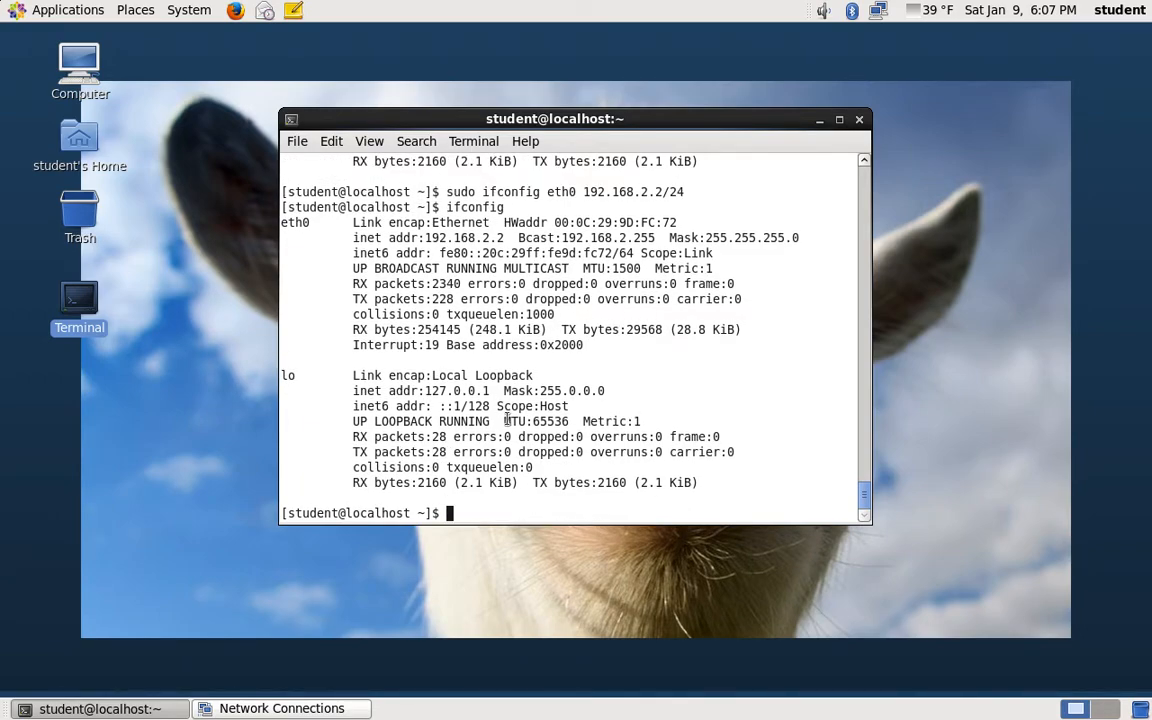
# Ping 192.168.2.1 from Linux, watch the replies, and stop with Ctrl+C
pyautogui.write('ping 192.')
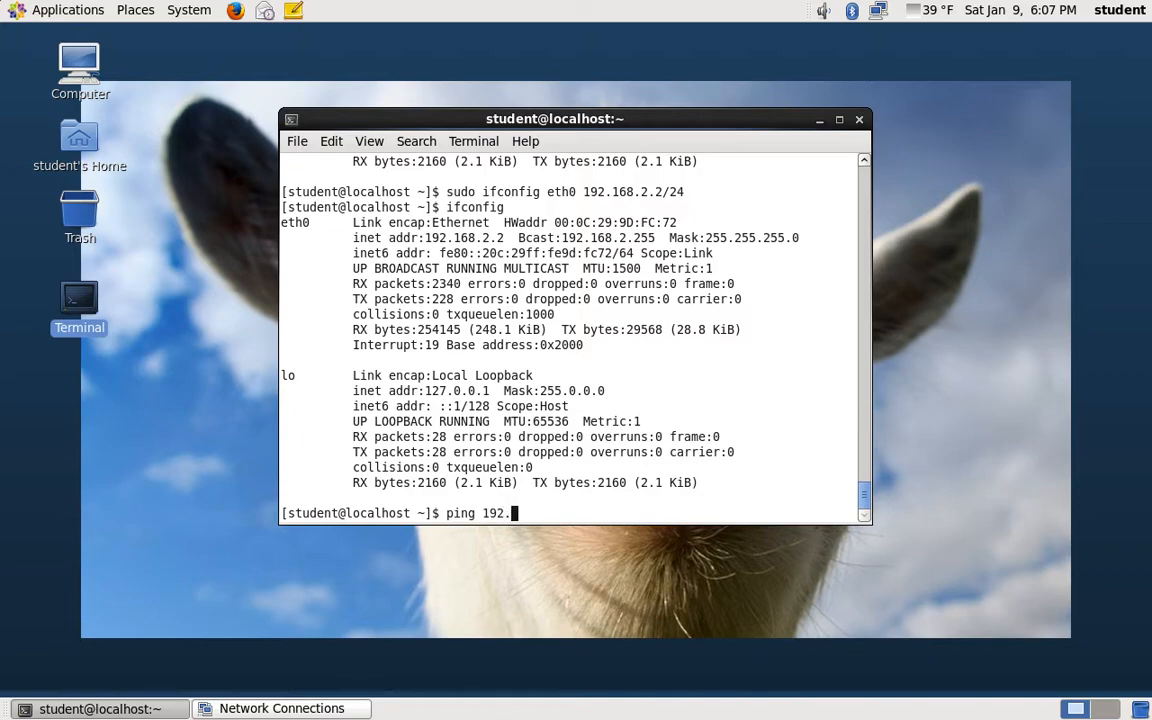
pyautogui.write('168')
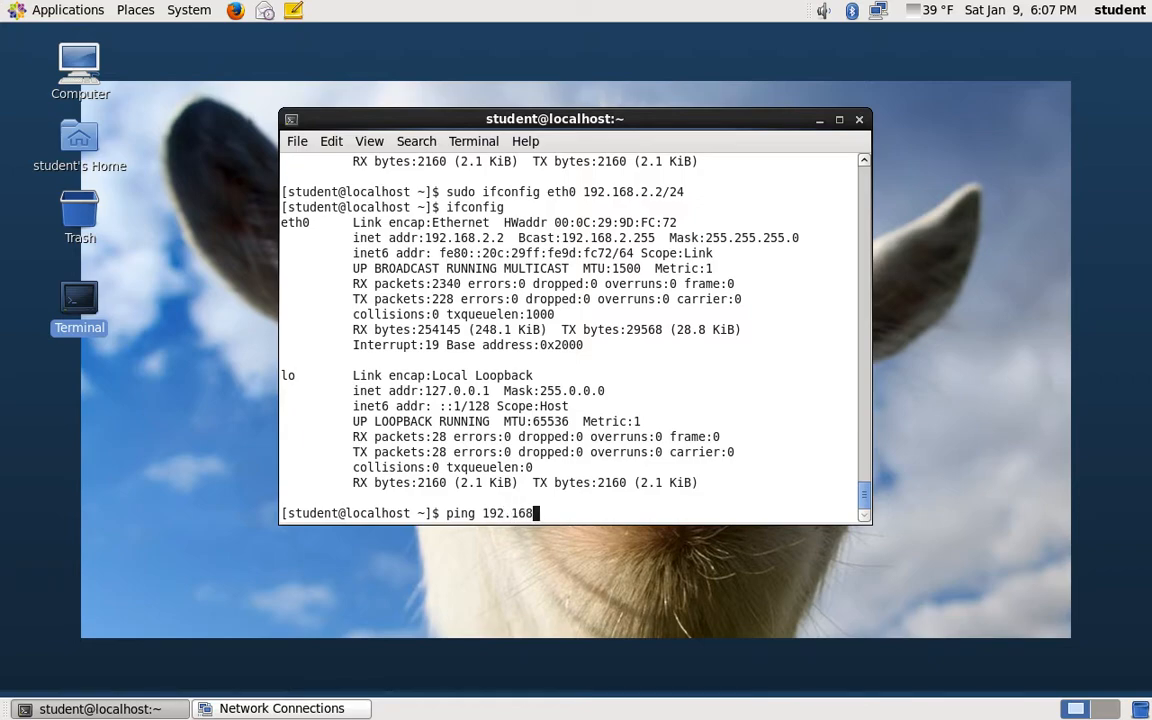
pyautogui.write('.2.1')
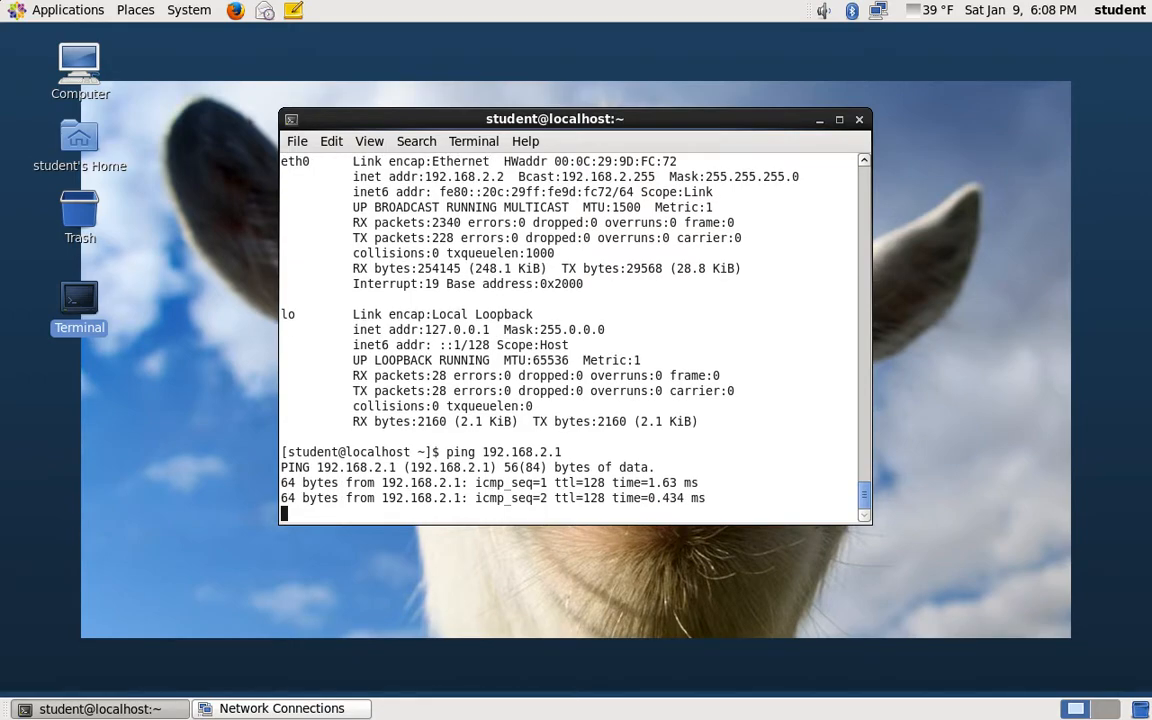
pyautogui.press('ctrl+c')
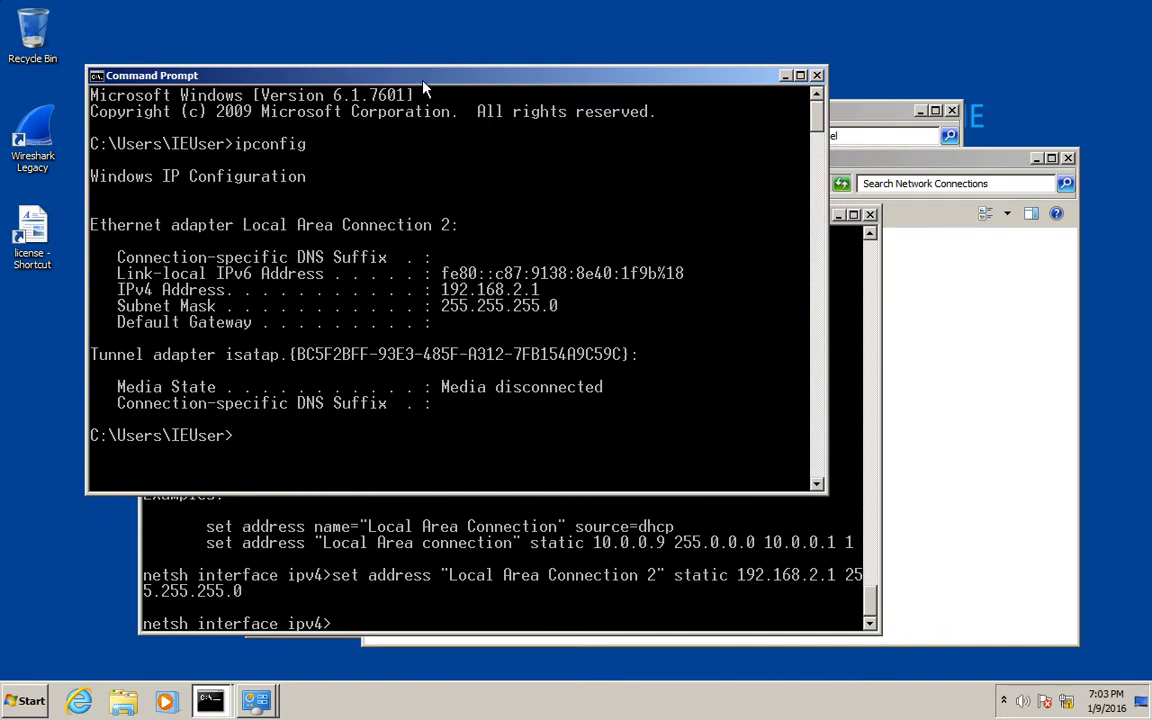
pyautogui.moveTo(365, 385)
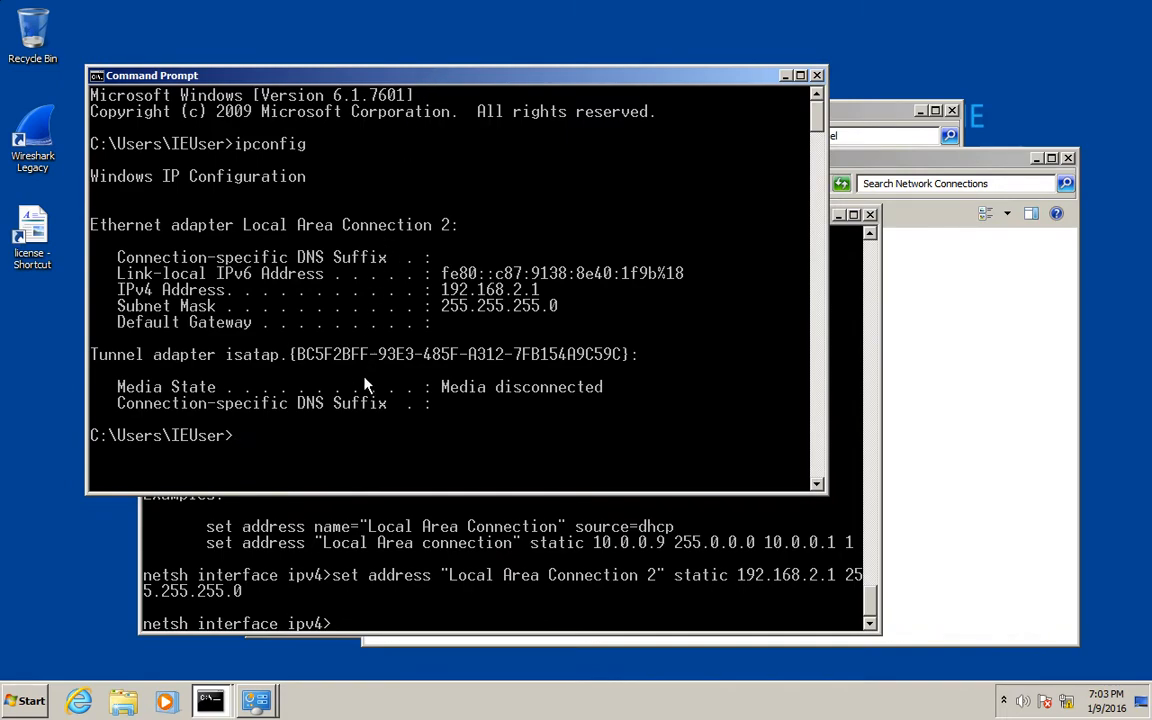
pyautogui.write('netsh')
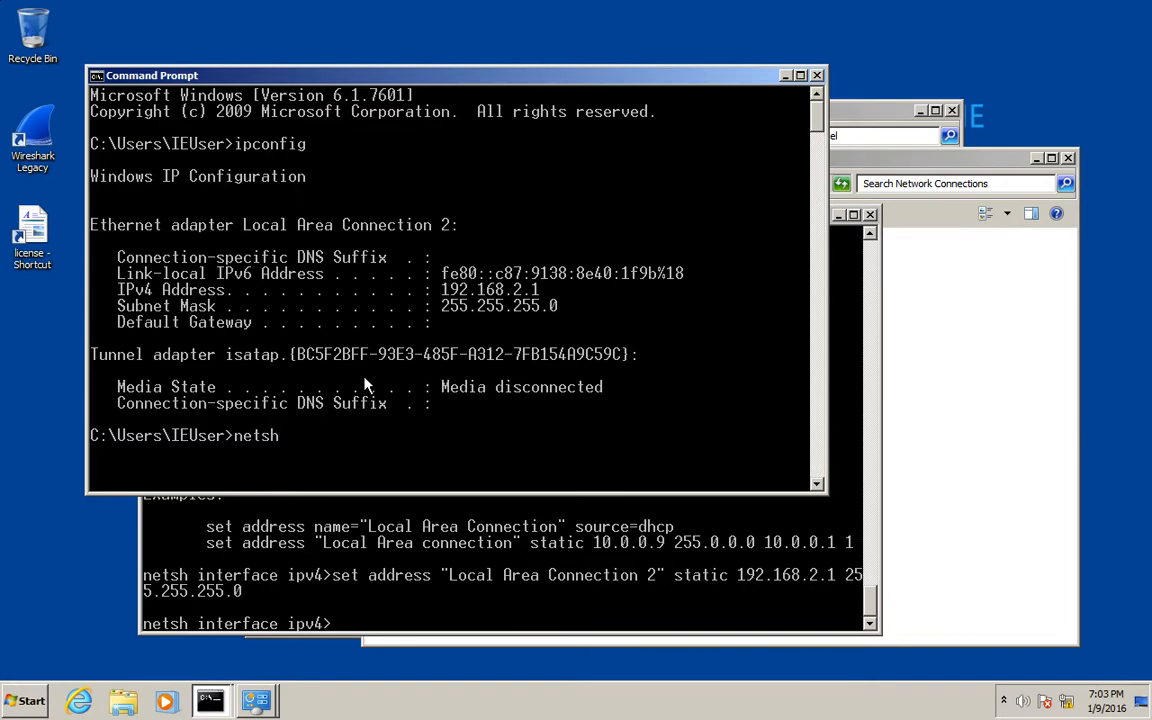
pyautogui.moveTo(195, 625)
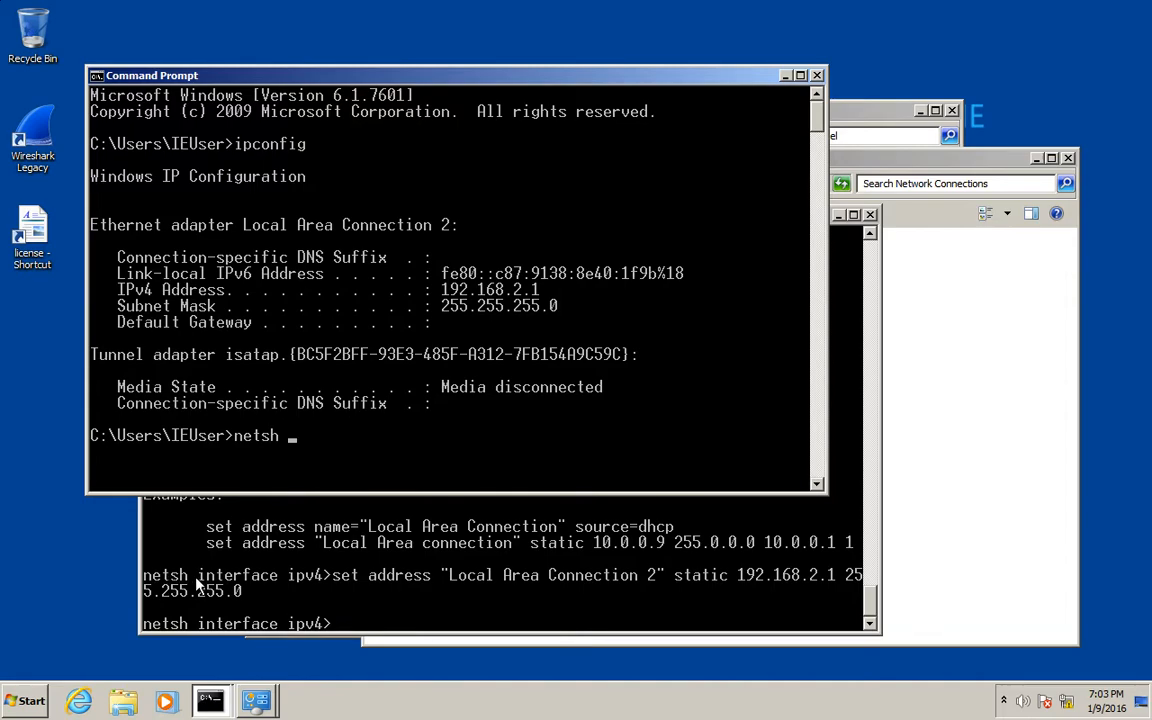
pyautogui.moveTo(248, 588)
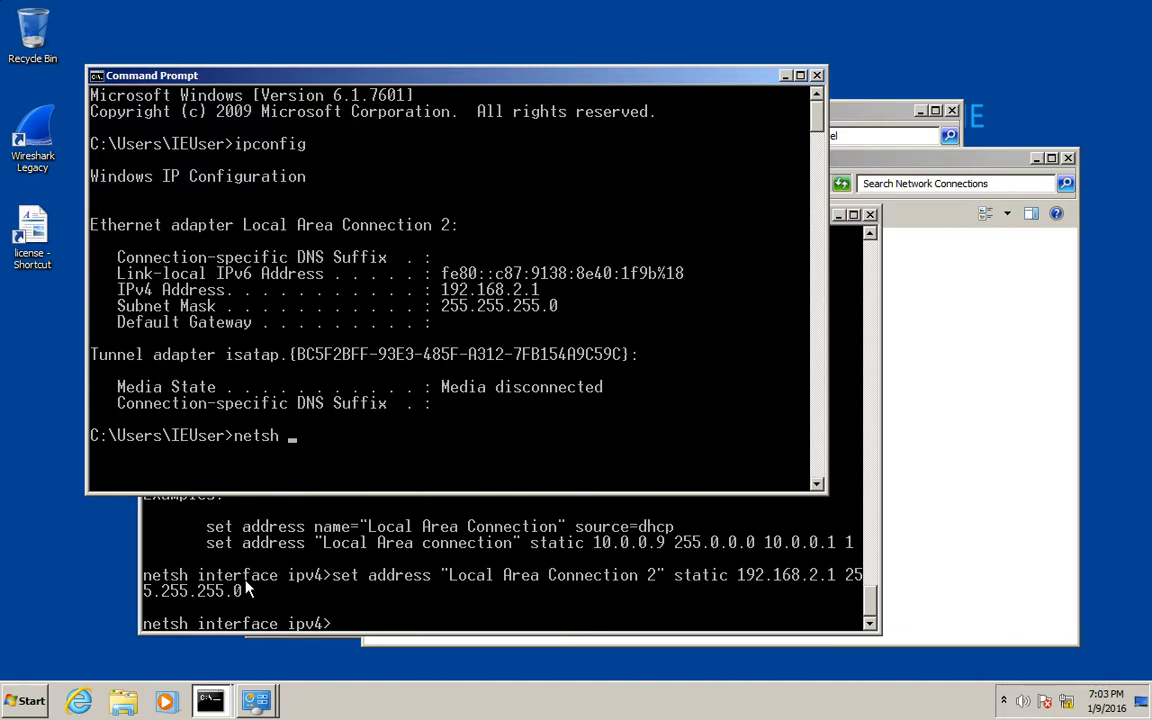
pyautogui.moveTo(338, 625)
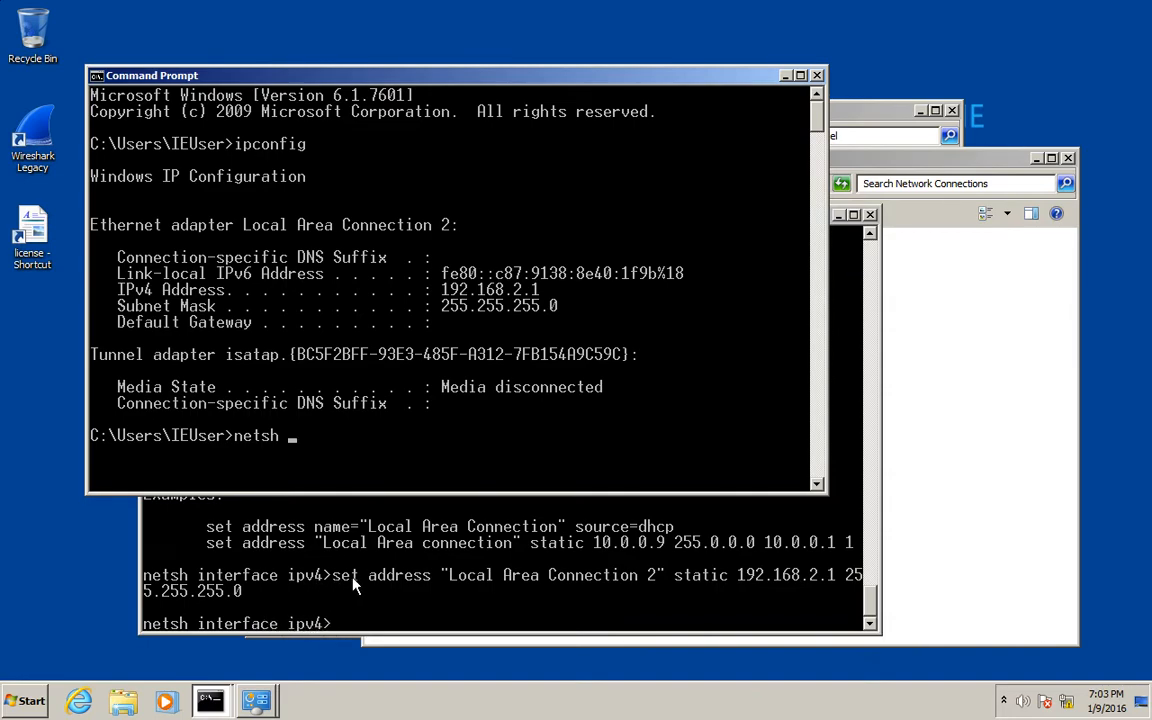
pyautogui.moveTo(343, 466)
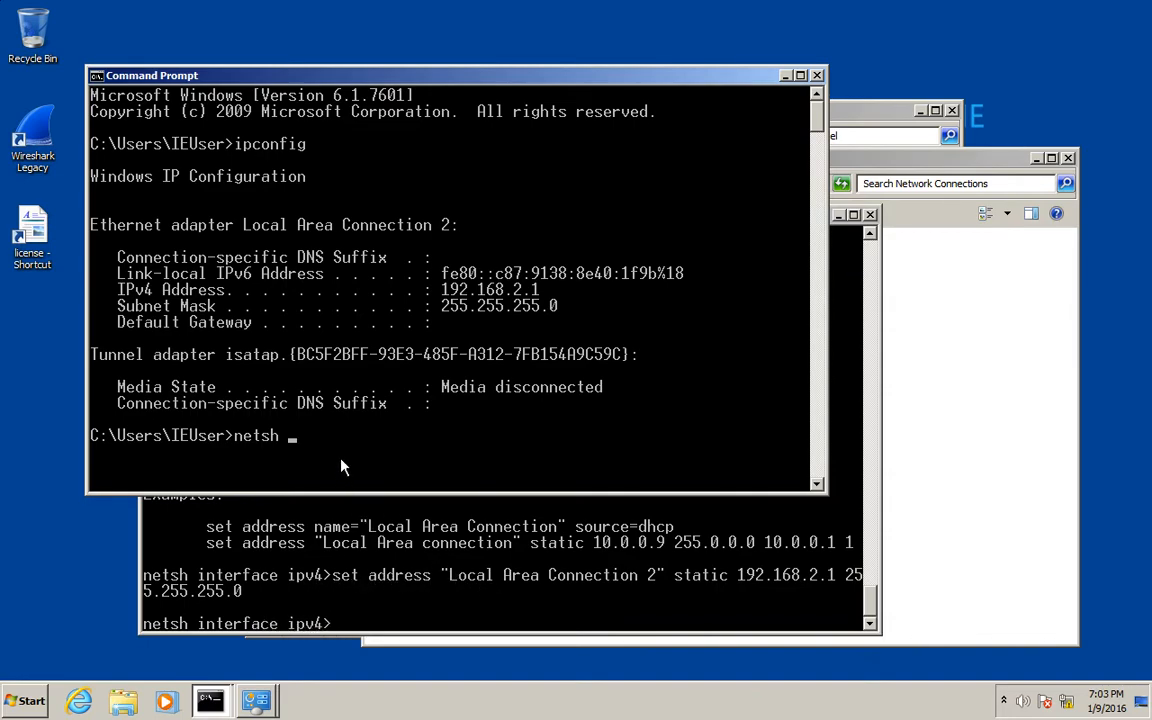
# Enter netsh interface ipv4 set address "Local Area Connection 2" static 192.168.2.3 255.255.255.0
pyautogui.write('interface i')
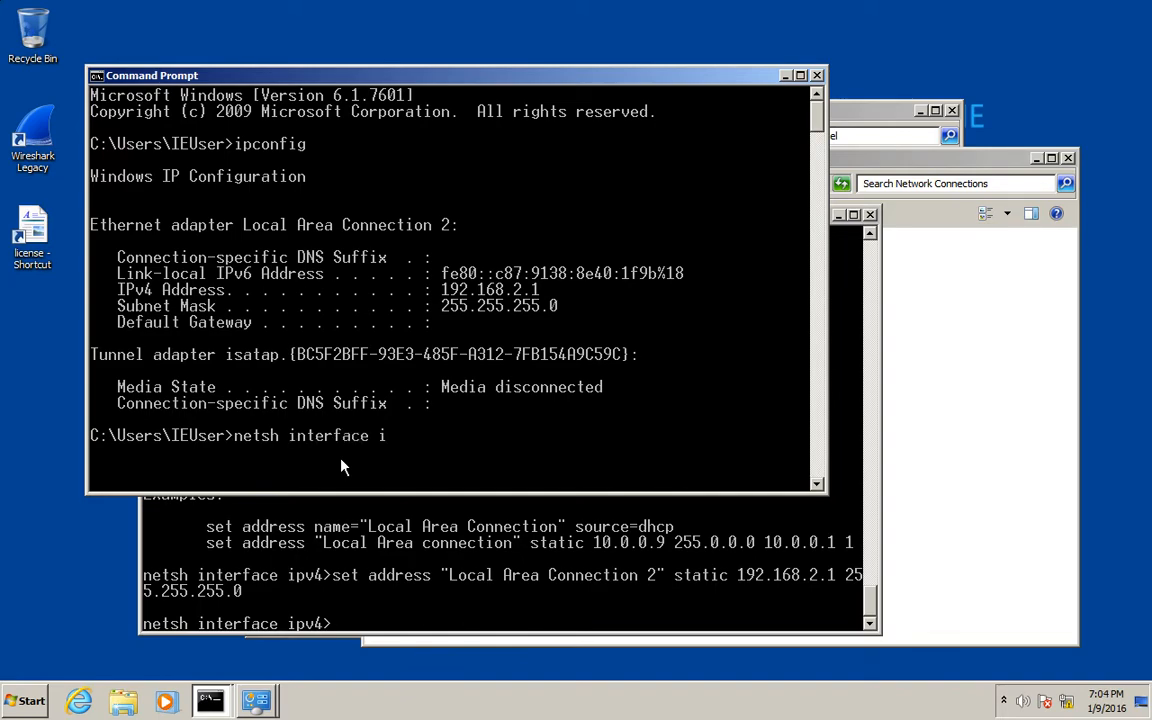
pyautogui.write('pv4')
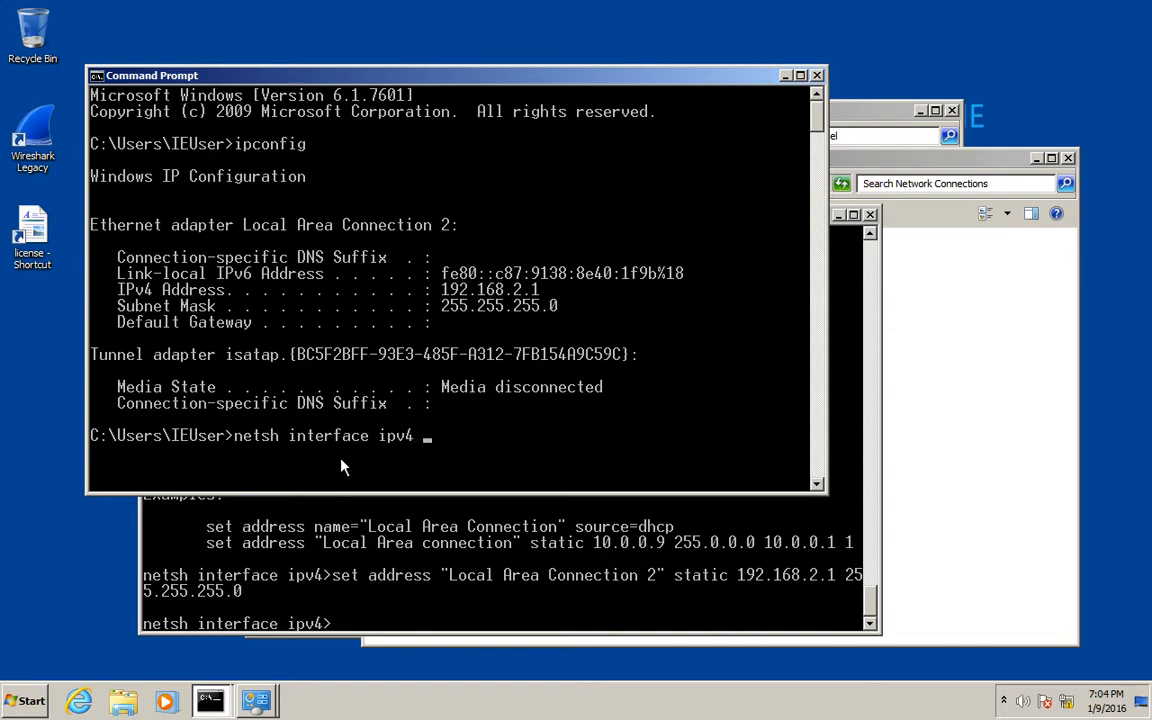
pyautogui.write('set a')
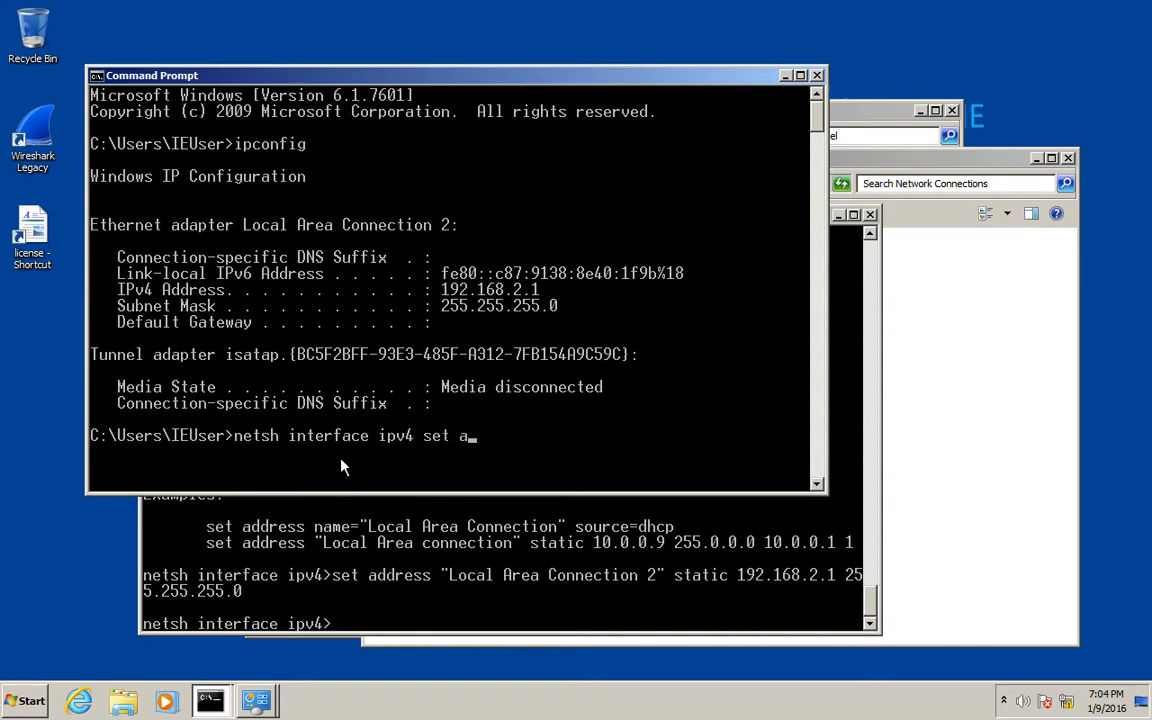
pyautogui.write('ddress "')
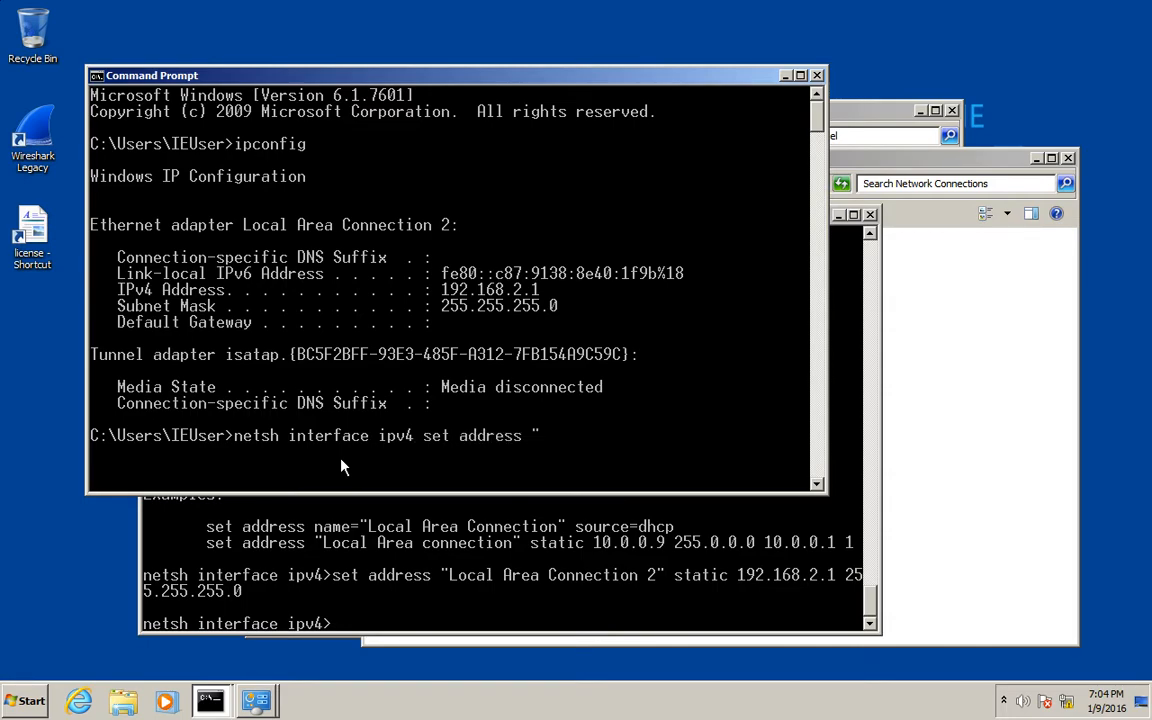
pyautogui.write('Local Area')
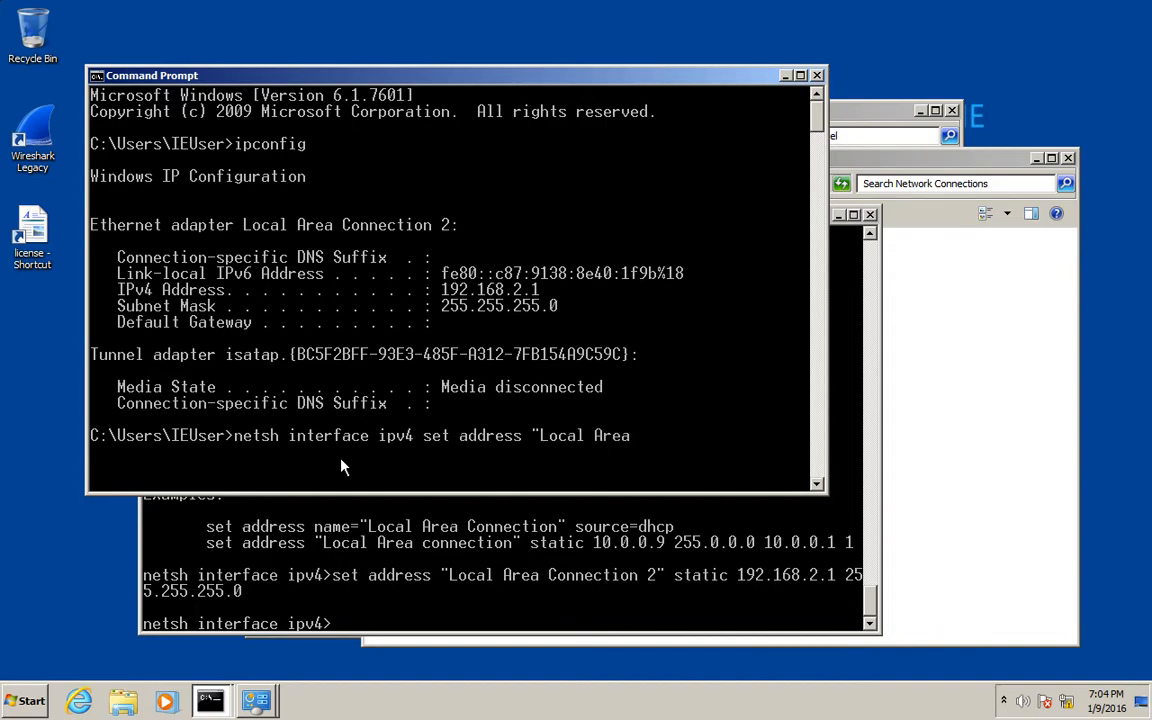
pyautogui.write('Connection')
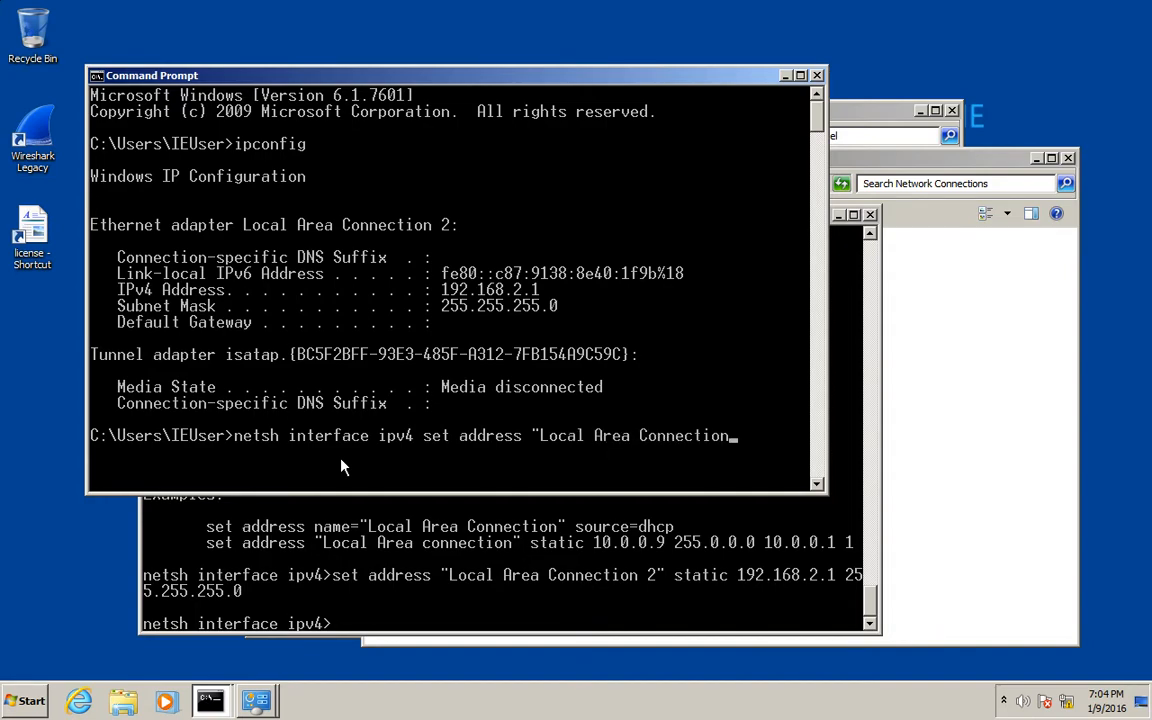
pyautogui.write('2"')
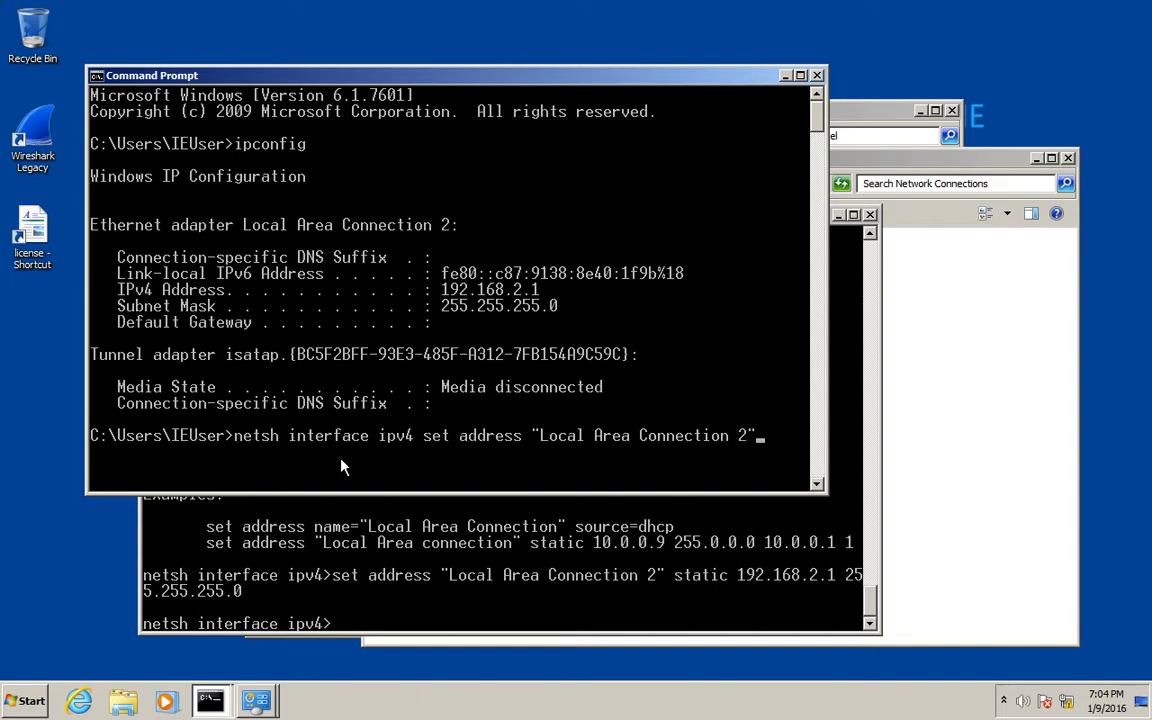
pyautogui.write('static')
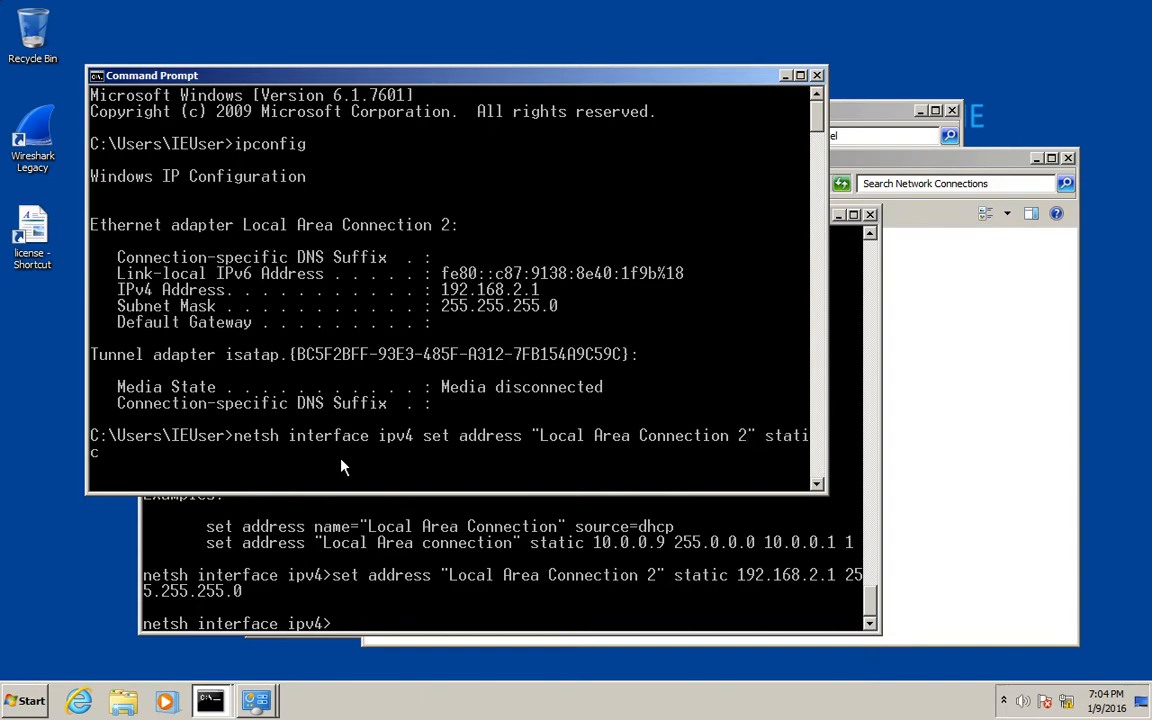
pyautogui.write('192.168.2.3 25')
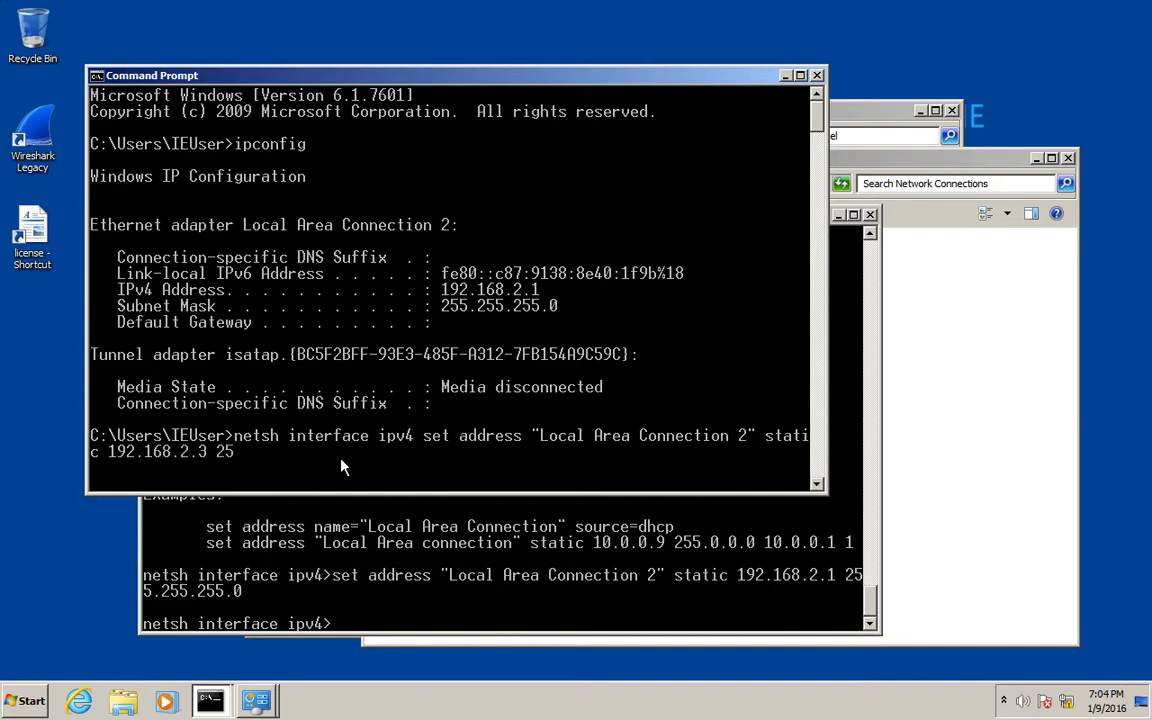
pyautogui.write('.255.255.')
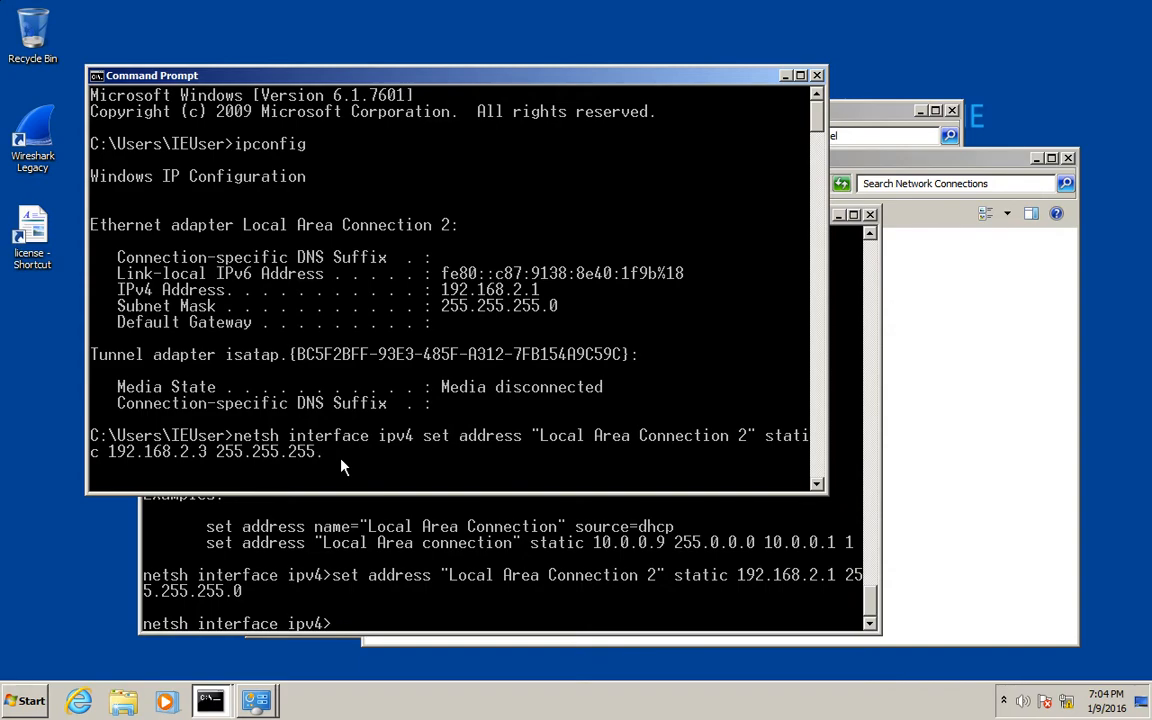
pyautogui.write('0')
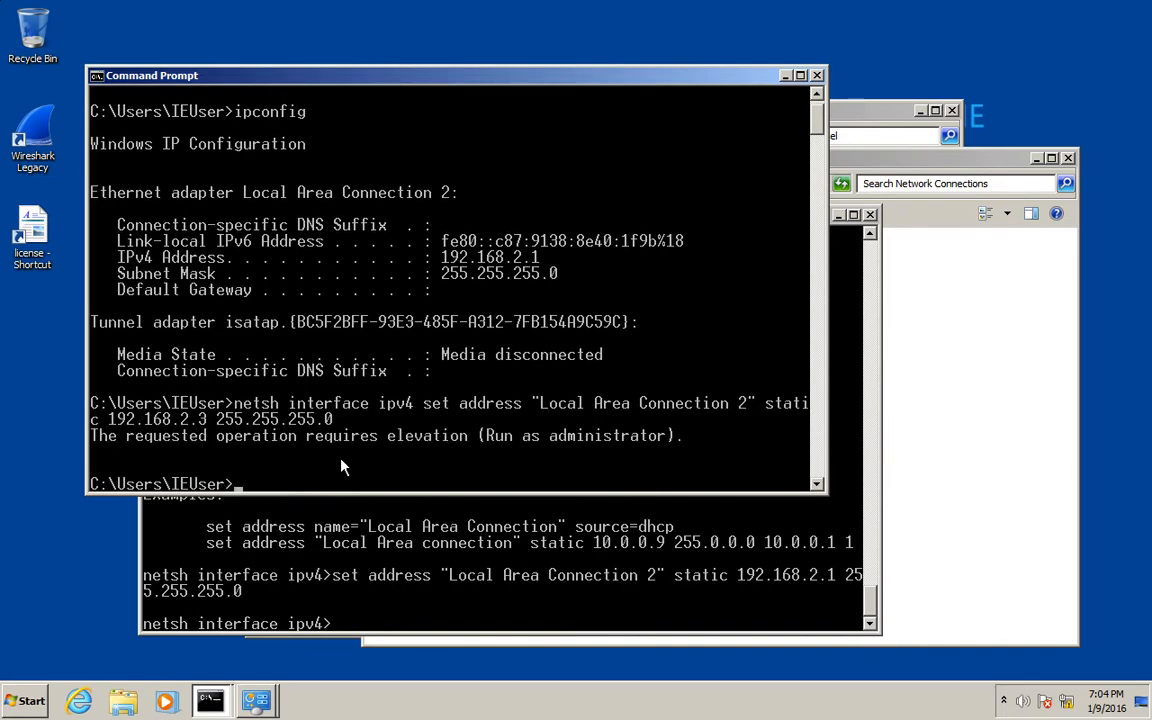
pyautogui.moveTo(303, 452)
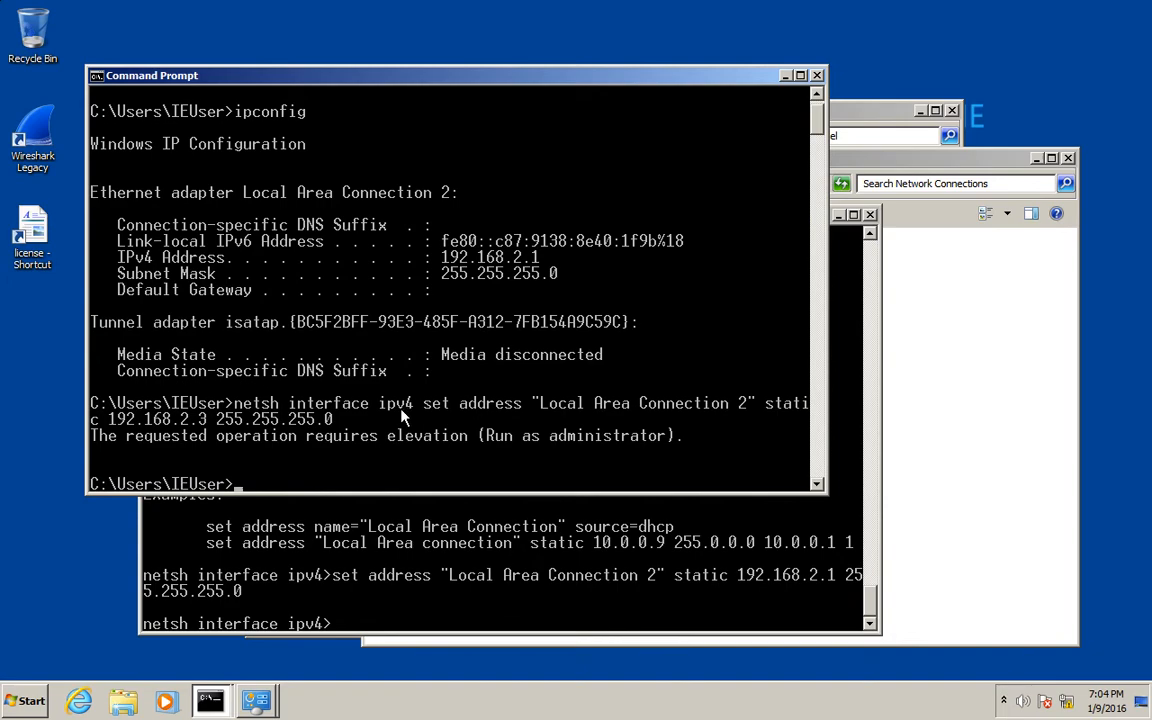
pyautogui.moveTo(405, 472)
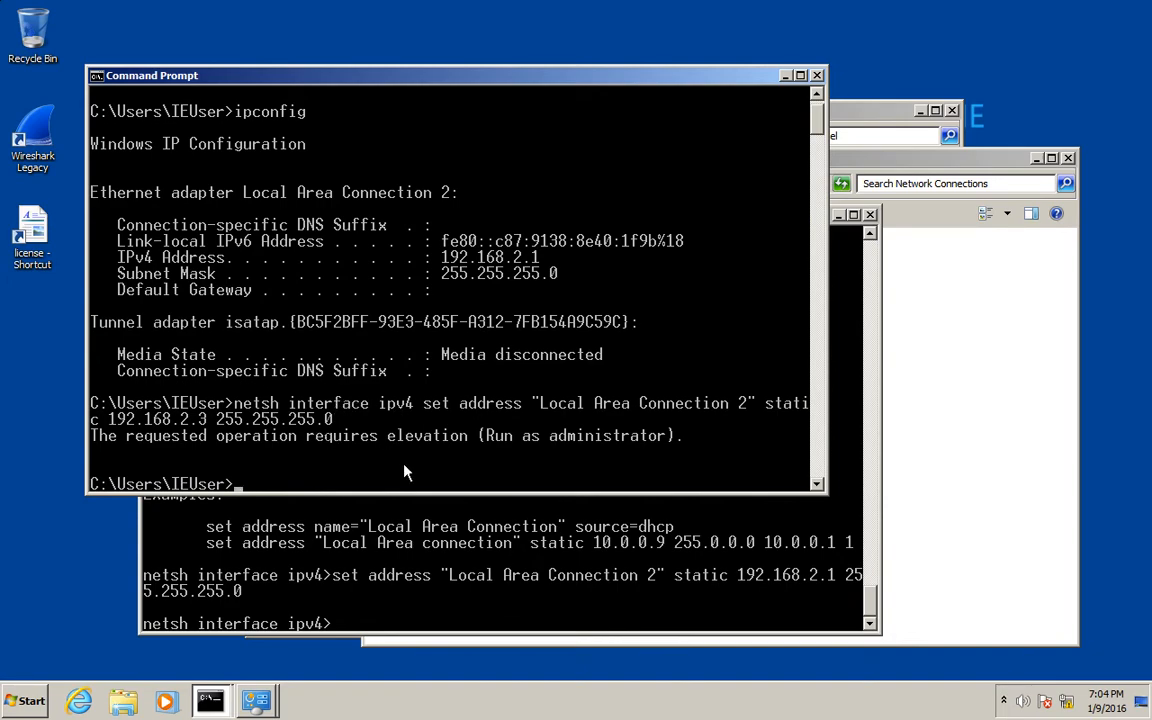